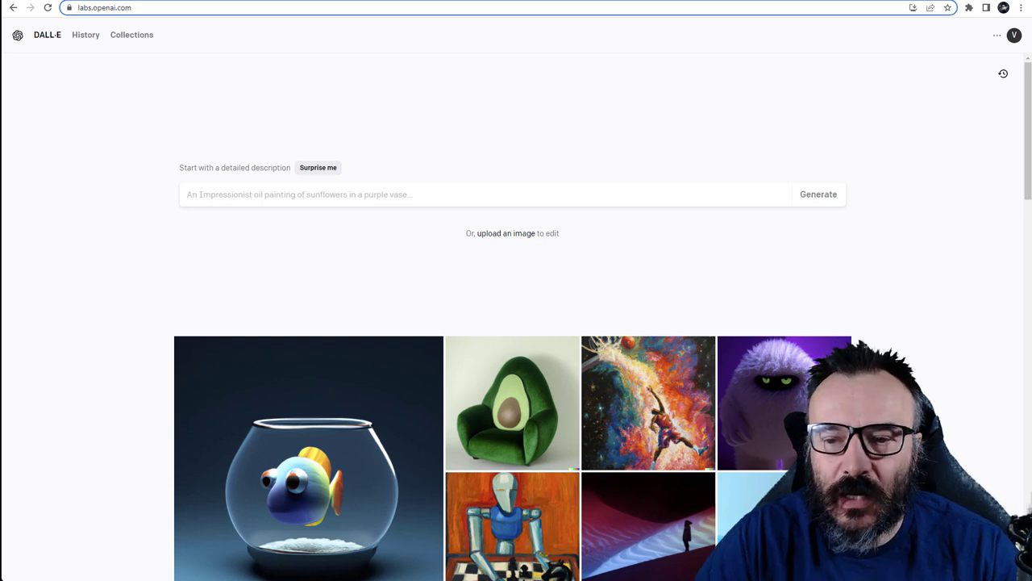
mouse_move(447, 43)
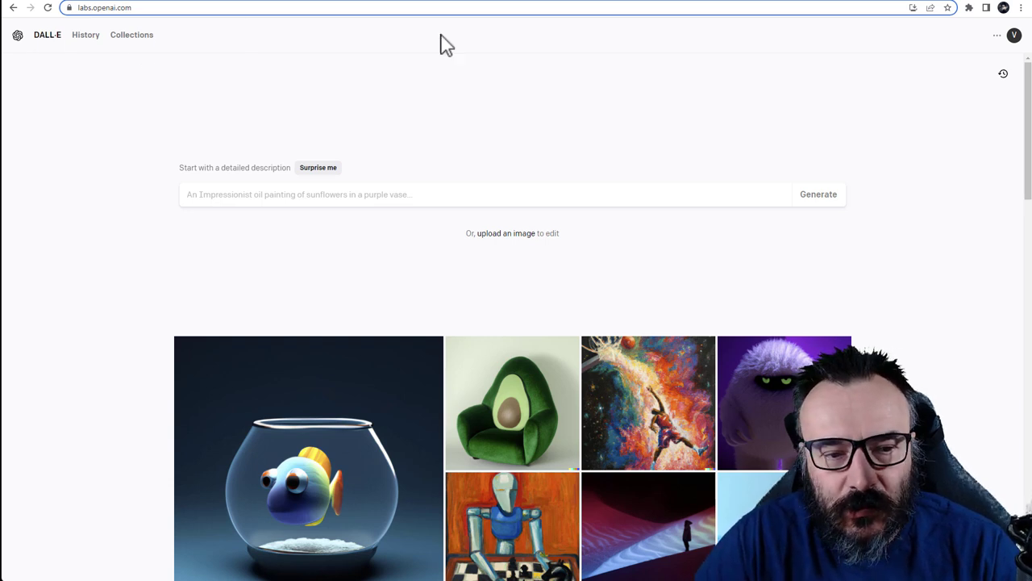
mouse_move(612, 103)
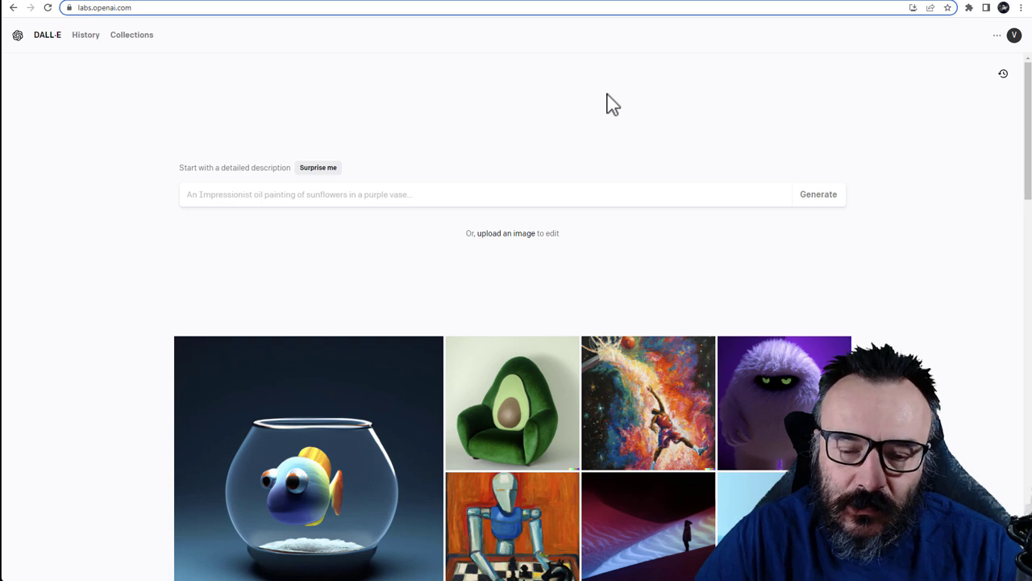
mouse_move(507, 109)
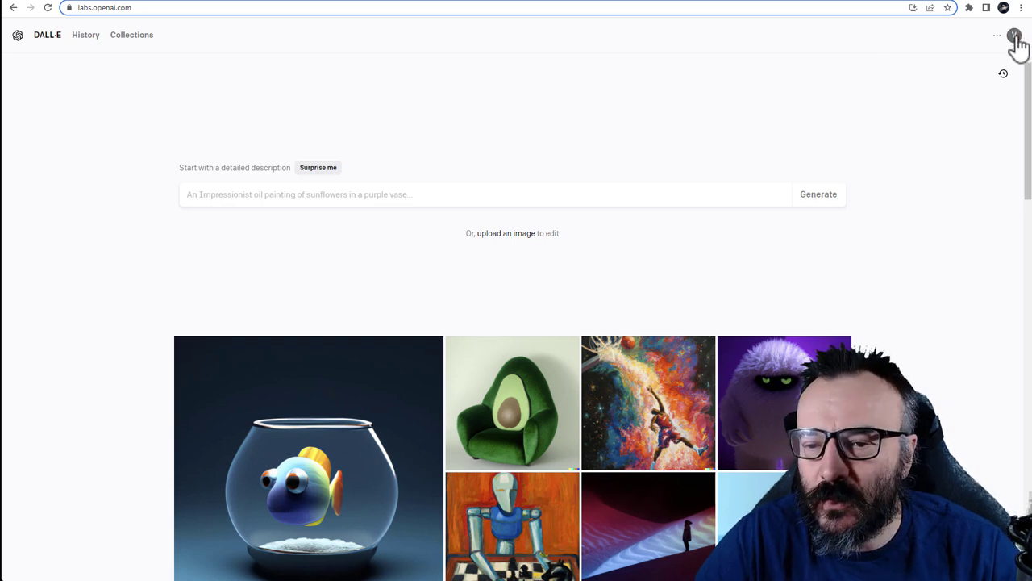
Open the profile account menu showing credits and the Try Outpainting offer
left_click(1015, 35)
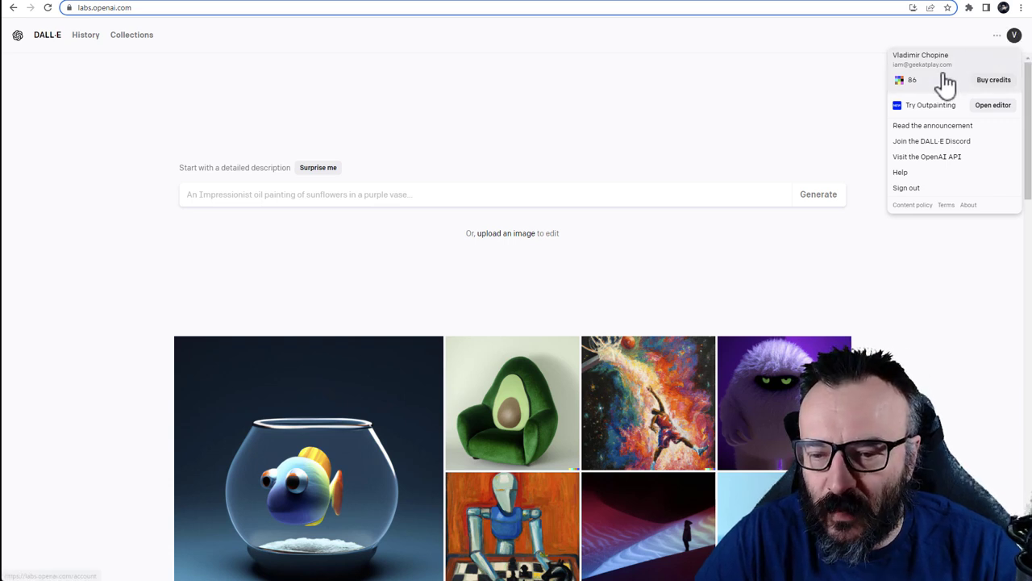
mouse_move(967, 117)
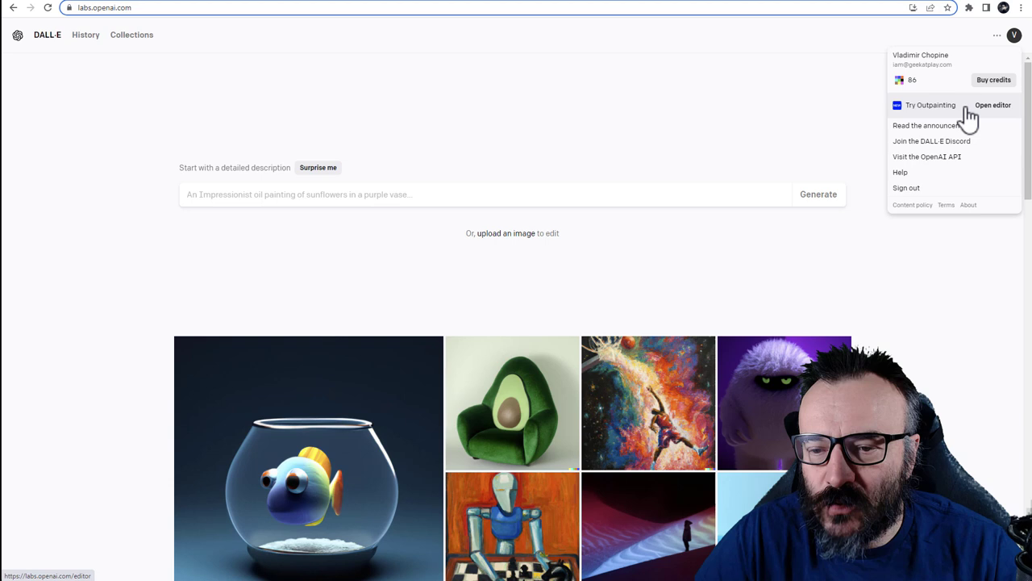
Launch the outpainting editor from 'Open editor' under Try Outpainting
left_click(993, 105)
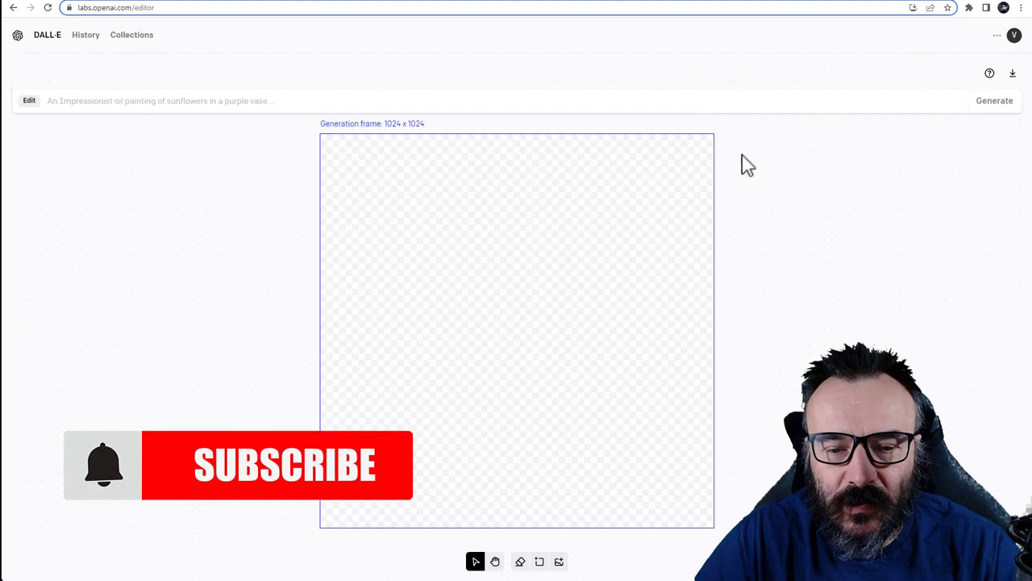
mouse_move(347, 157)
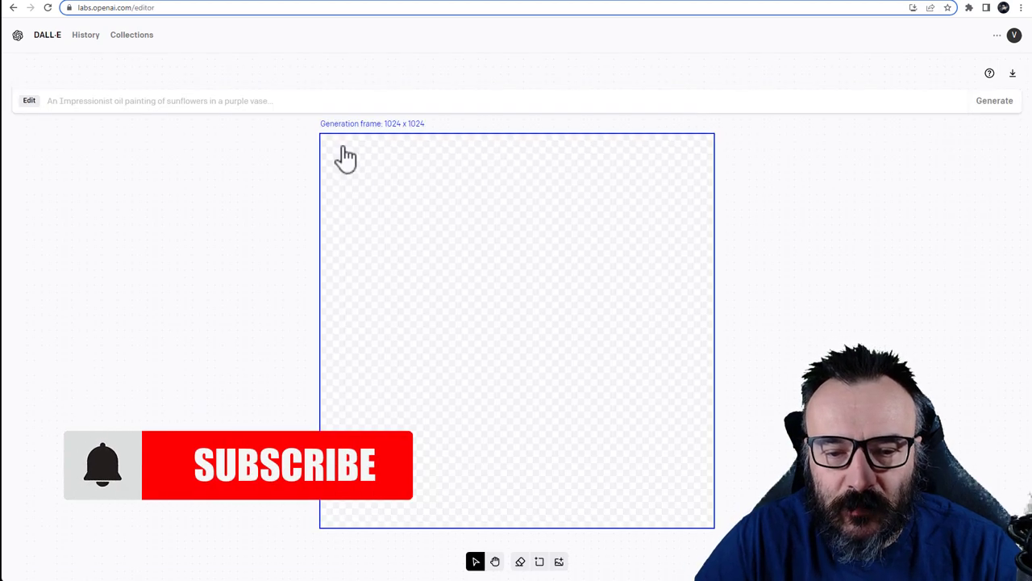
mouse_move(406, 141)
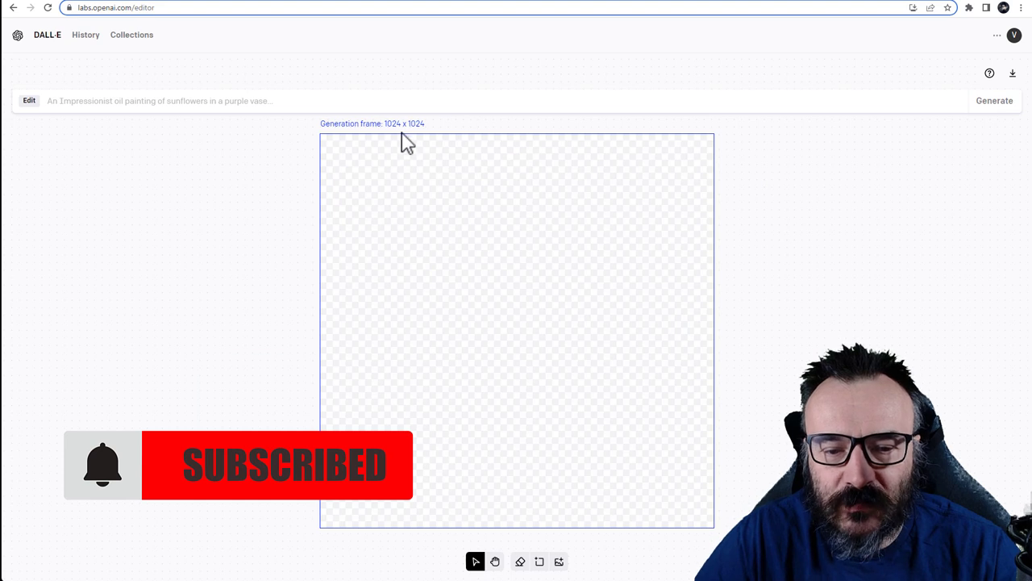
mouse_move(428, 141)
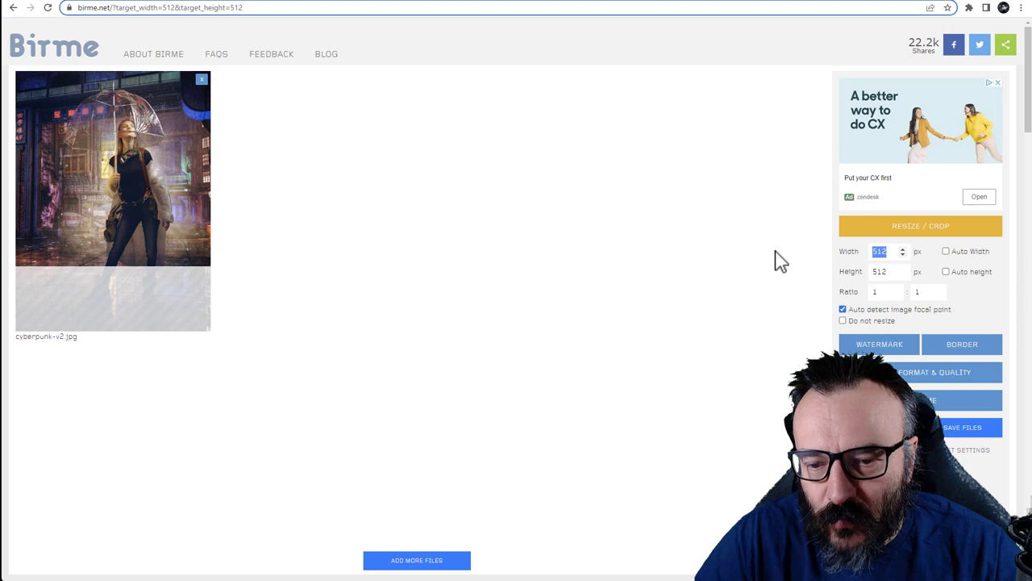
Enter 1024 as Birme's crop width and height for cyberpunk-v2.jpg
type("1024")
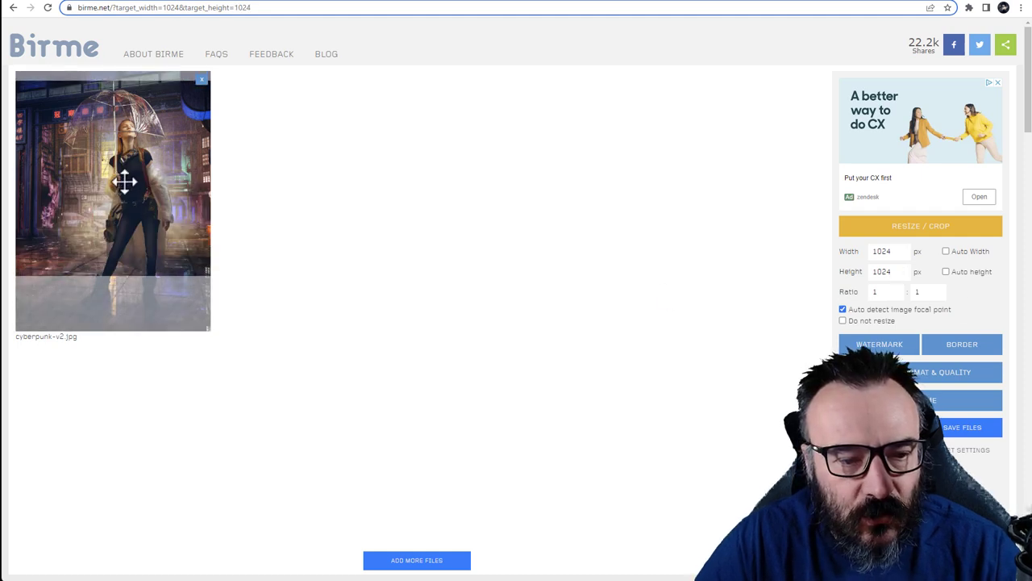
mouse_move(184, 346)
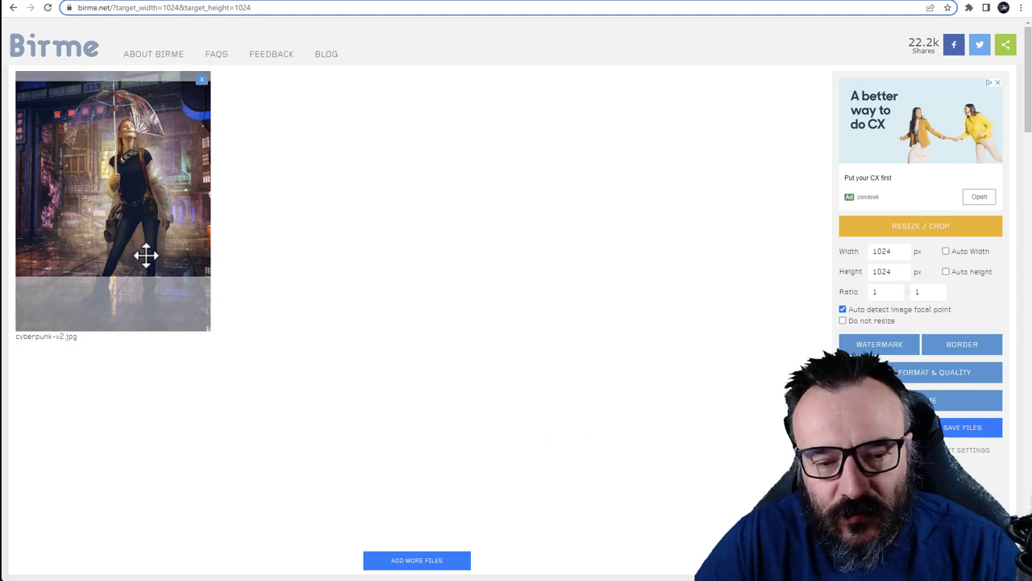
mouse_move(150, 186)
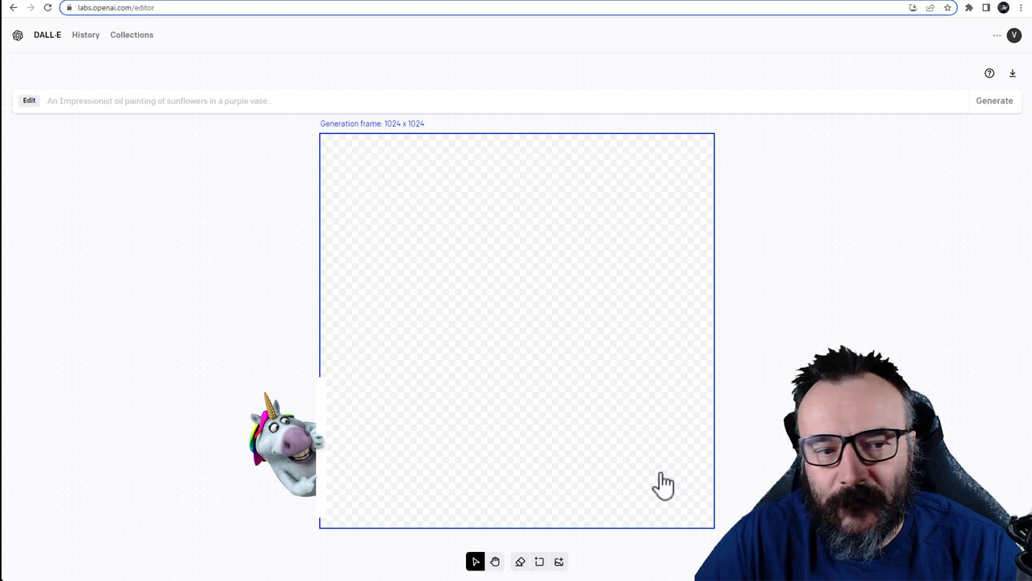
mouse_move(726, 133)
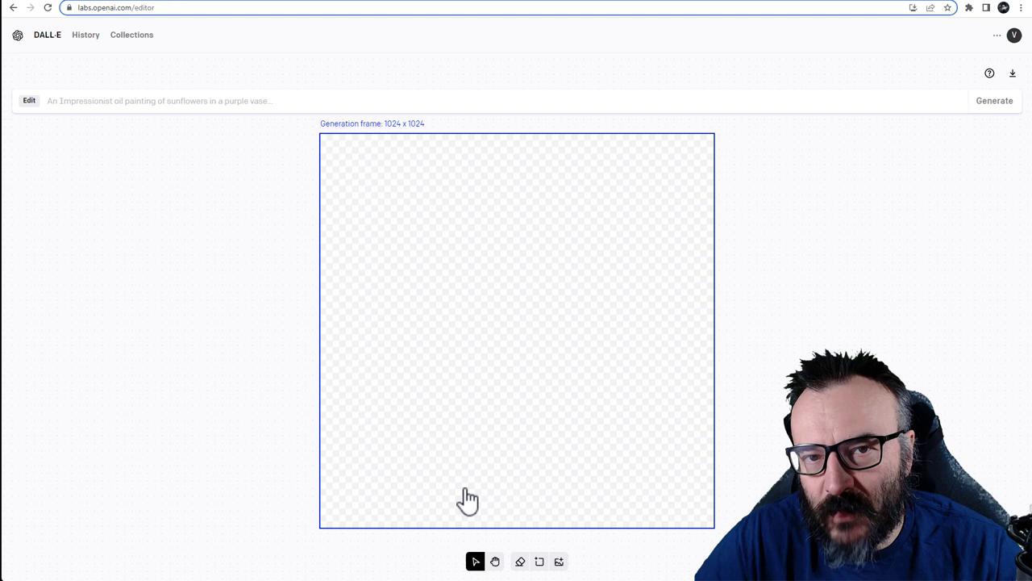
mouse_move(524, 334)
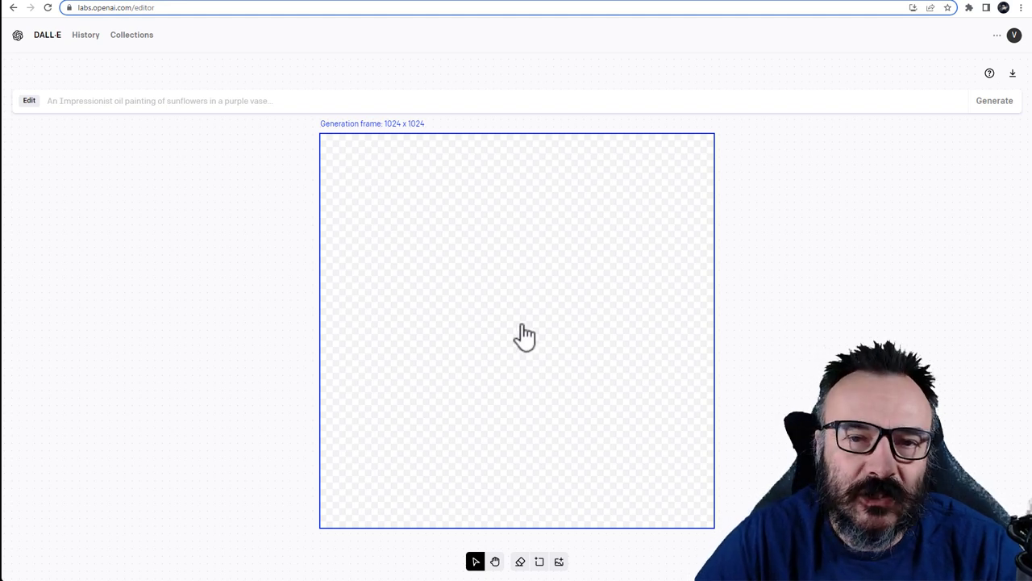
mouse_move(708, 395)
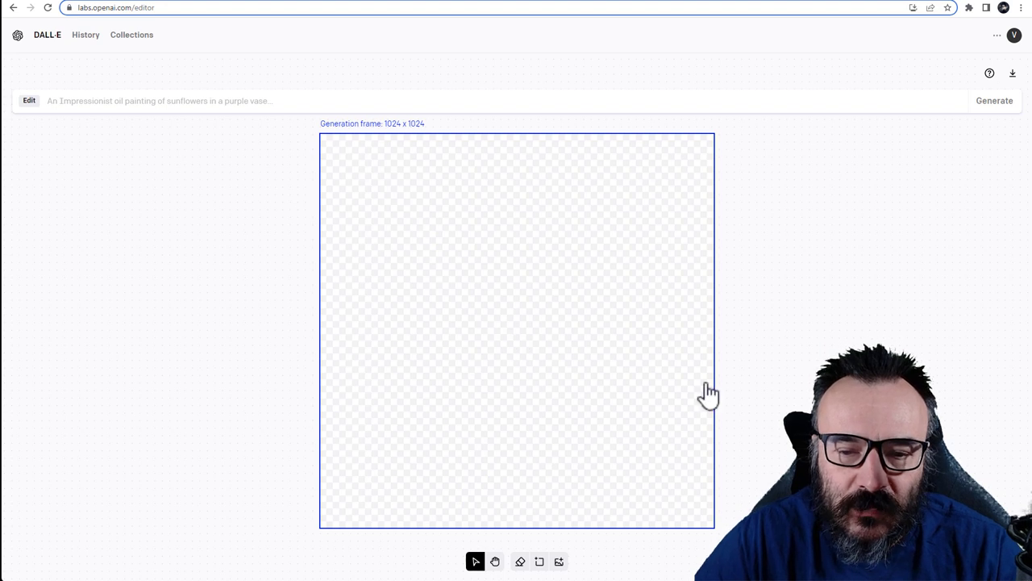
mouse_move(708, 412)
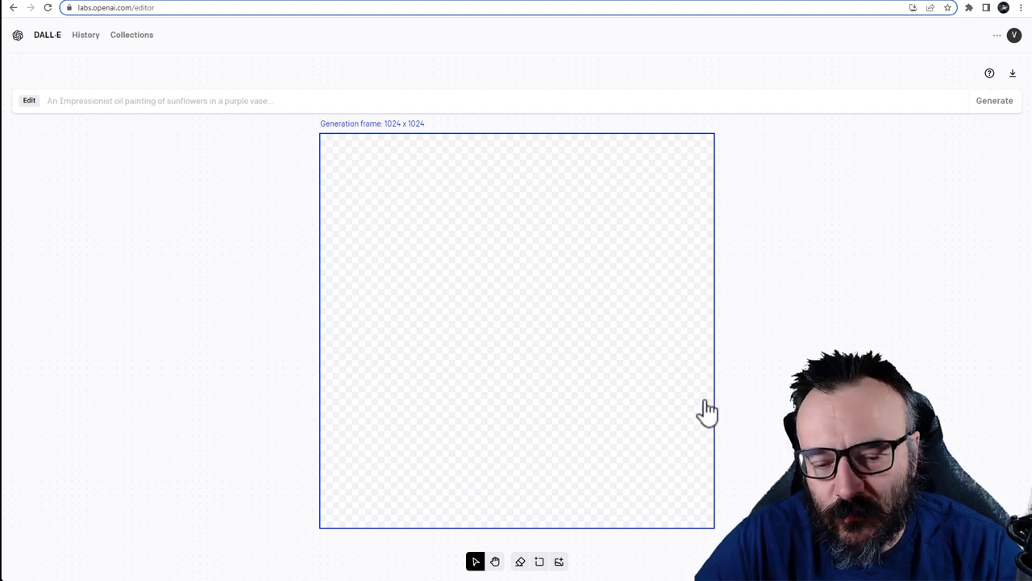
mouse_move(613, 485)
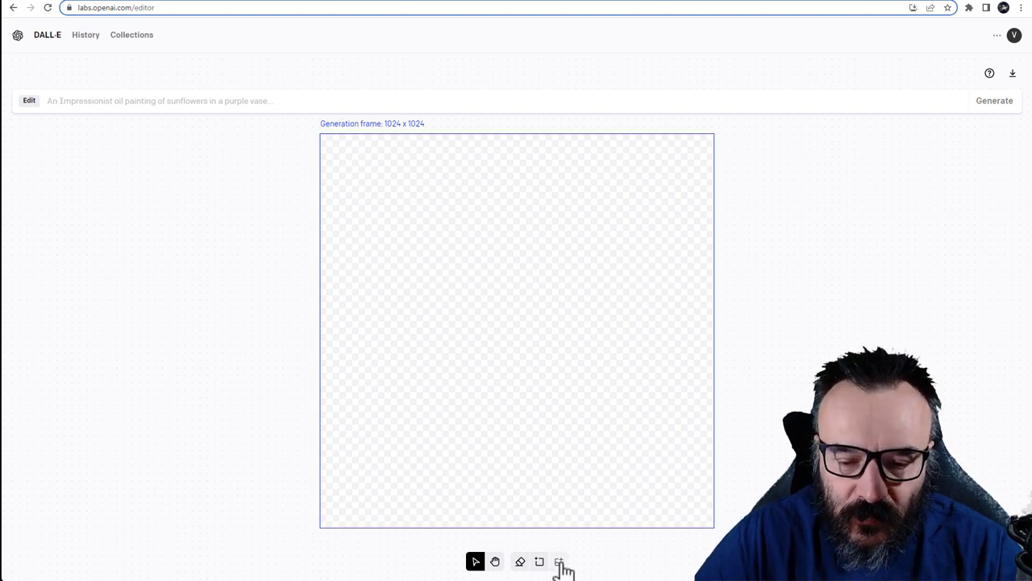
mouse_move(558, 561)
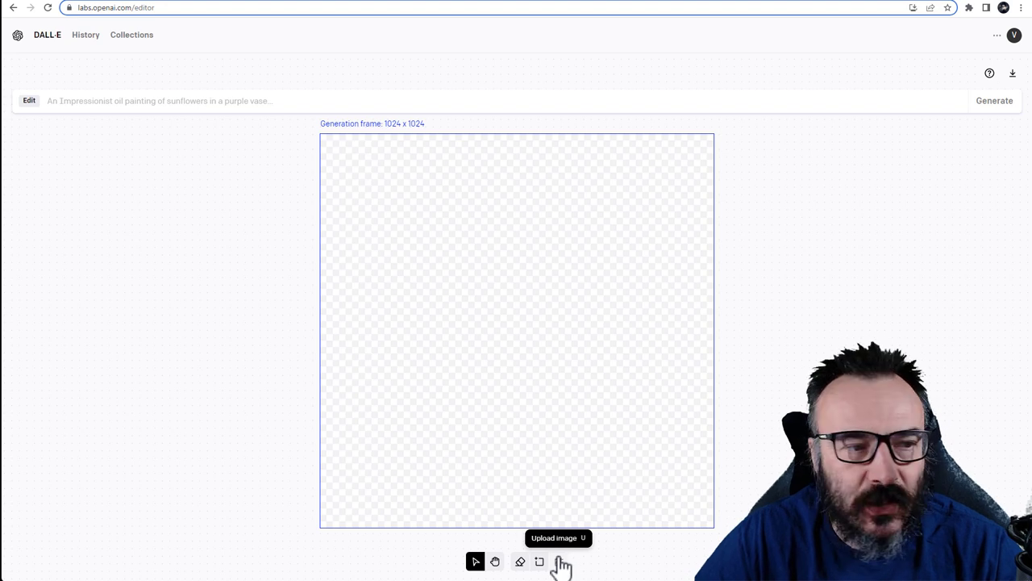
mouse_move(460, 269)
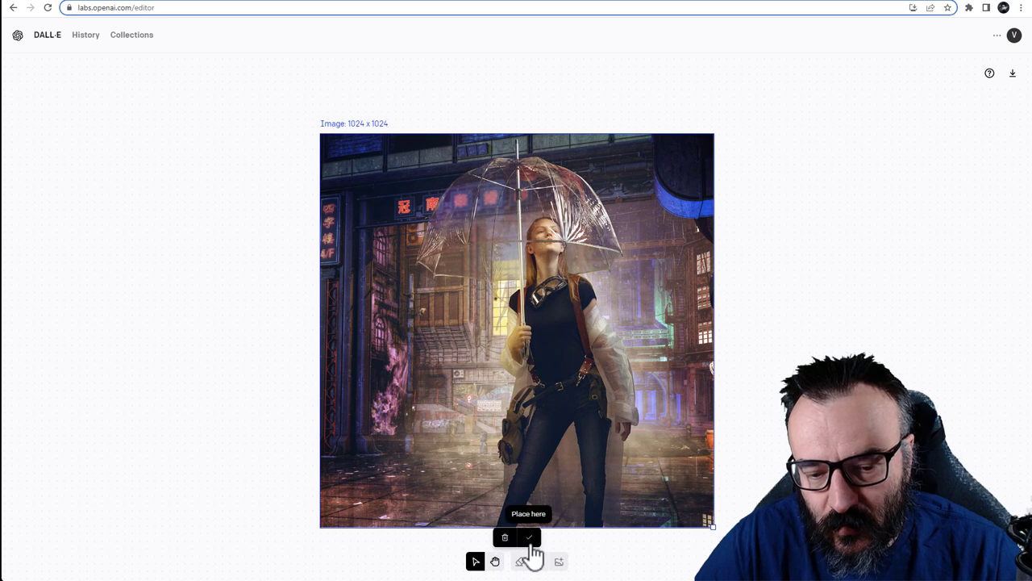
Place the resized woman-with-umbrella image into the 1024×1024 generation frame
left_click(529, 537)
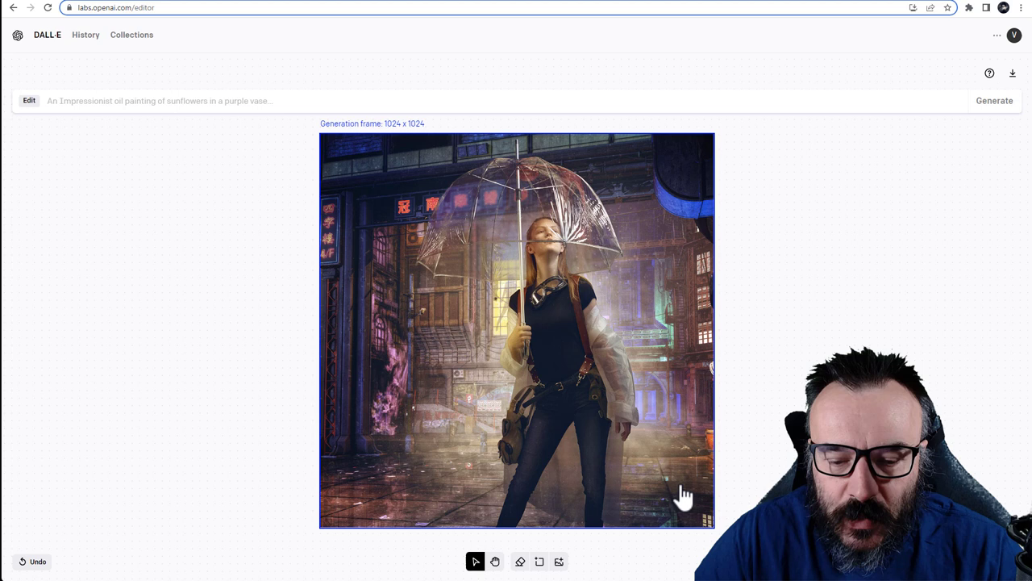
mouse_move(711, 413)
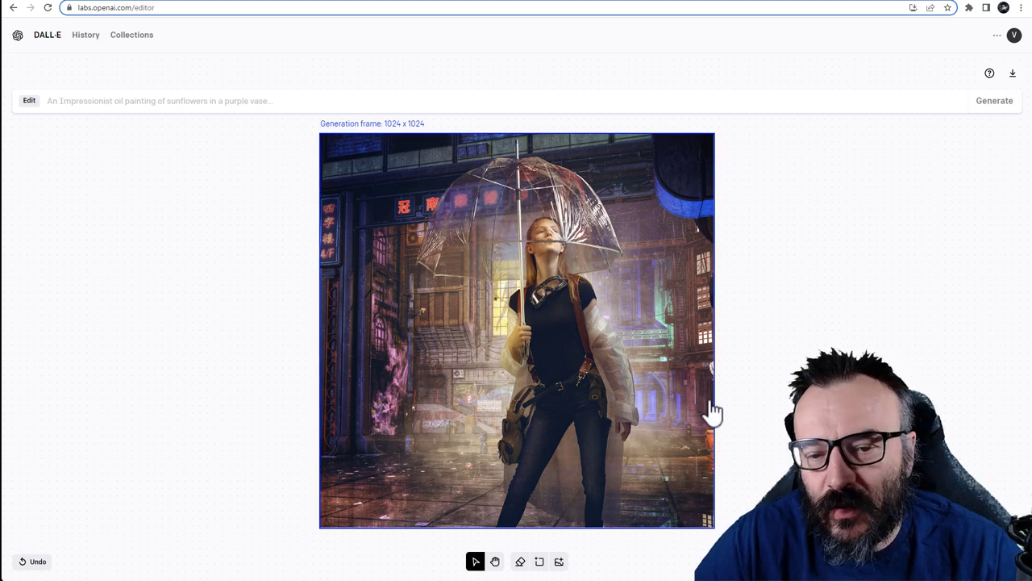
mouse_move(357, 246)
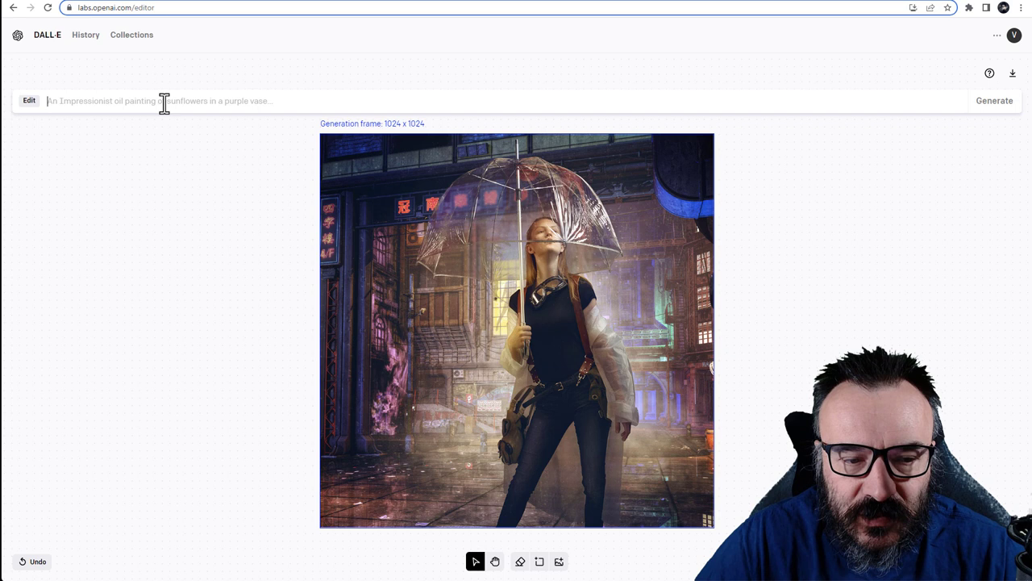
Enter the prompt 'Cyberpunk city, street, rain, neon lights. LED tv, stores, blade runner'
type("Cyberpunk c")
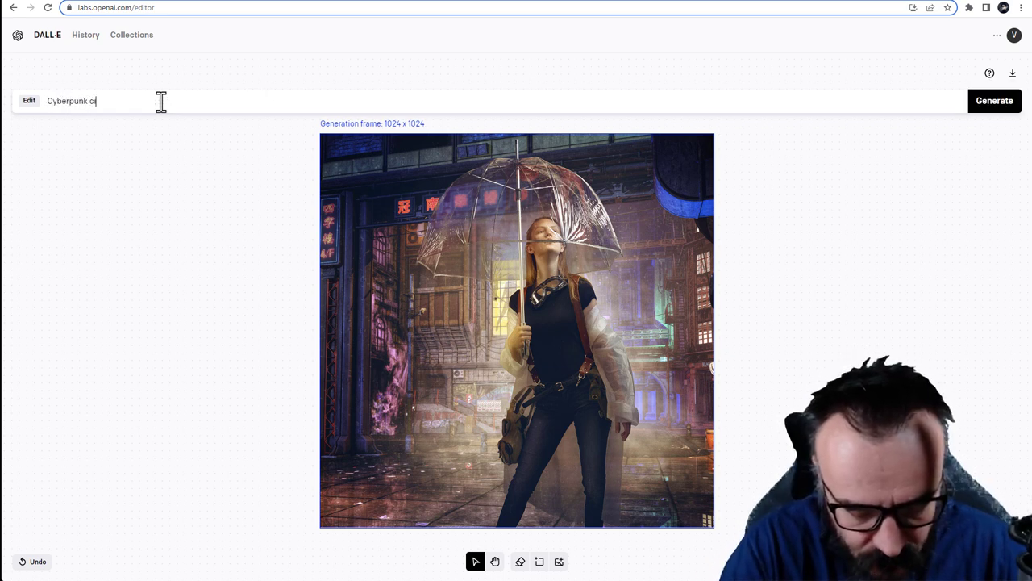
type("i")
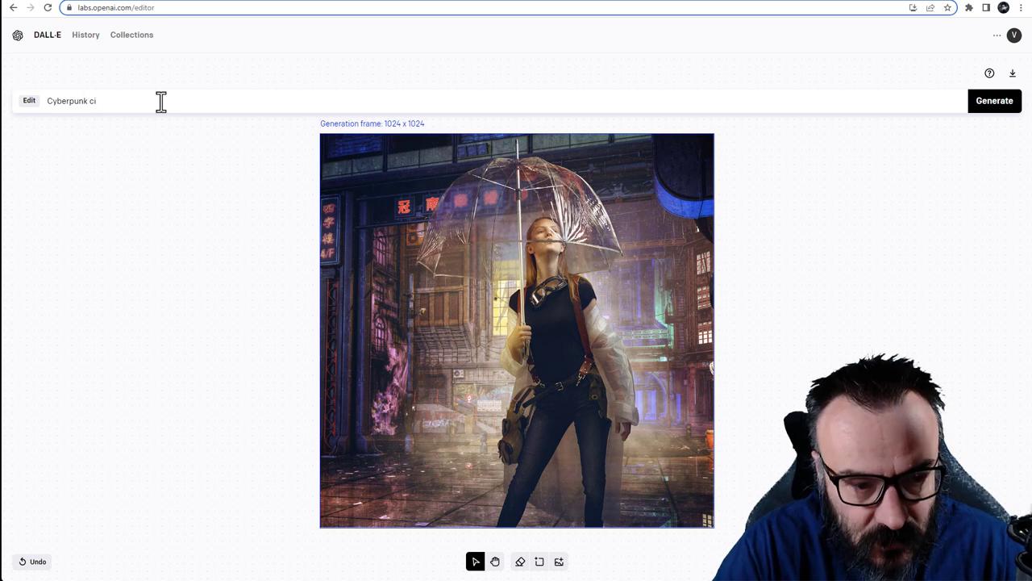
type("ty")
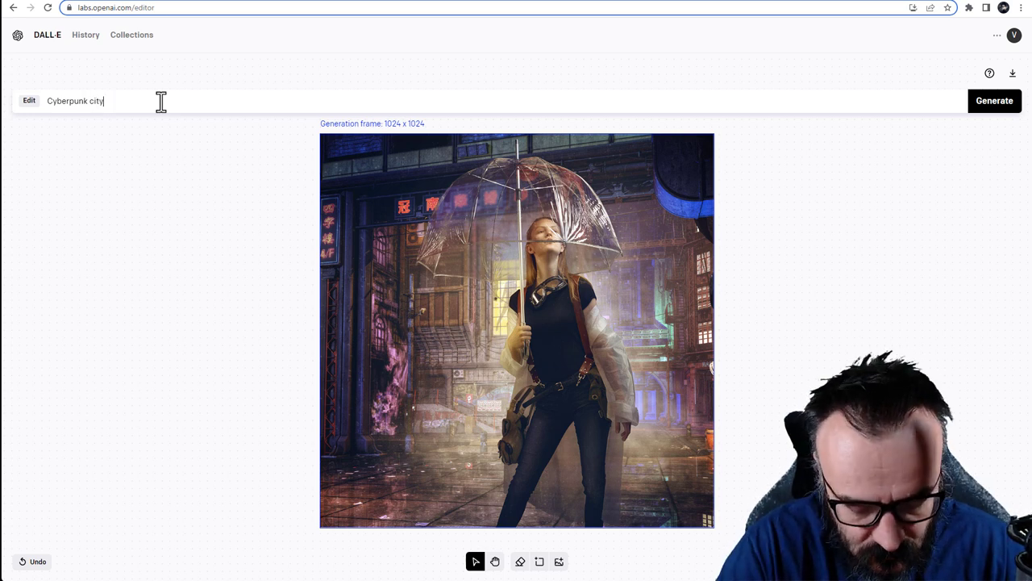
type(", street,")
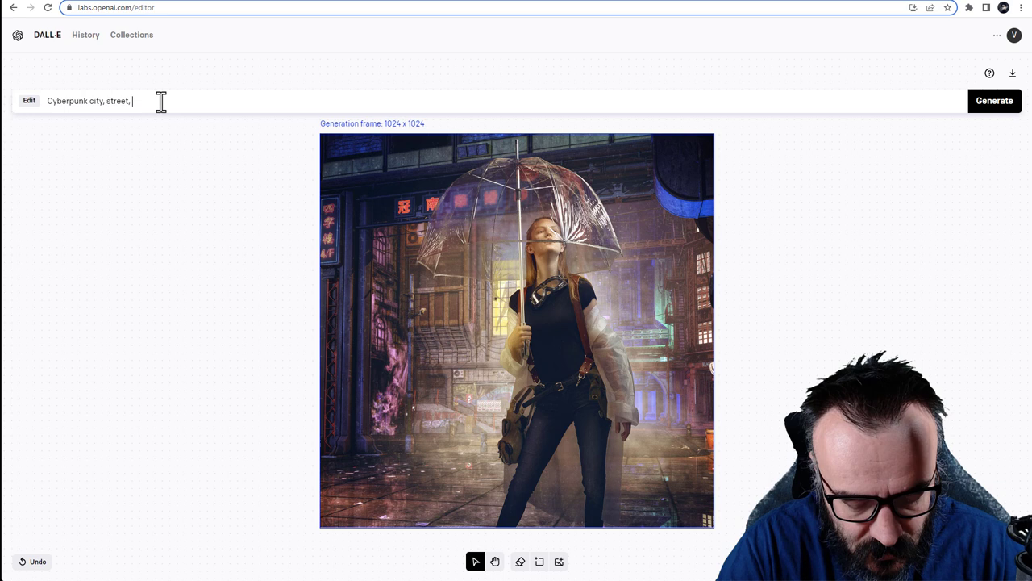
type("rain, neon lights")
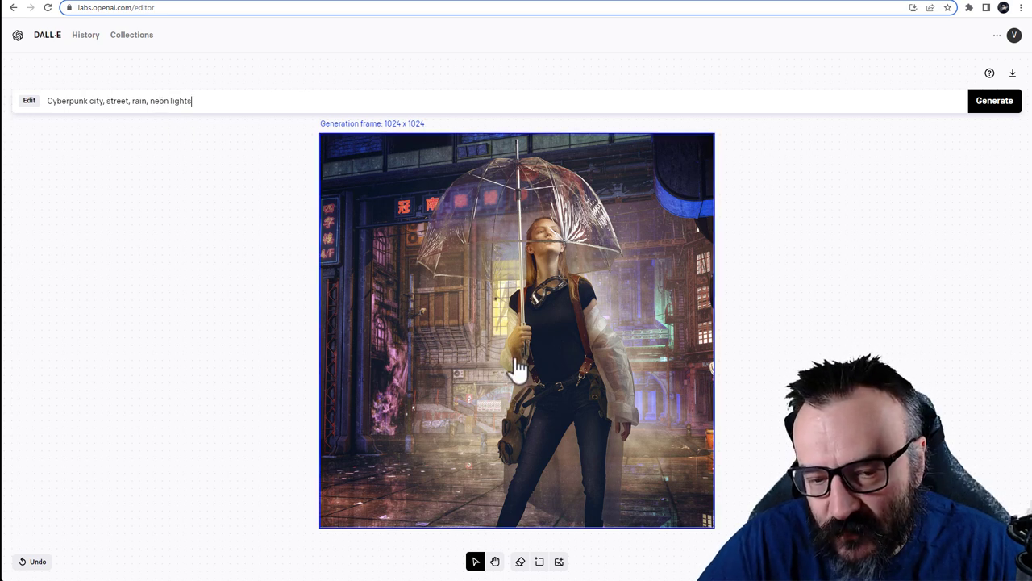
mouse_move(439, 307)
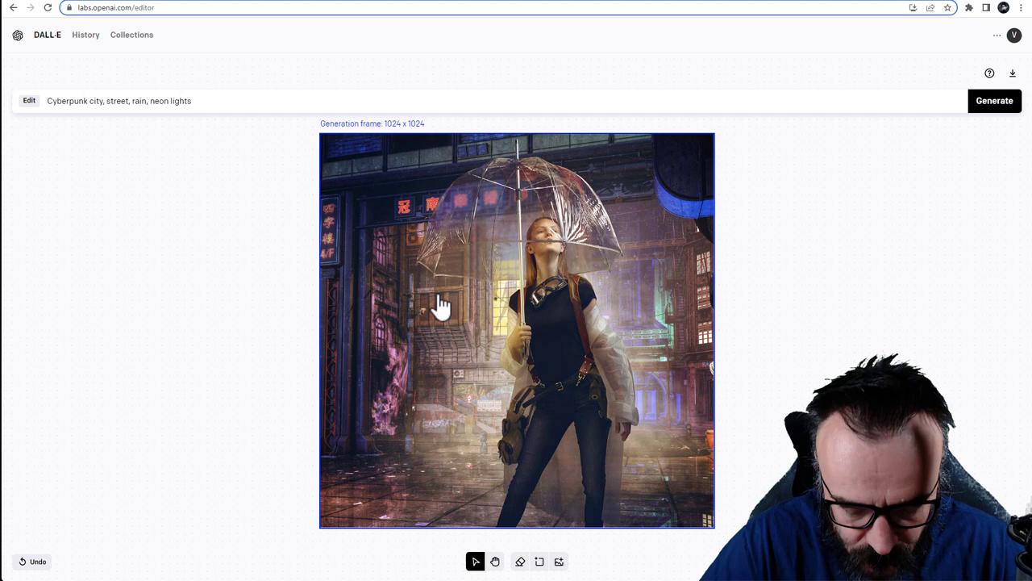
left_click(119, 100)
type(". LED tv")
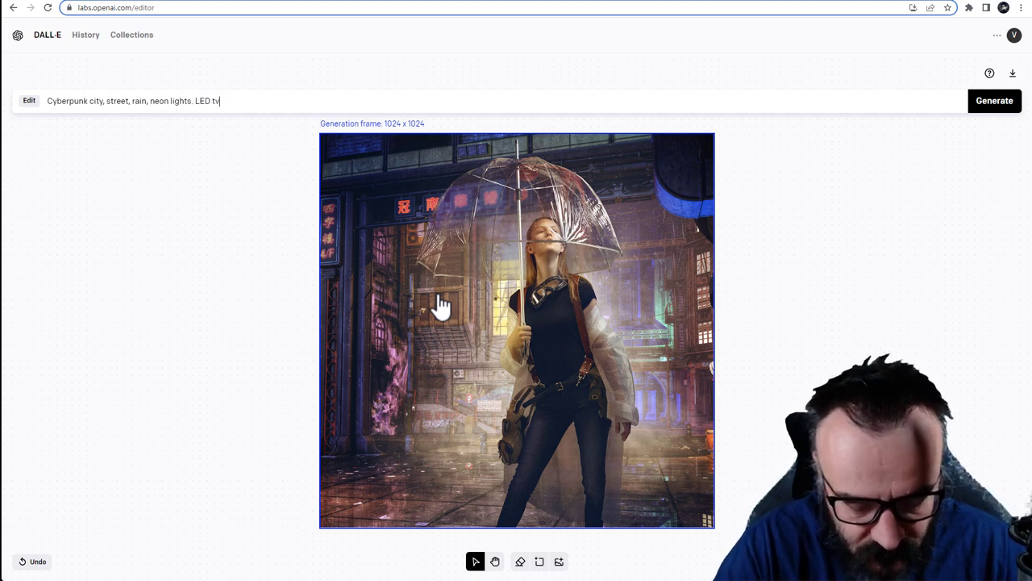
type(",")
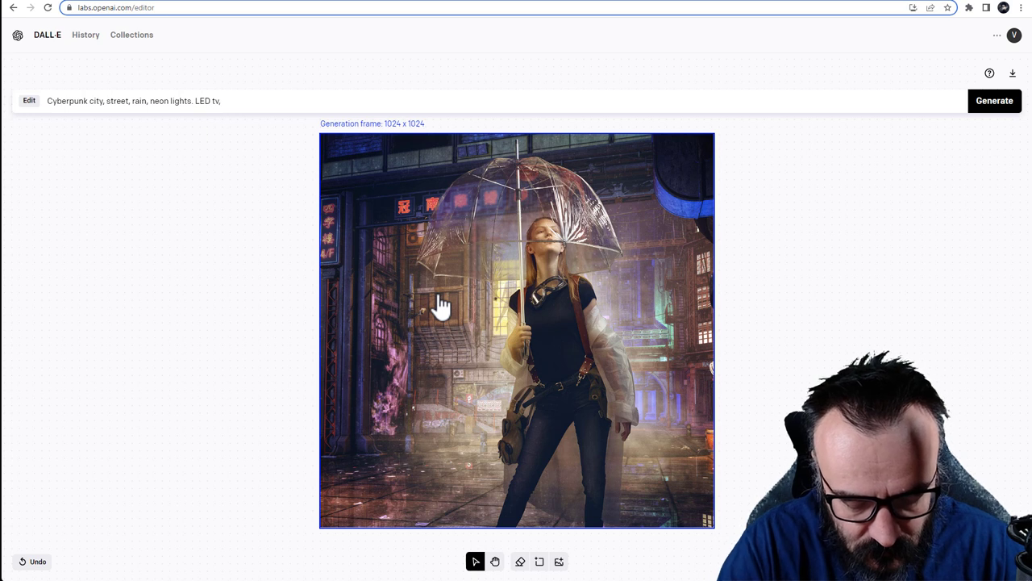
type("stores,")
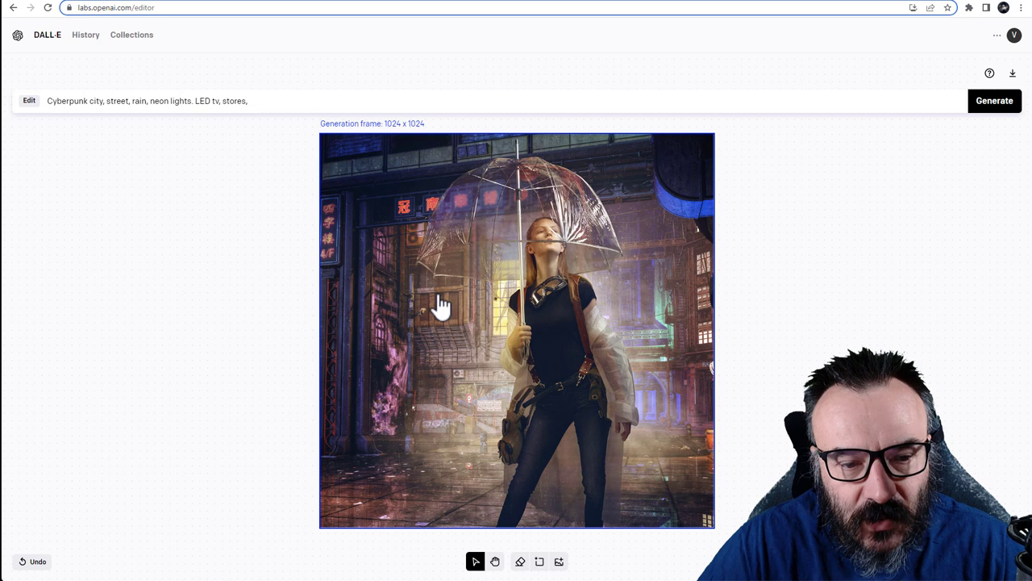
type("bladerunner")
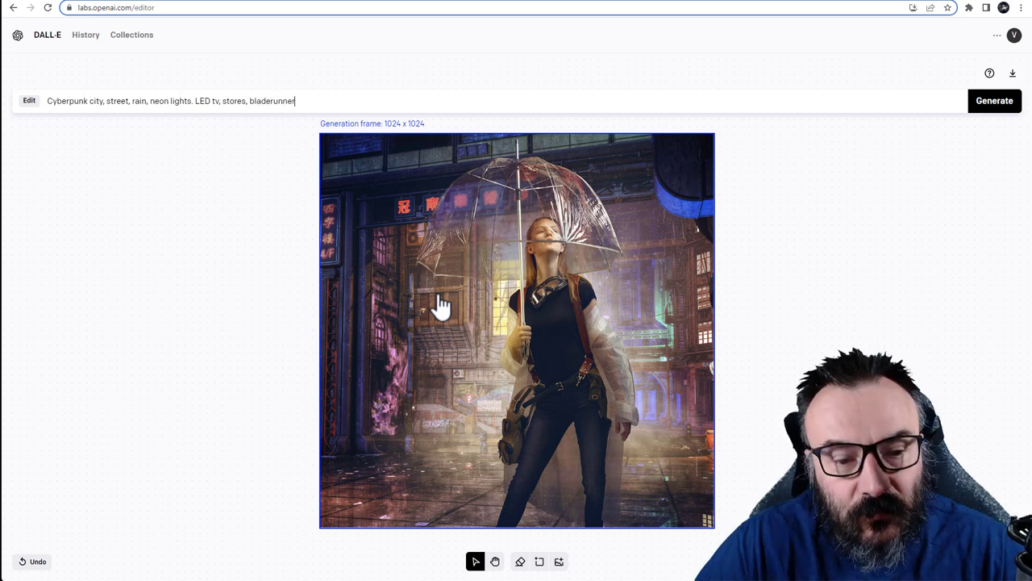
mouse_move(284, 105)
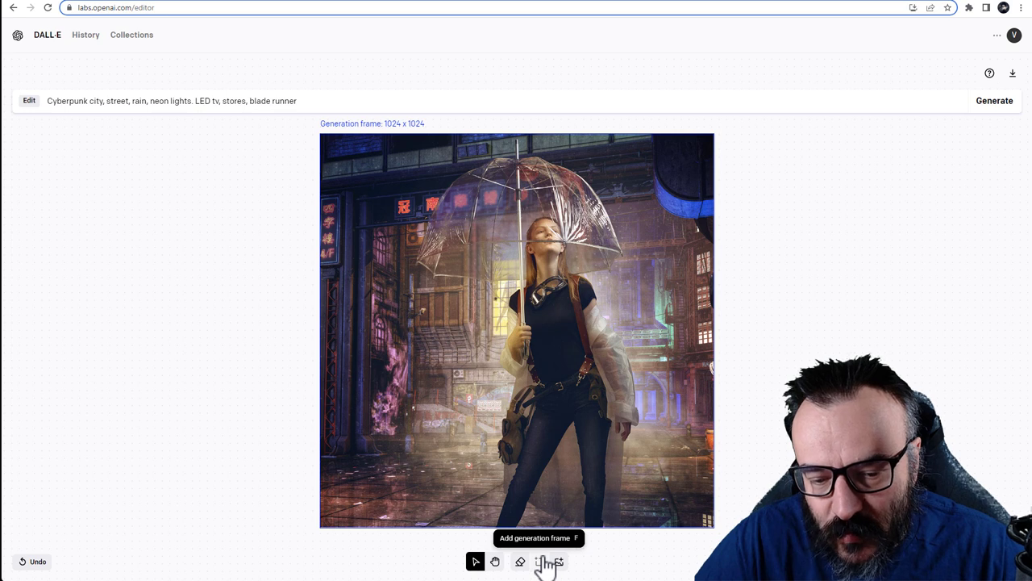
Add a 1024×1024 generation frame half overlapping the image's right edge
left_click(549, 562)
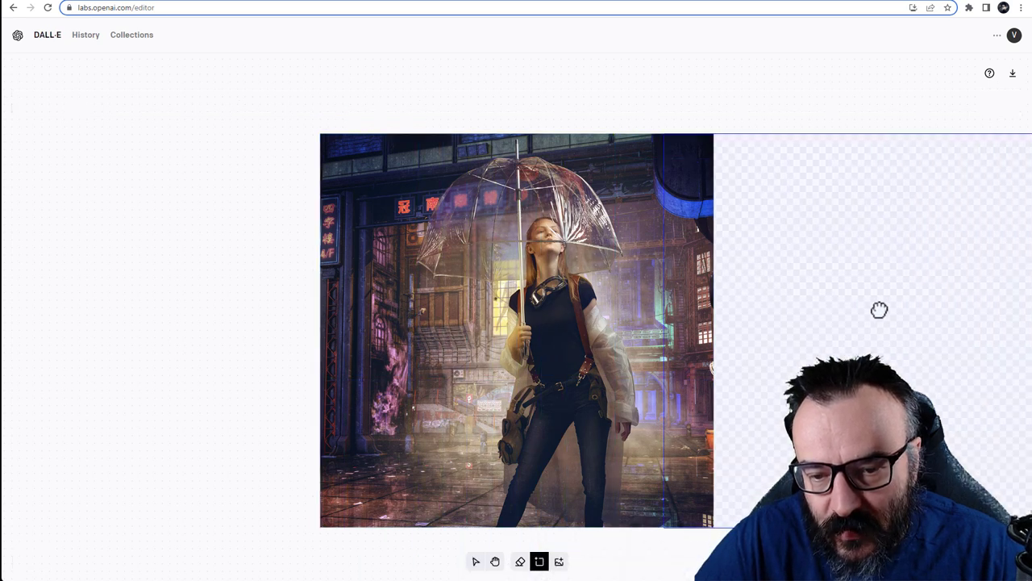
left_click_drag(879, 311, 253, 321)
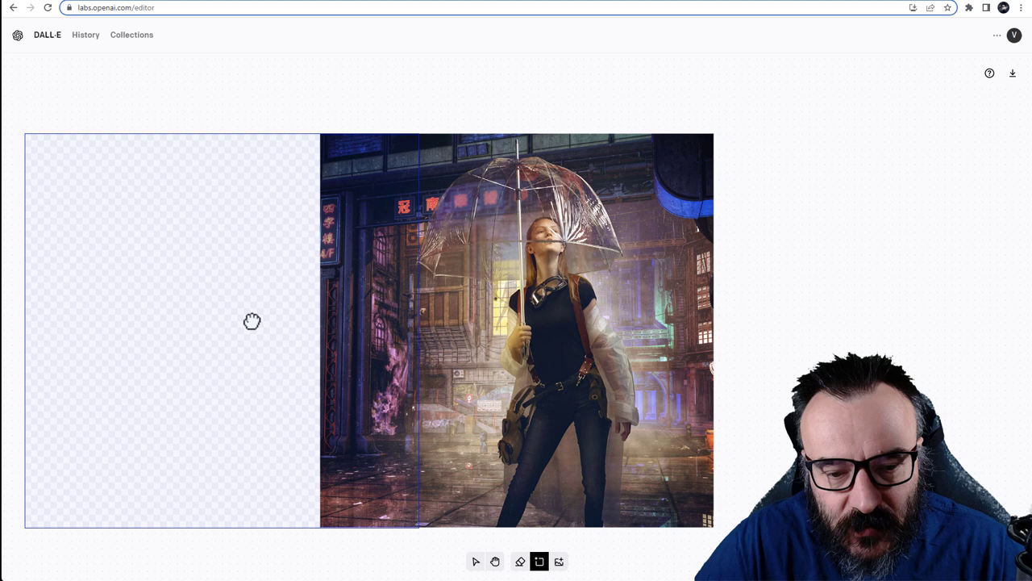
left_click_drag(252, 321, 933, 314)
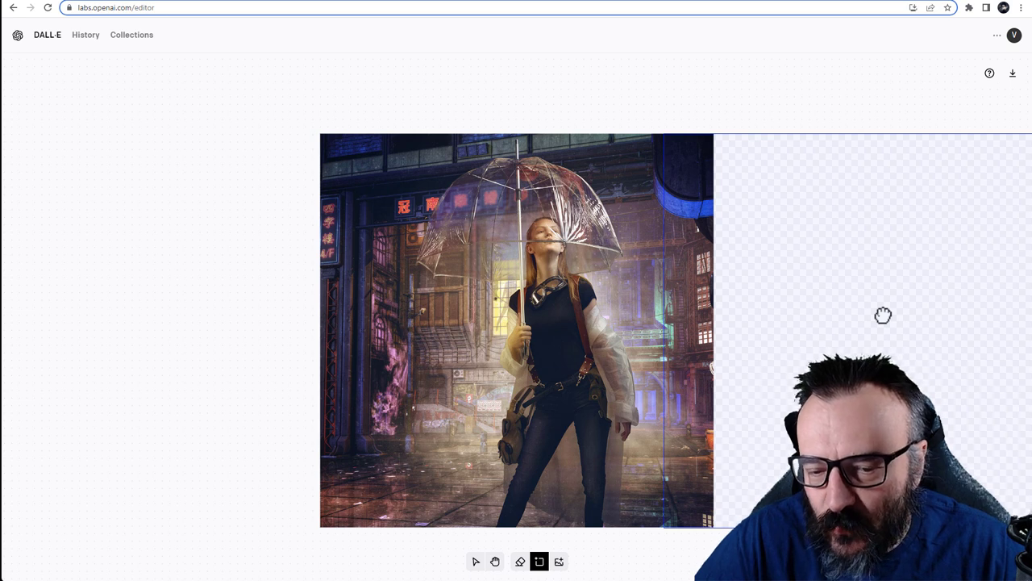
mouse_move(877, 312)
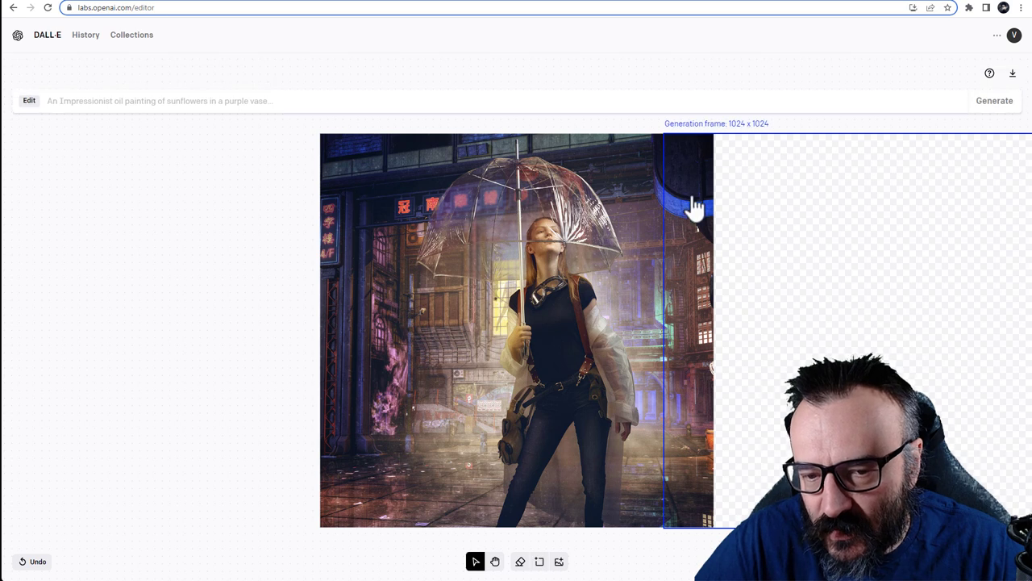
mouse_move(891, 257)
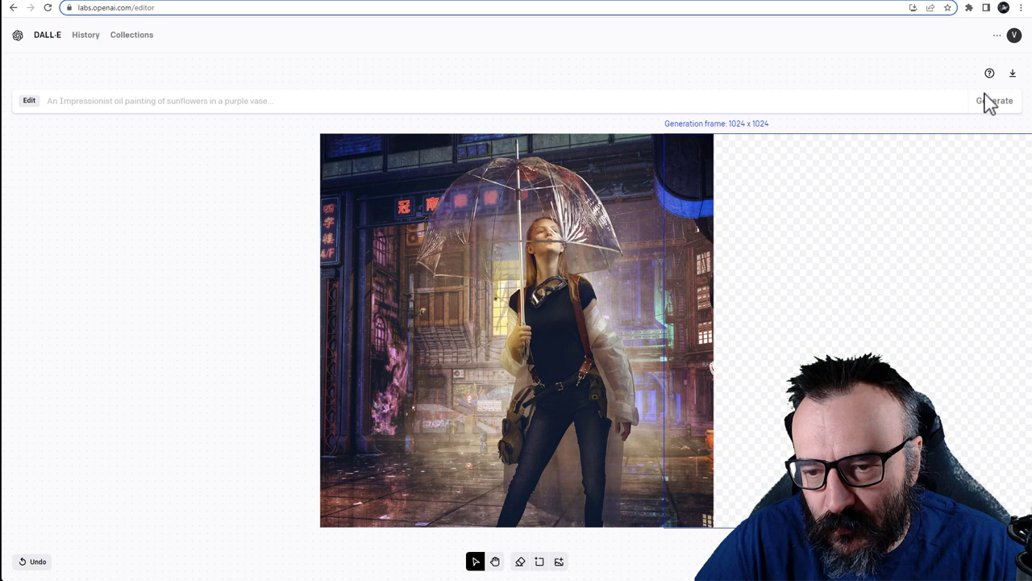
mouse_move(883, 284)
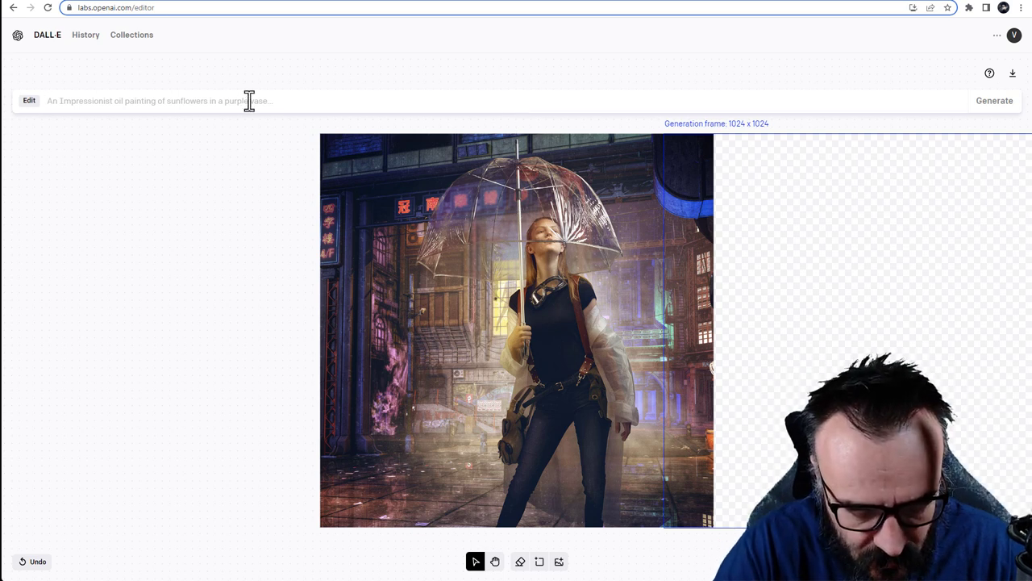
Prompt 'Cyberpunk city, street, rain, neon lights, led tv, blade runner' and generate the frame
type("Cyberpunk ci")
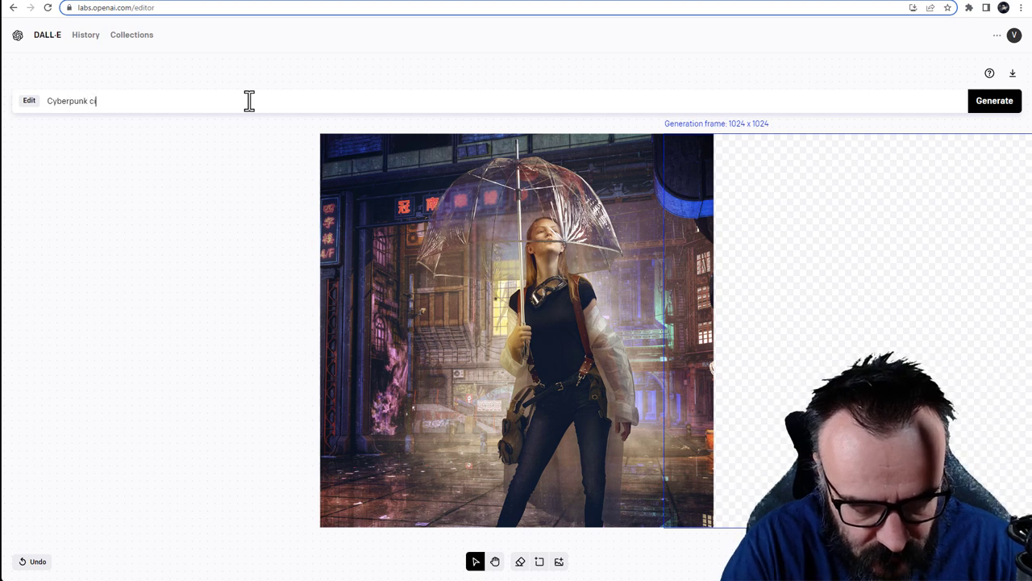
type("ty, stre")
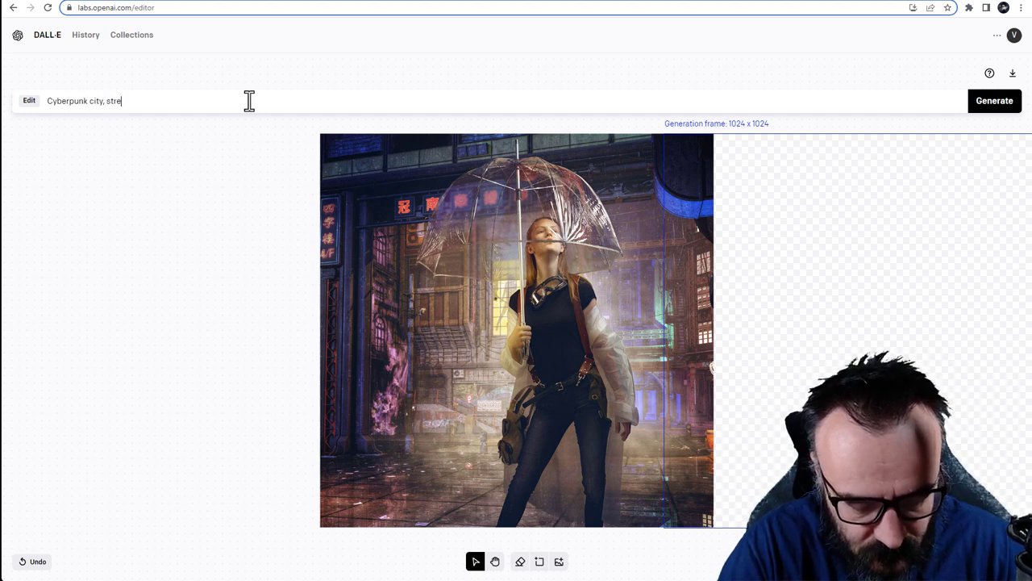
type("et, rain")
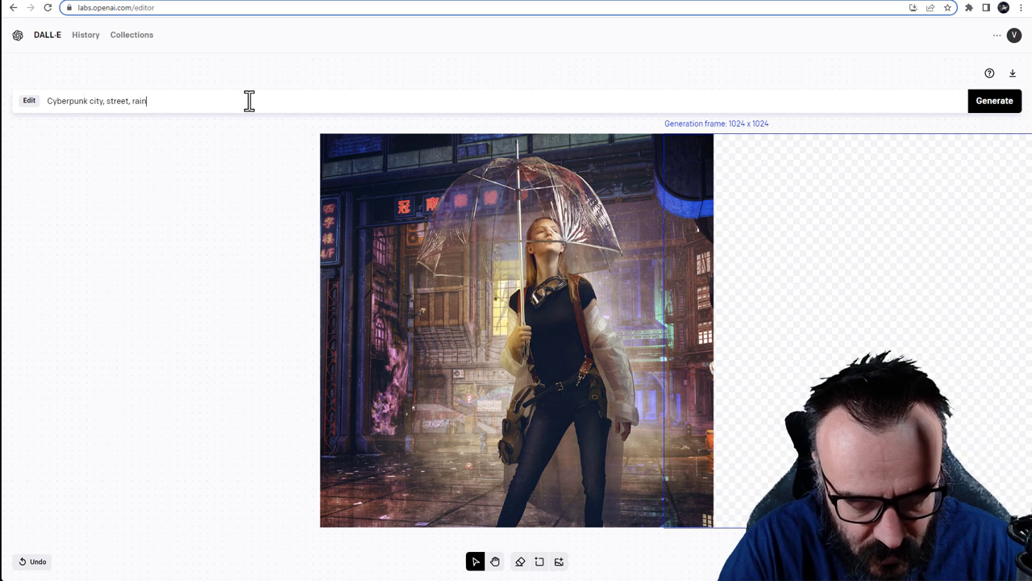
type(", neon l")
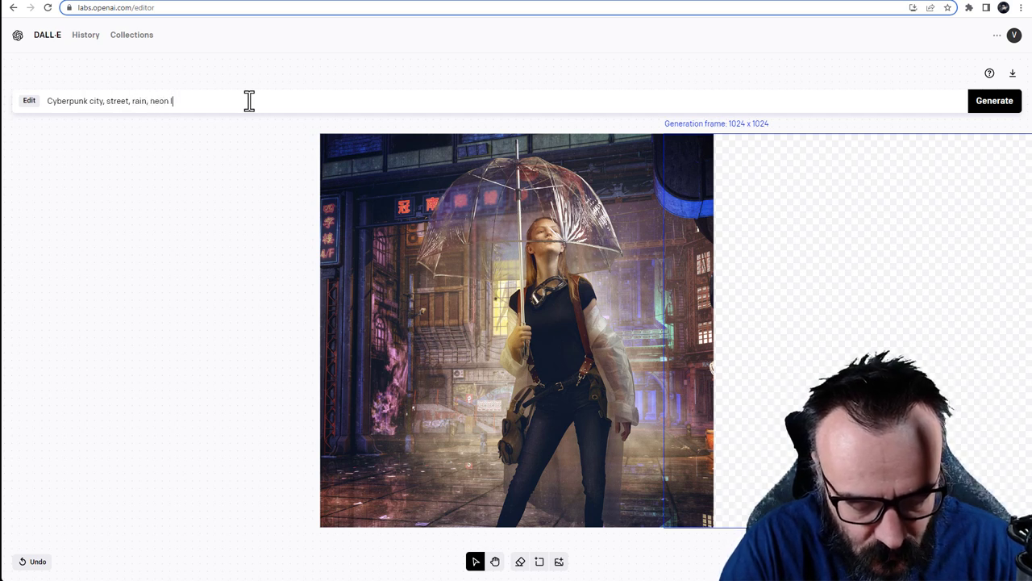
type("ights,")
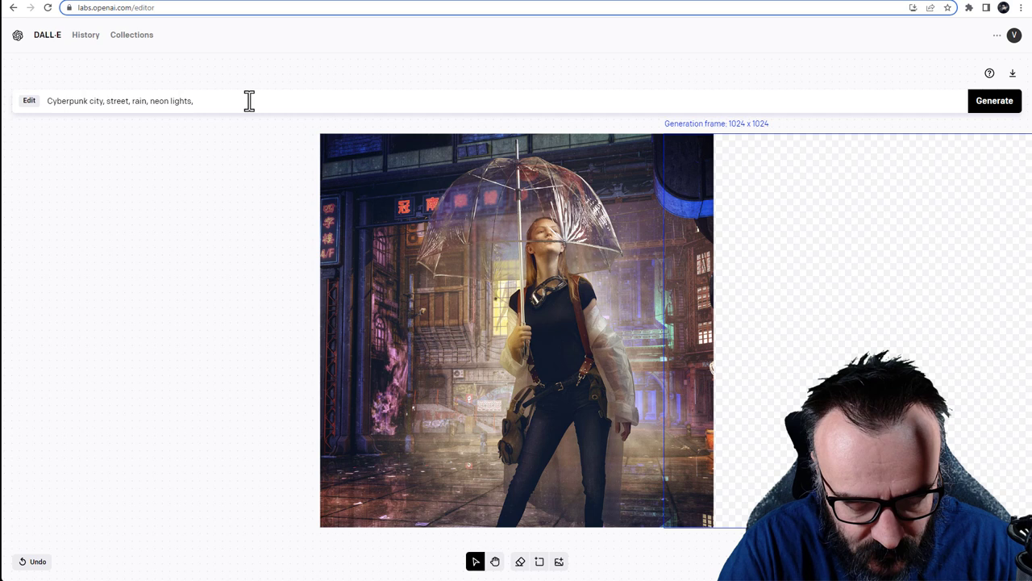
type("led tv, blade")
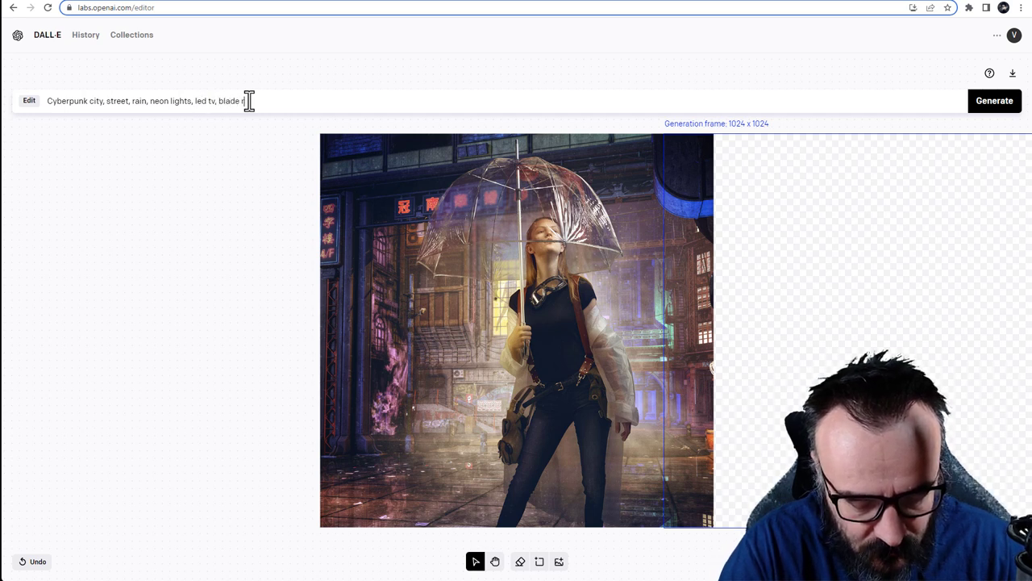
type("runner")
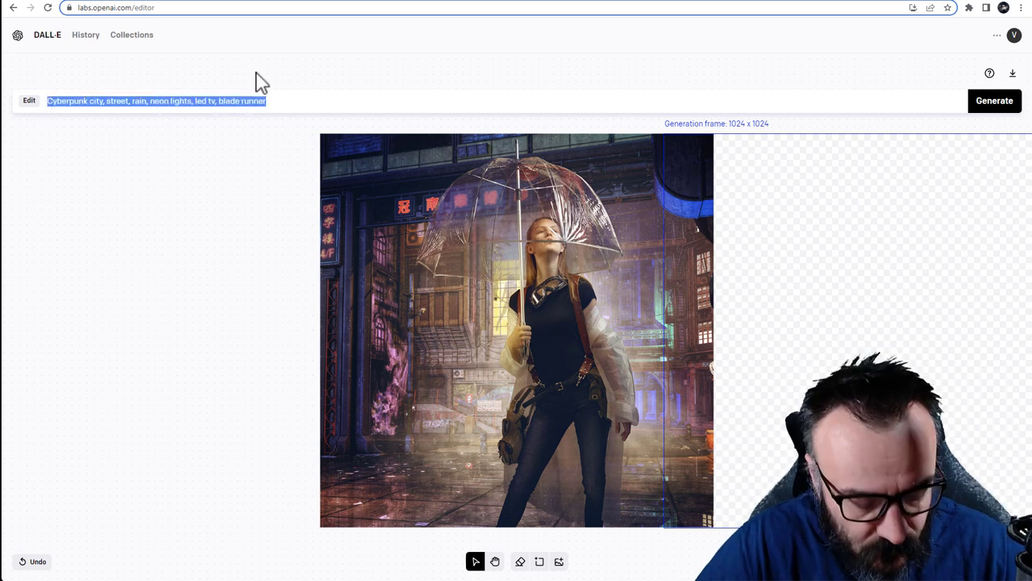
left_click(994, 100)
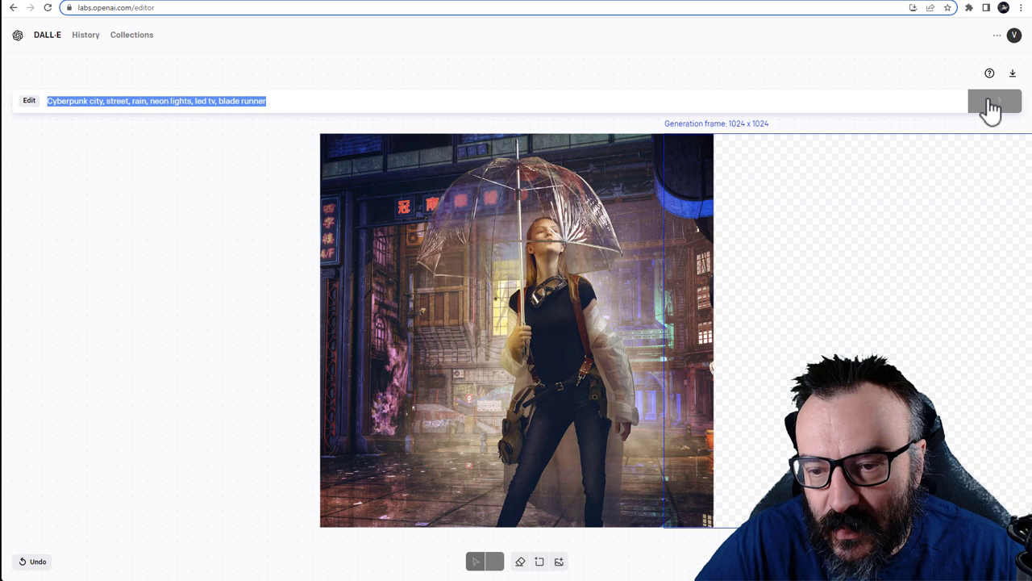
Accept the generated neon-lit buildings extending the street to the right
left_click(995, 100)
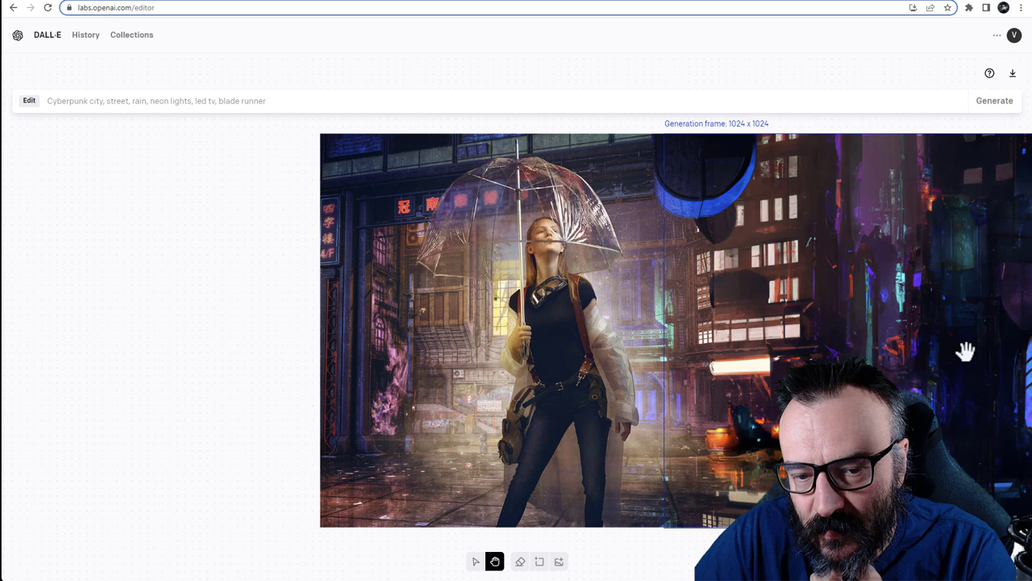
mouse_move(750, 166)
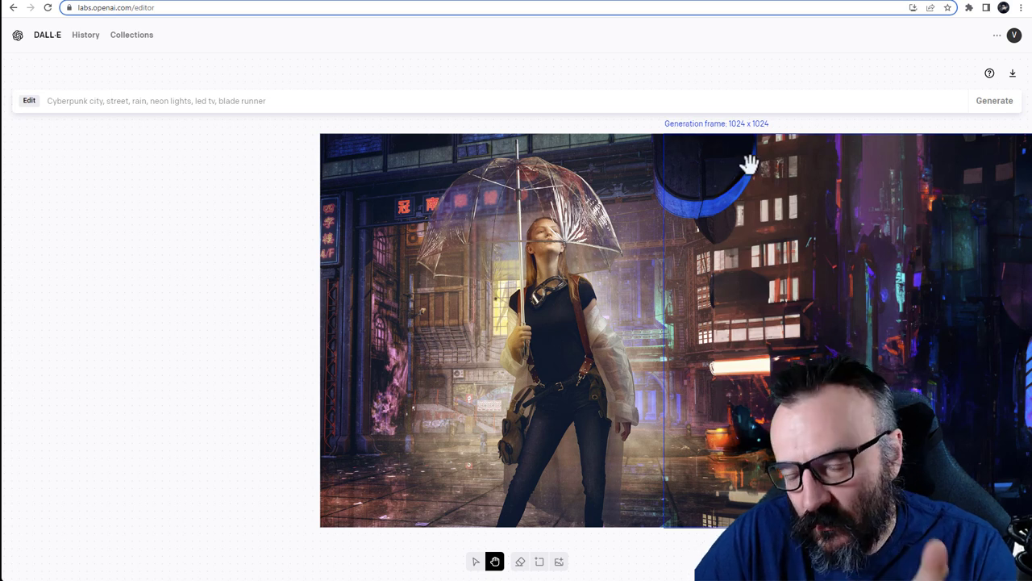
mouse_move(1008, 403)
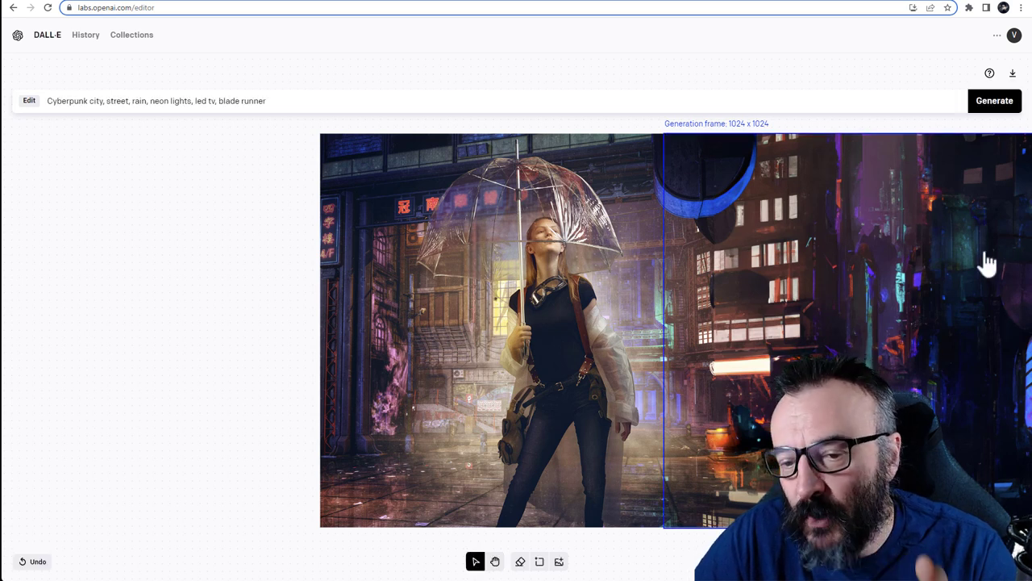
mouse_move(708, 331)
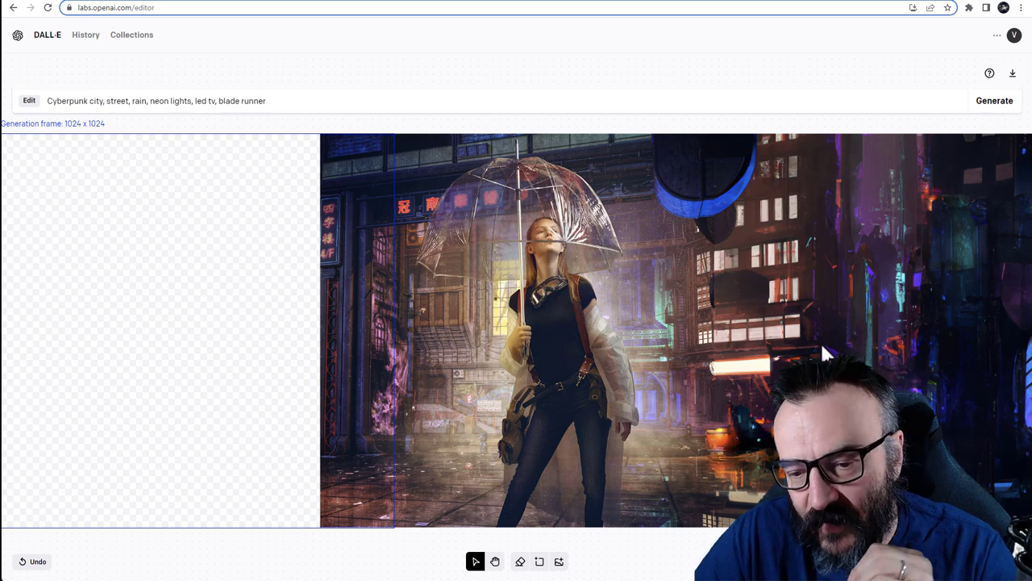
mouse_move(837, 226)
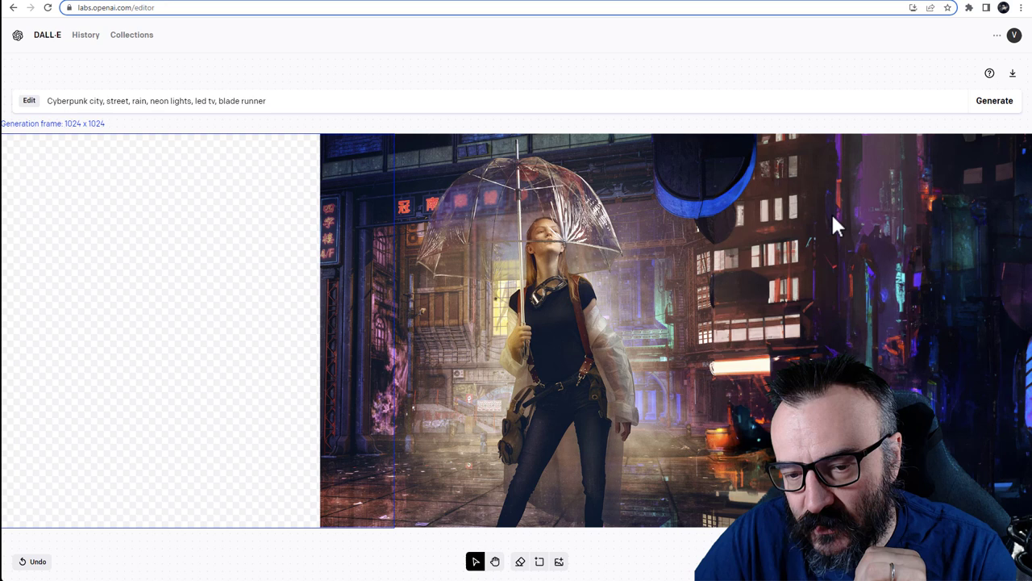
mouse_move(925, 234)
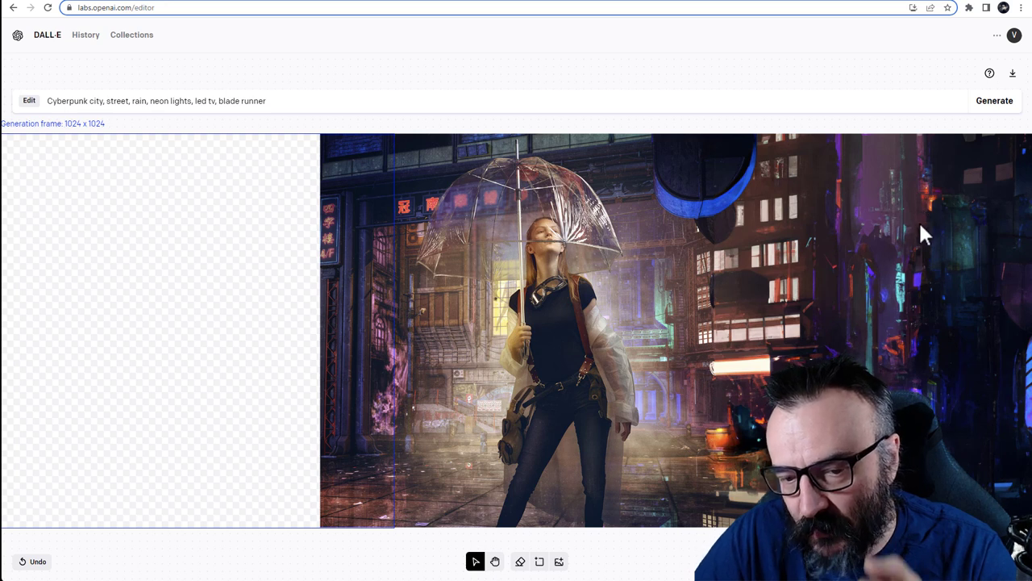
mouse_move(730, 246)
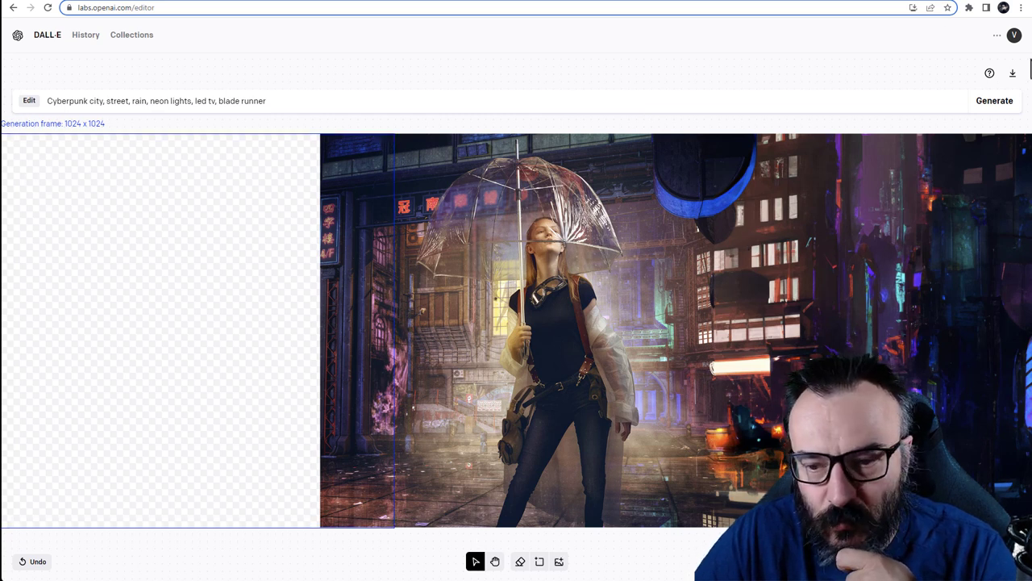
Generate neon storefronts in a frame over the image's left edge
left_click(496, 561)
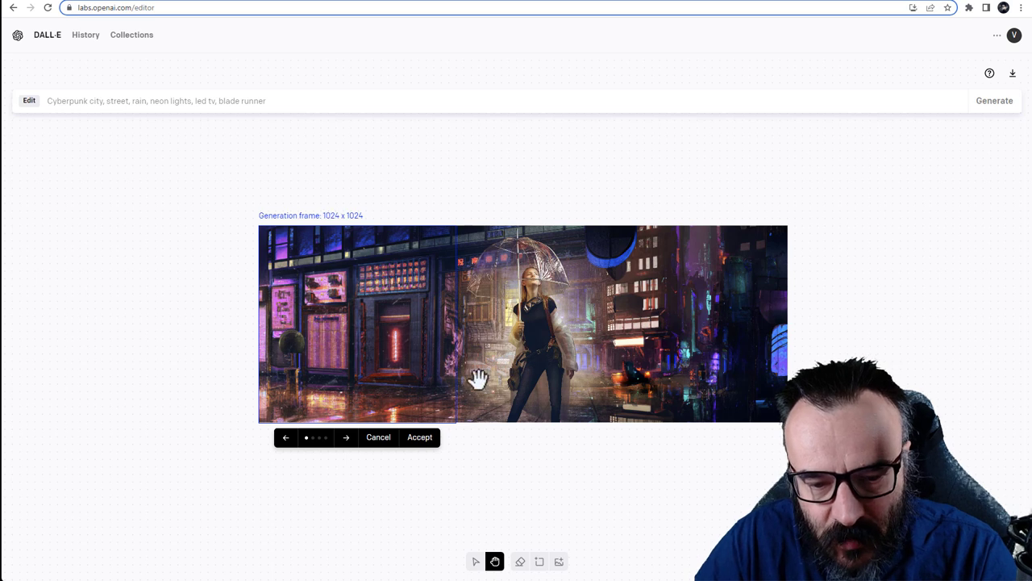
Browse the left-side storefront variations and accept one into the canvas
left_click(346, 437)
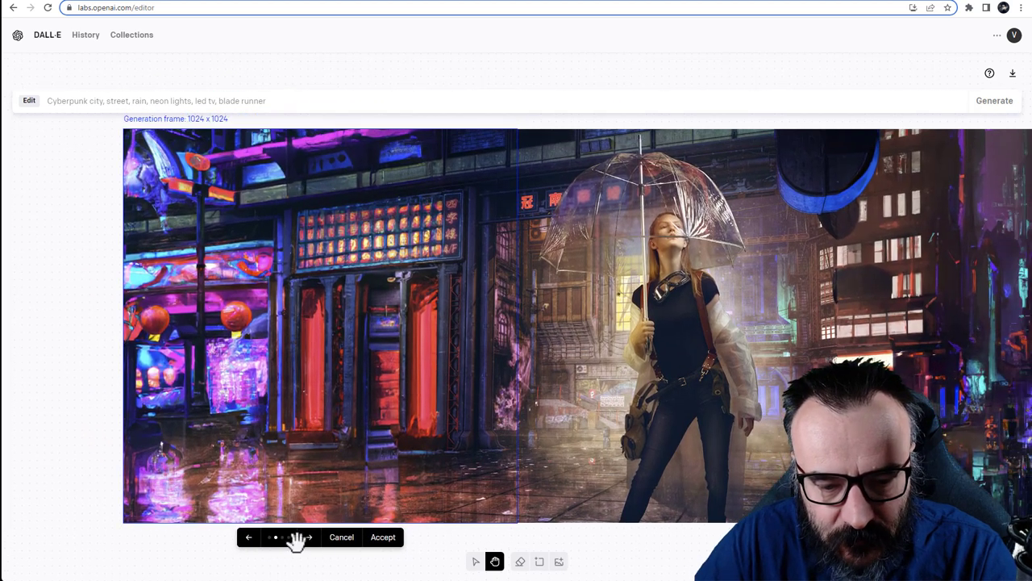
left_click(309, 537)
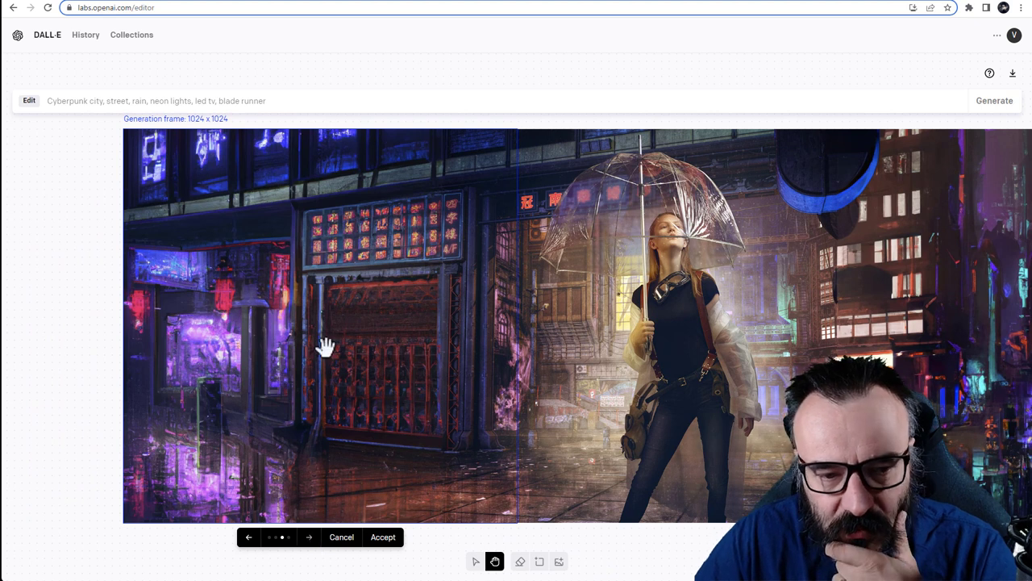
mouse_move(341, 537)
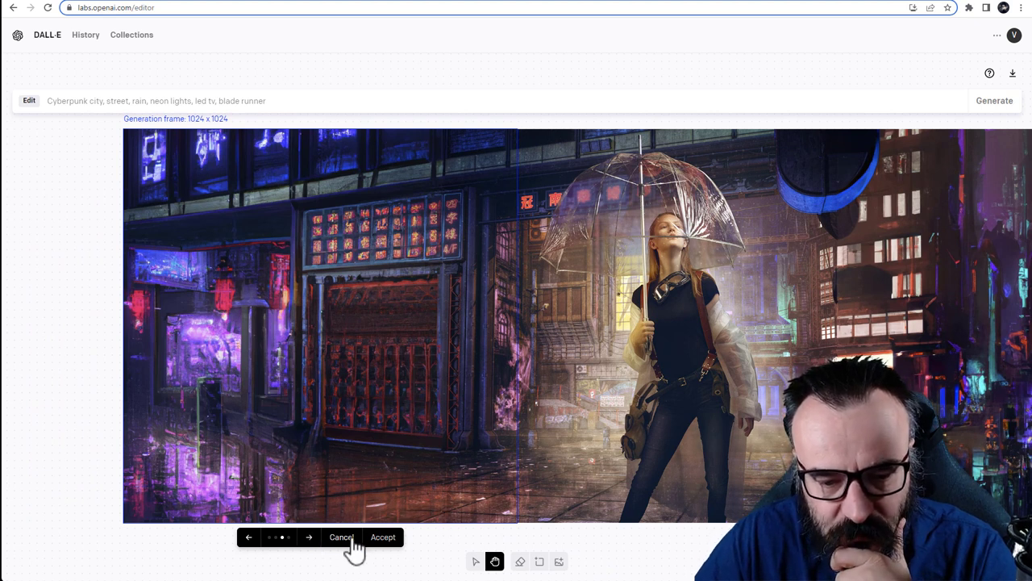
left_click(309, 537)
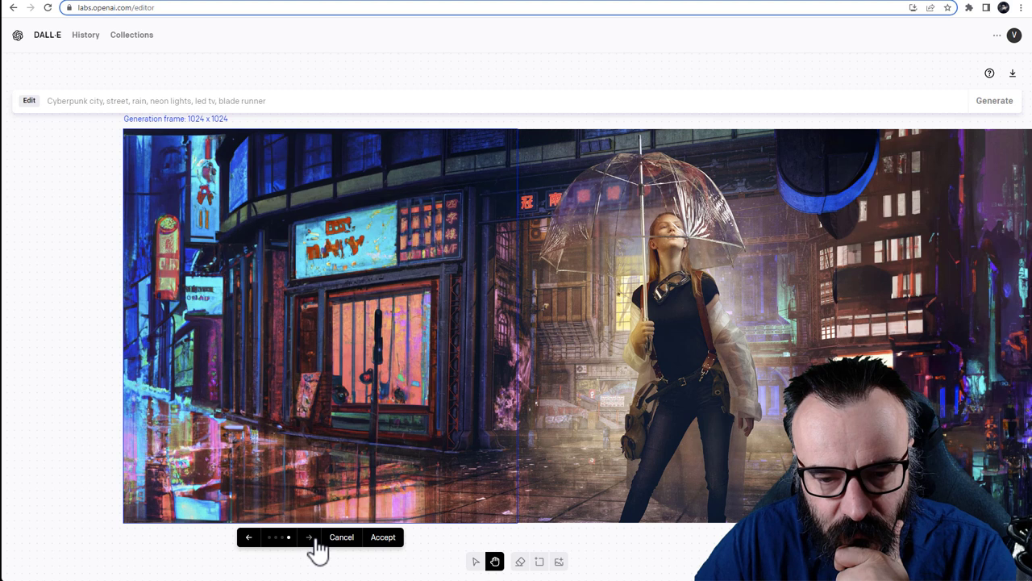
left_click(248, 537)
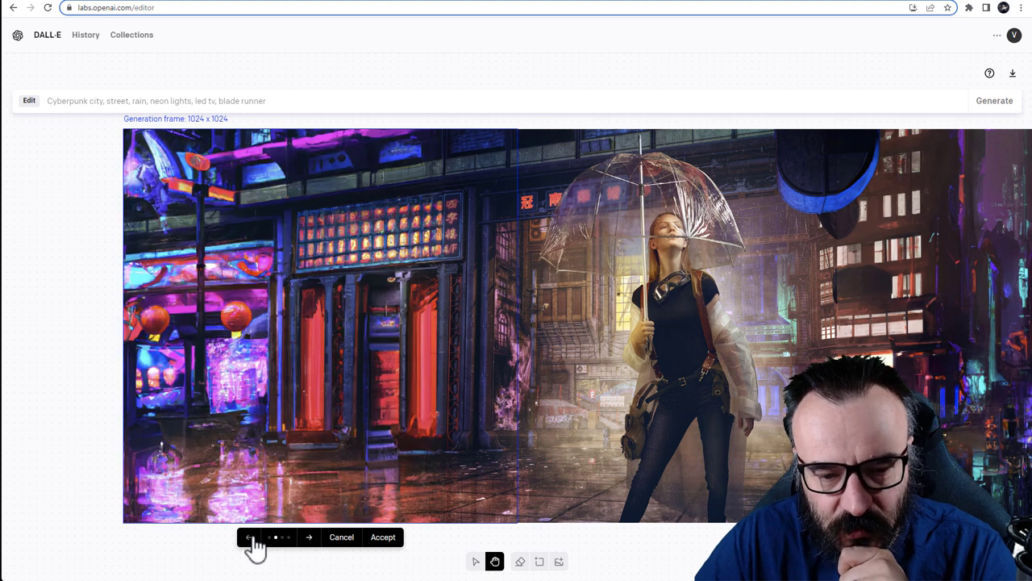
left_click(249, 536)
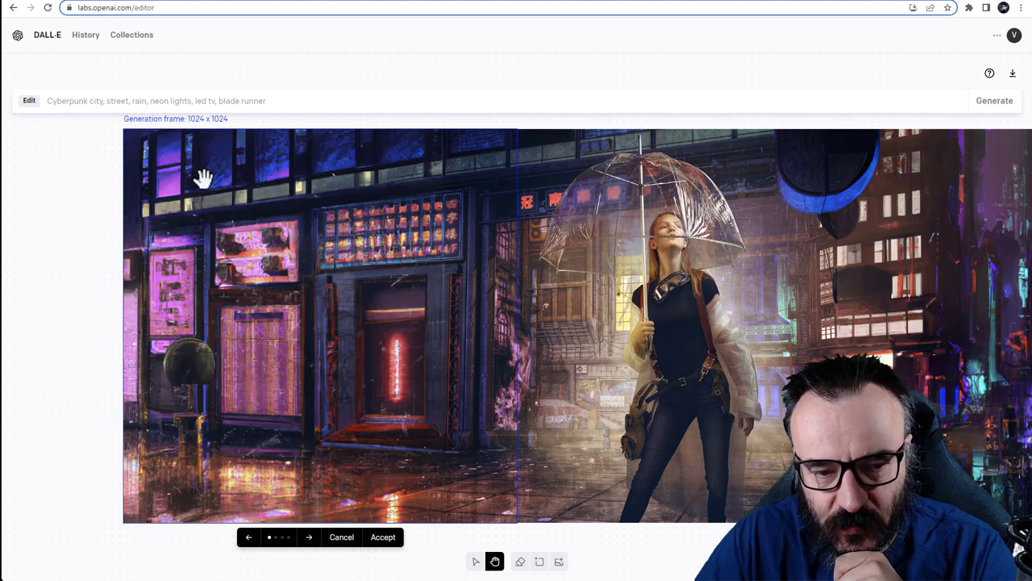
left_click(309, 537)
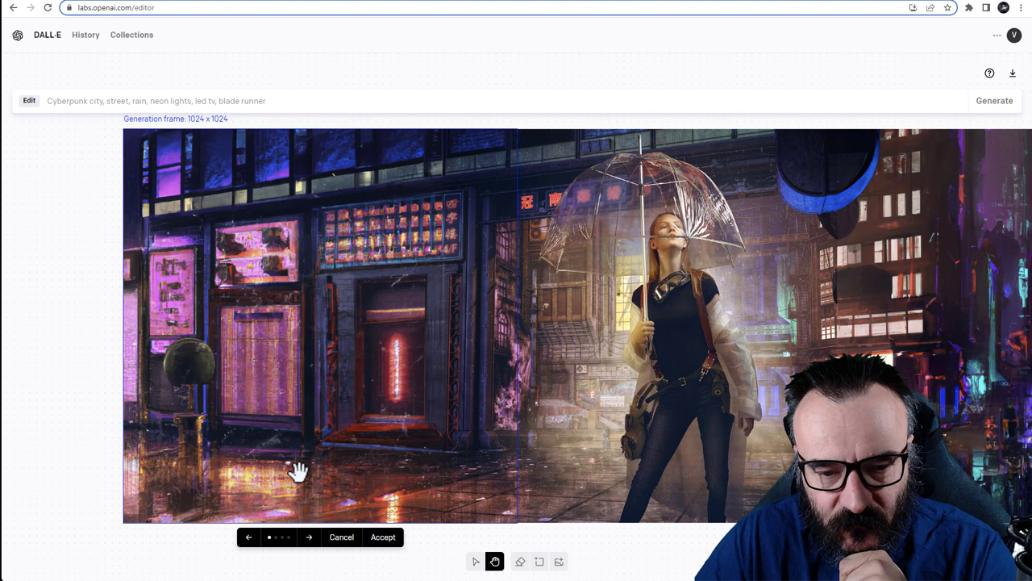
mouse_move(383, 537)
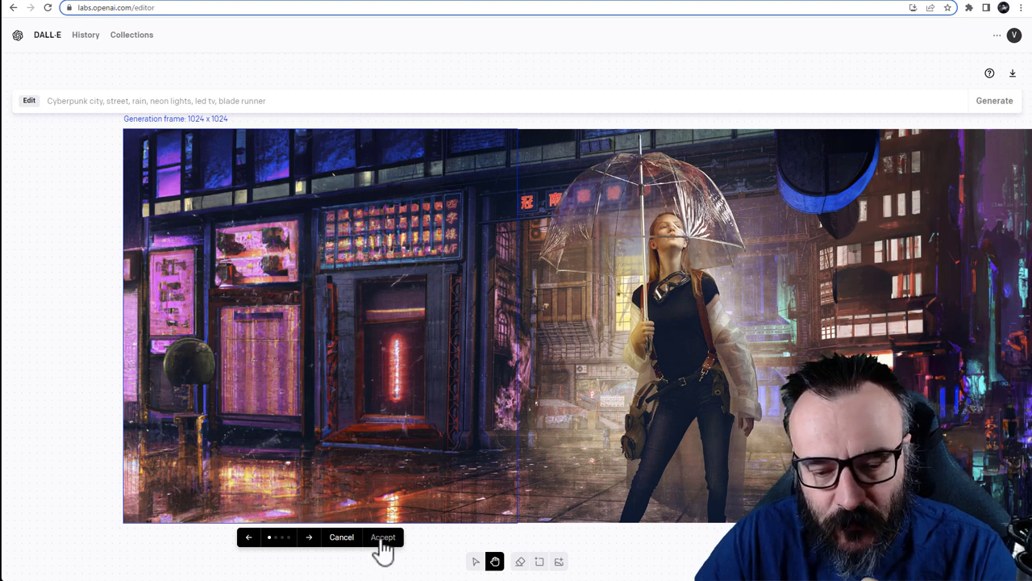
left_click(384, 537)
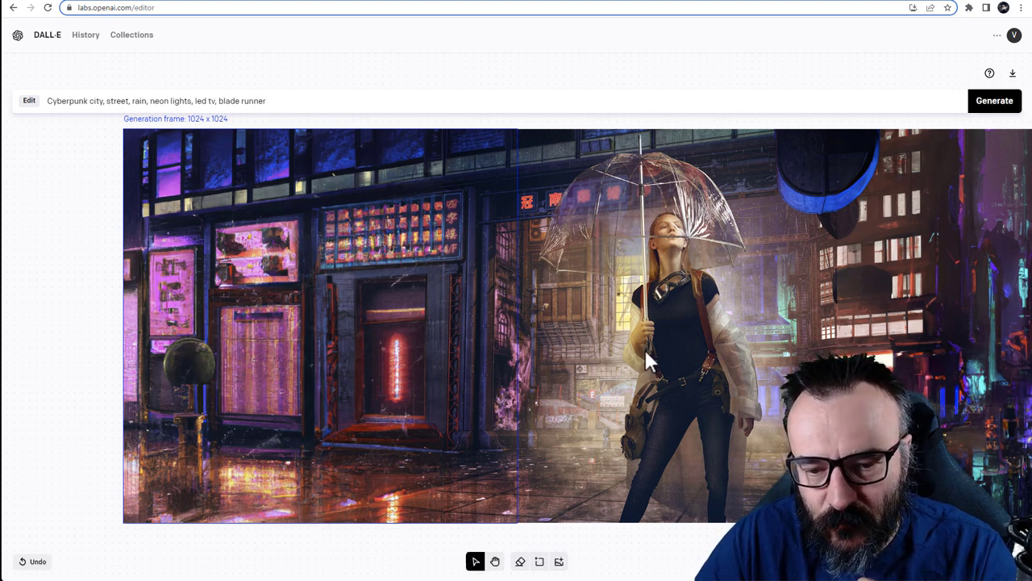
mouse_move(778, 246)
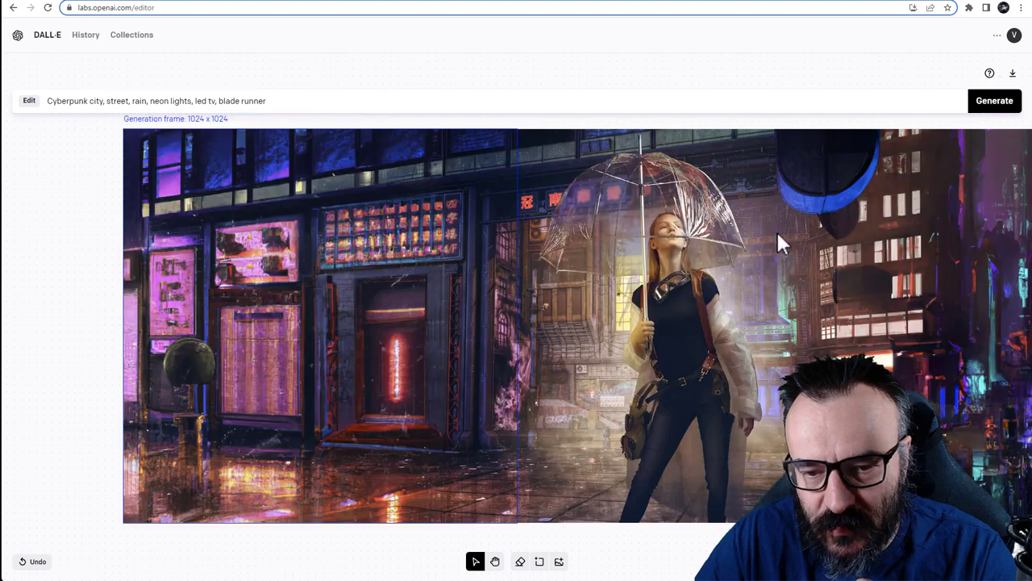
mouse_move(778, 246)
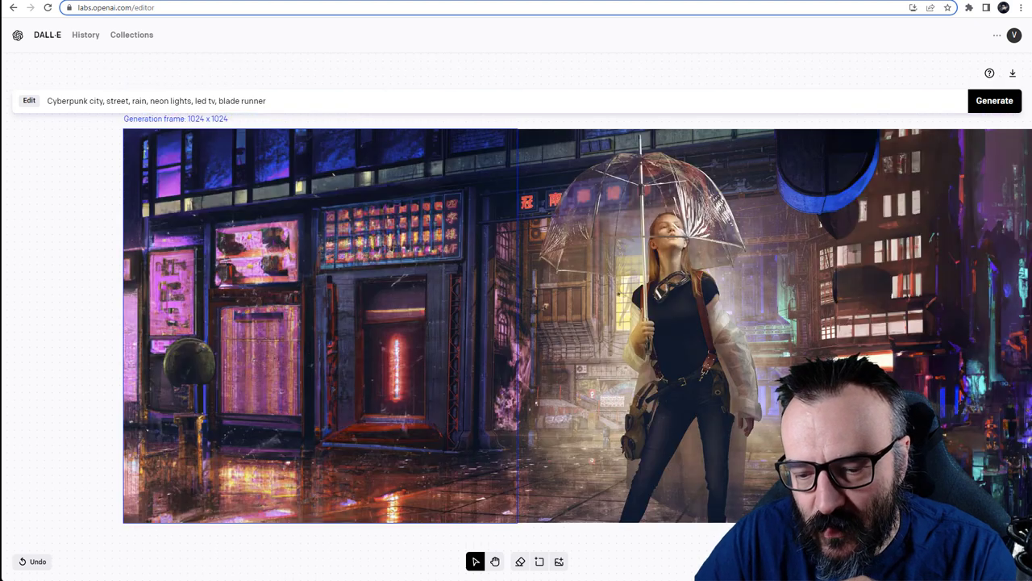
Erase the dark blue hanging object beside the umbrella and start regenerating that gap
left_click(494, 562)
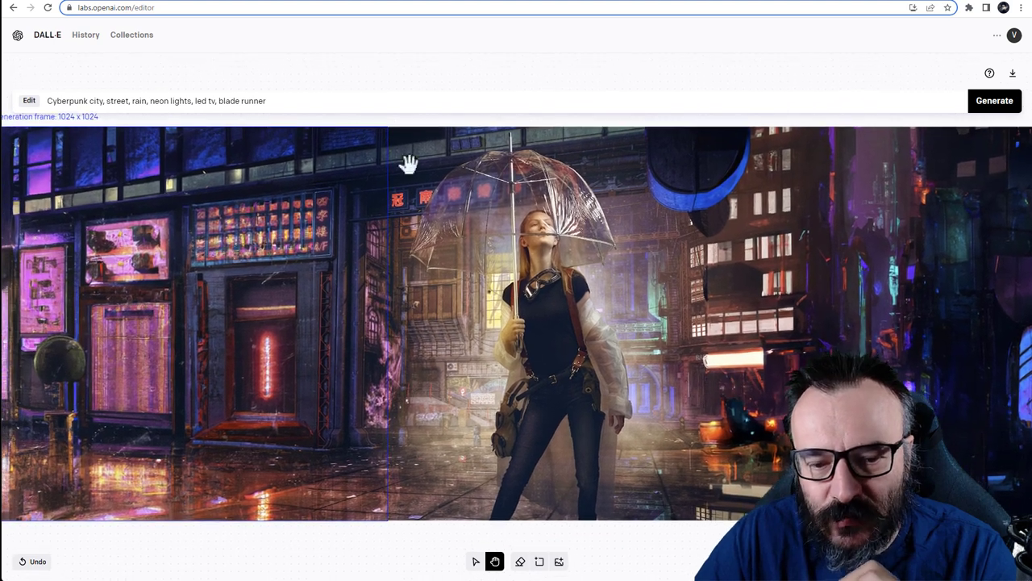
mouse_move(520, 562)
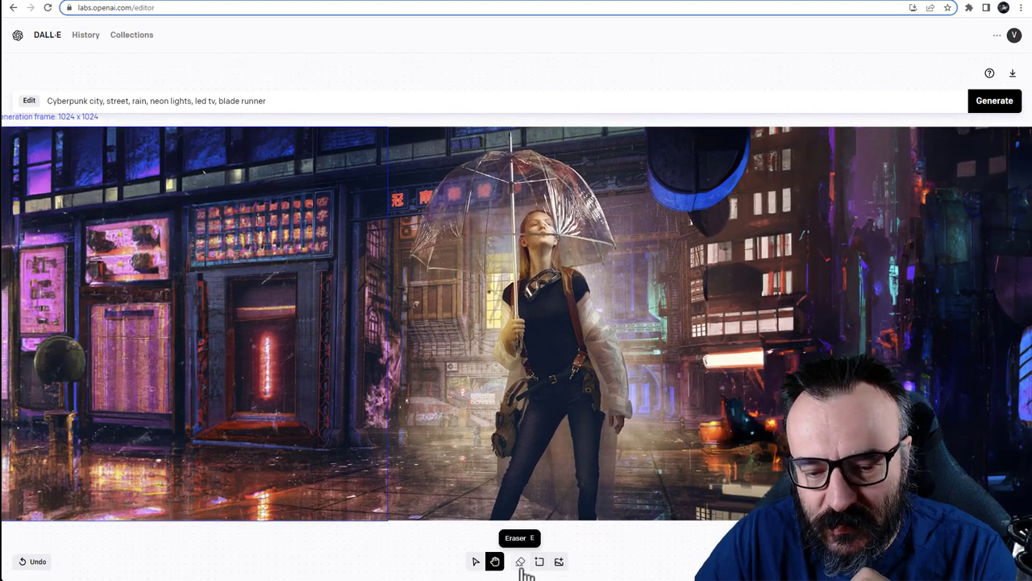
left_click(521, 562)
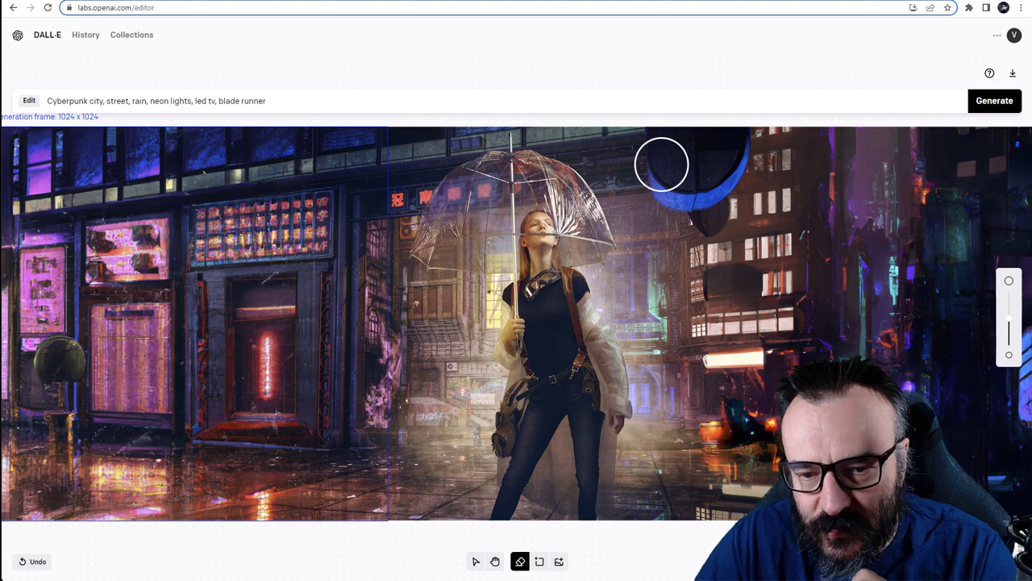
mouse_move(661, 153)
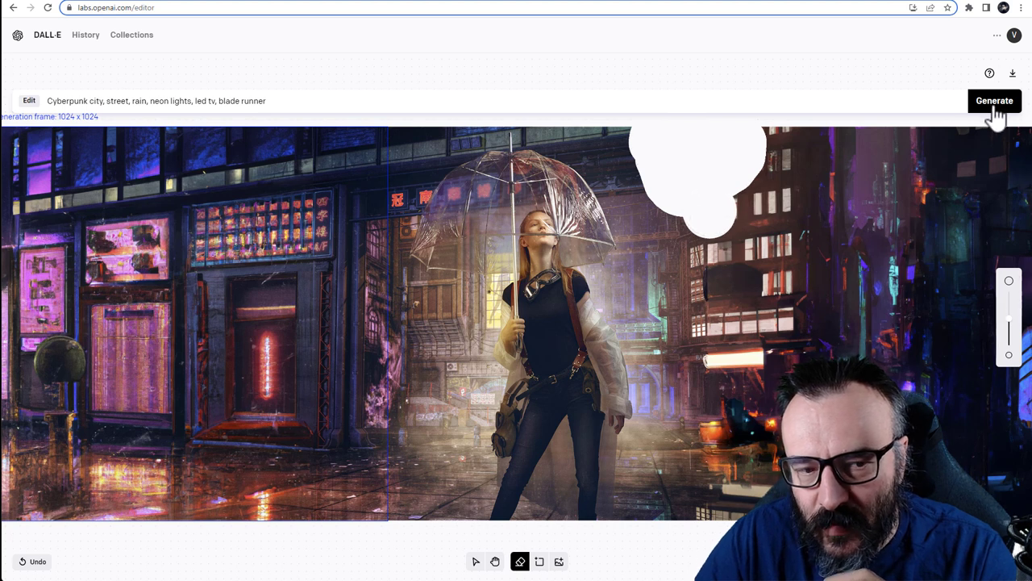
left_click(995, 100)
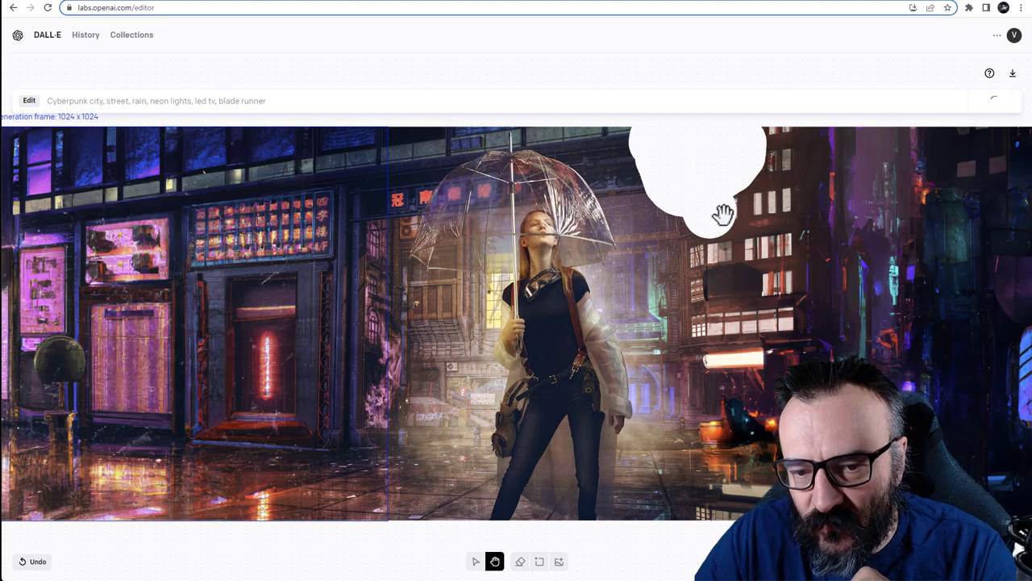
mouse_move(754, 118)
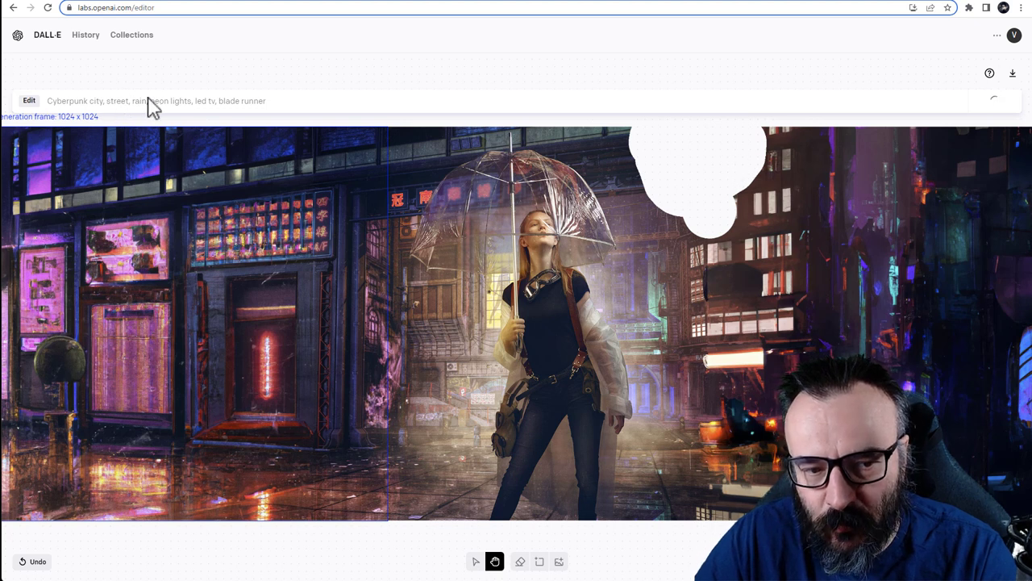
mouse_move(245, 109)
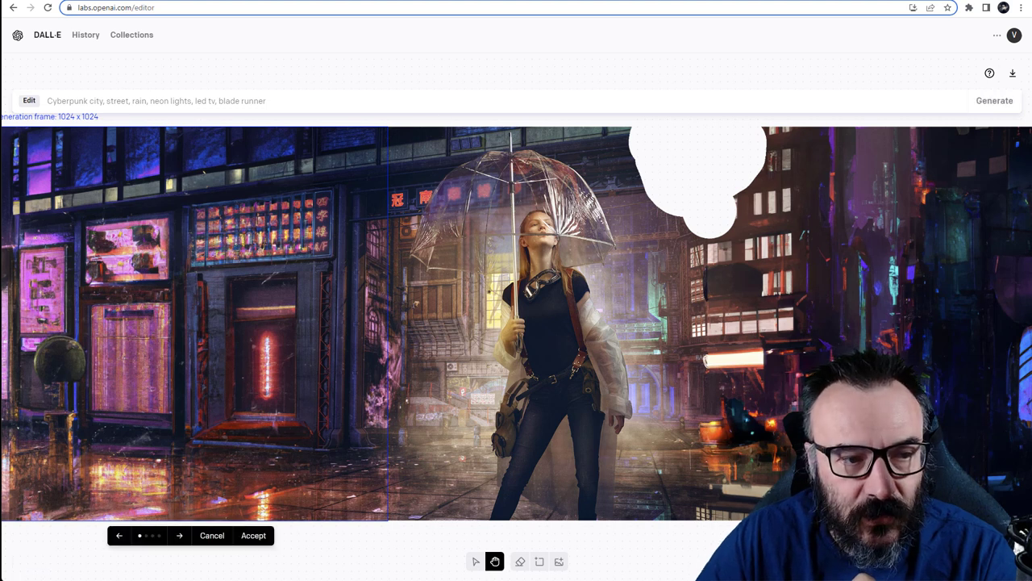
mouse_move(95, 171)
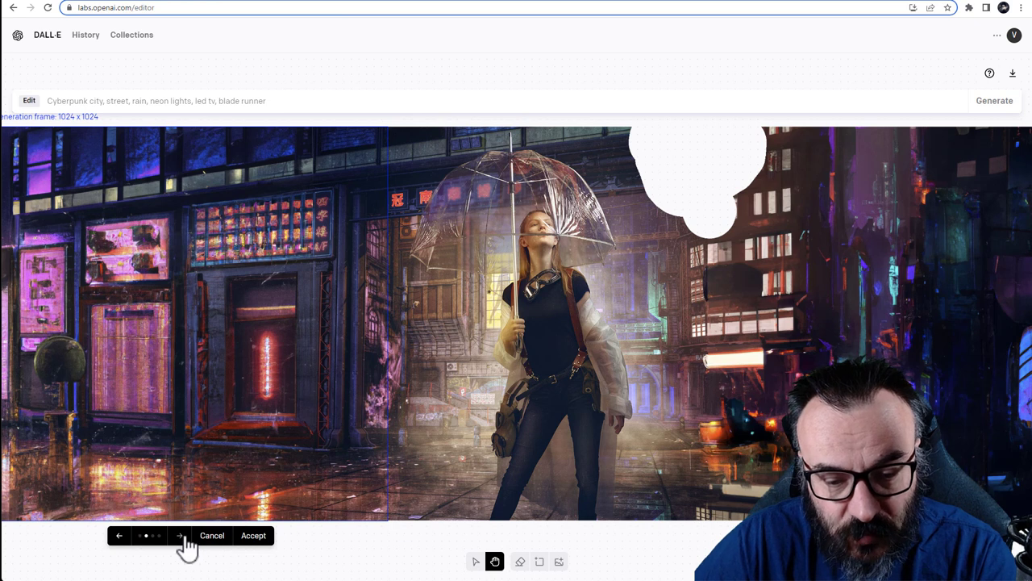
Browse the generated variants and accept the one with new building facades and windows
left_click(253, 535)
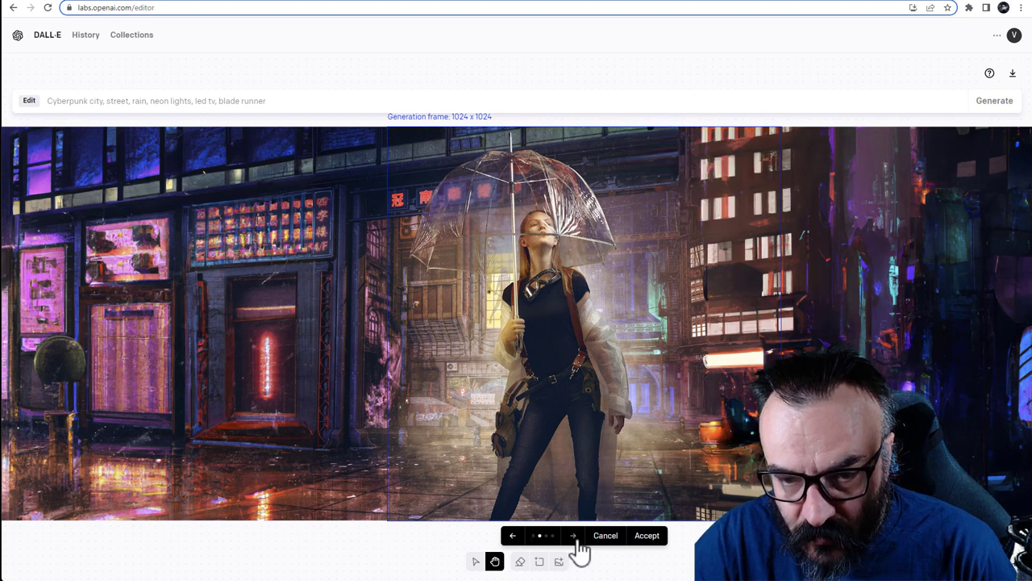
left_click(513, 535)
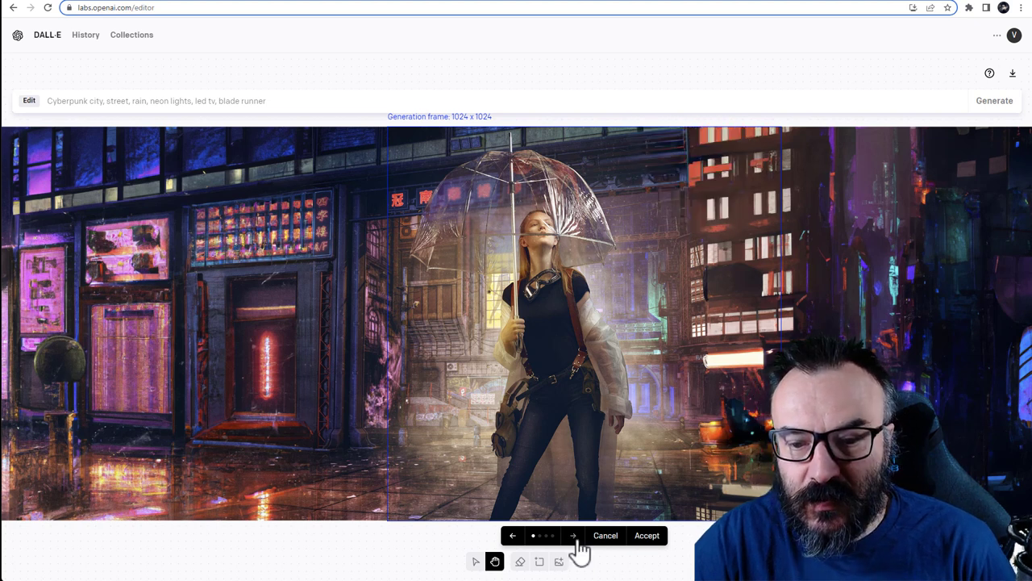
mouse_move(746, 125)
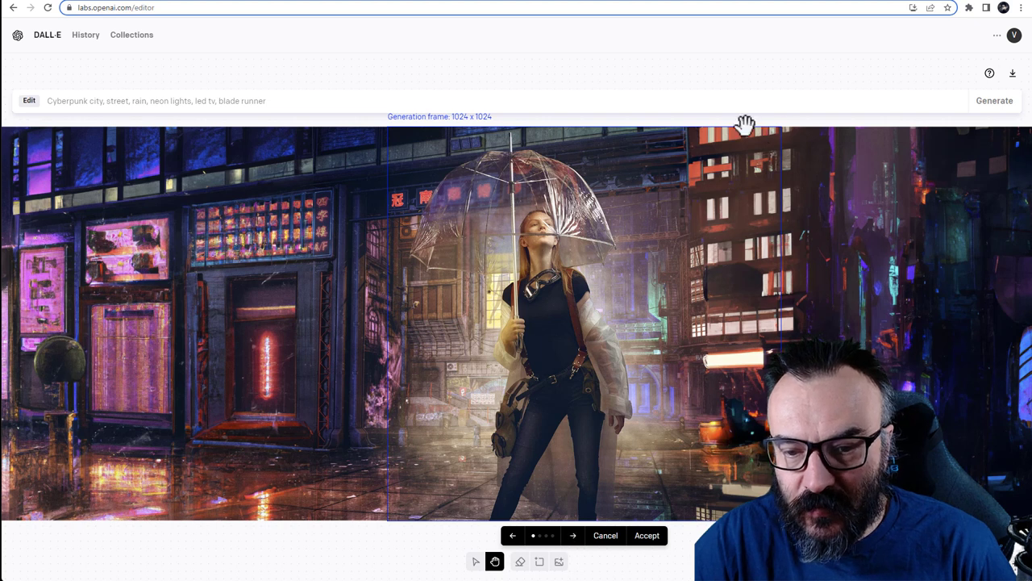
mouse_move(641, 547)
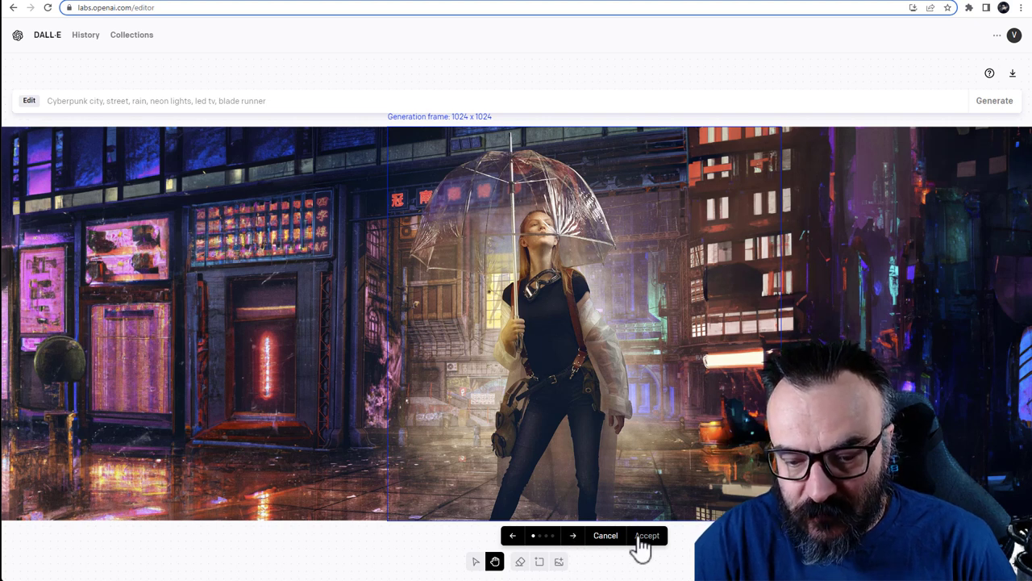
left_click(648, 535)
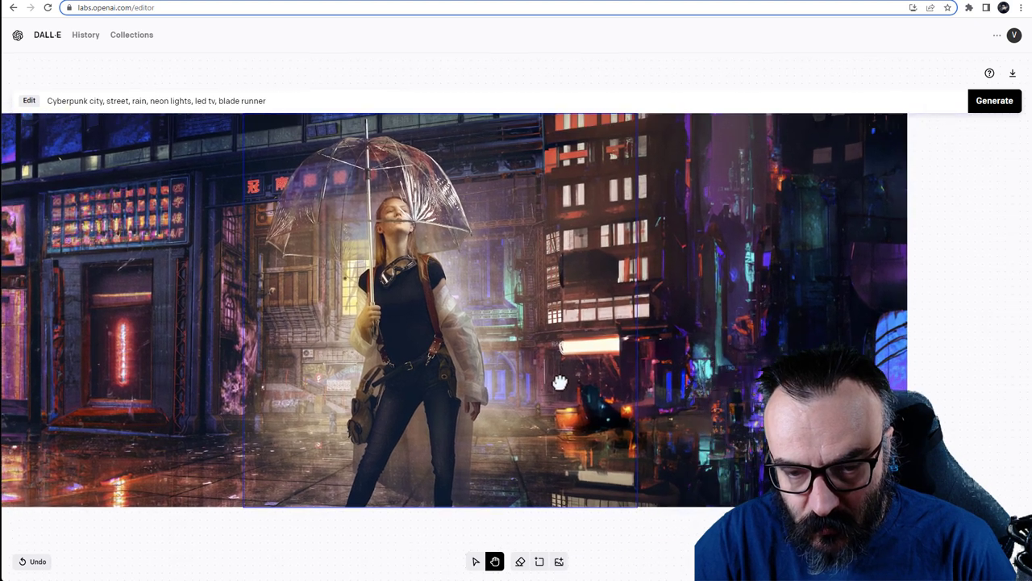
Move the frame right, erase the blurry lower-right corner, and generate neon-lit replacements
left_click(476, 562)
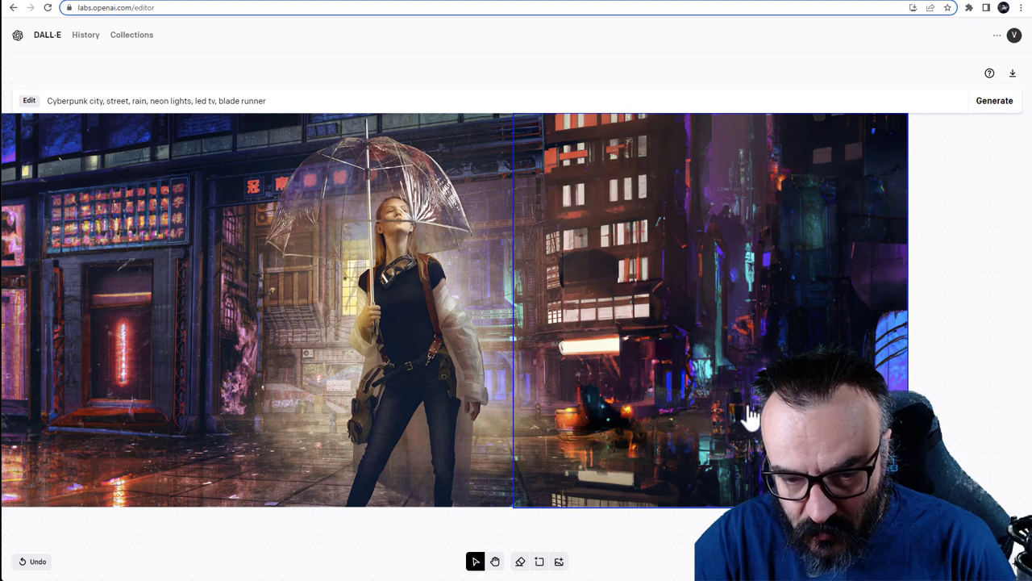
left_click(519, 562)
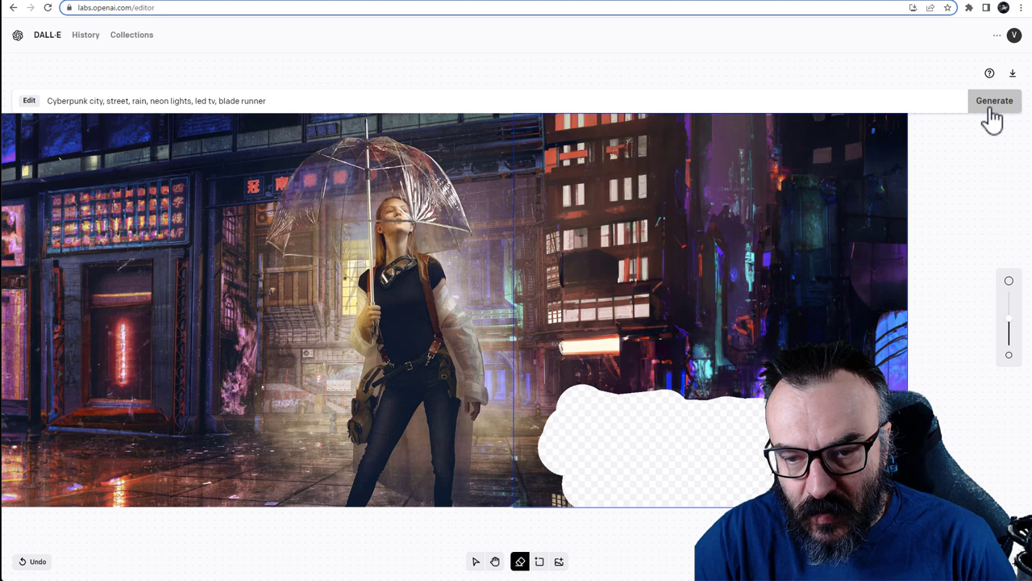
left_click(995, 100)
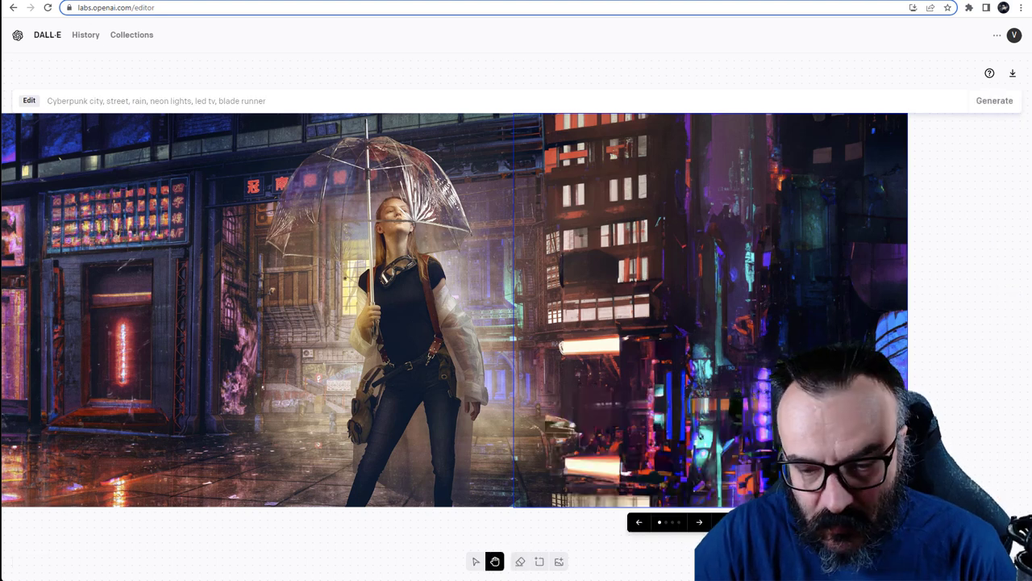
left_click(698, 522)
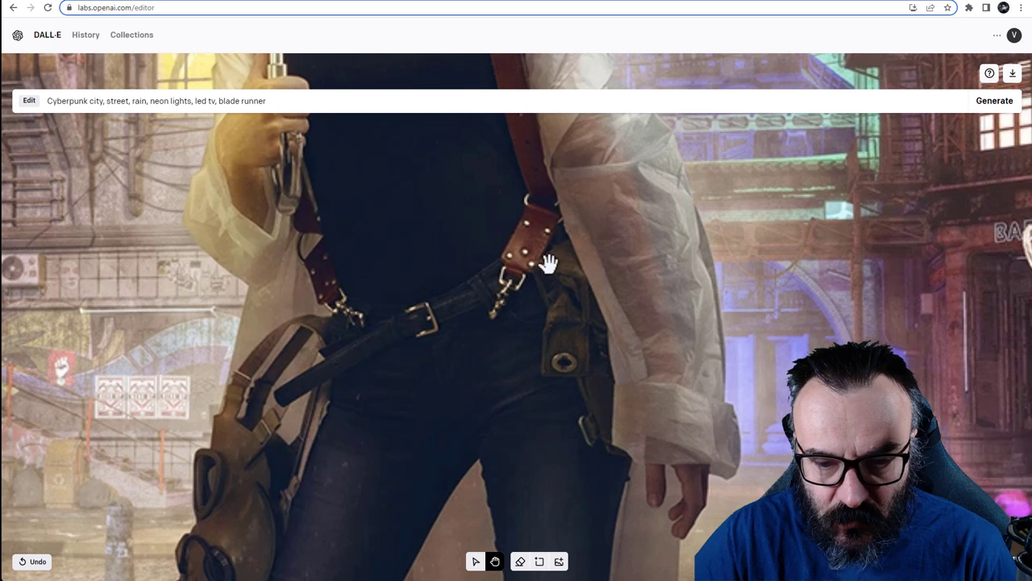
mouse_move(767, 480)
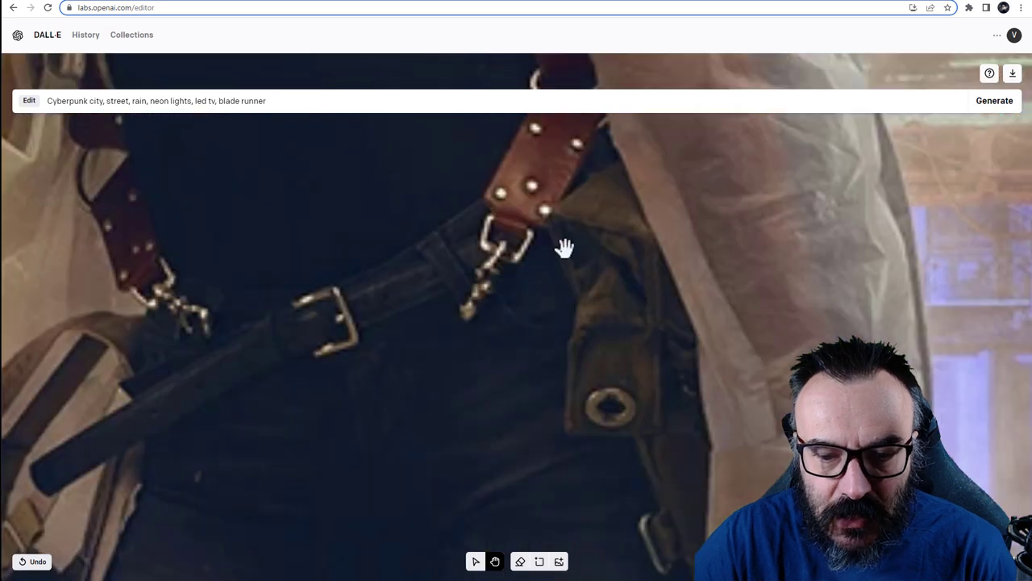
Erase the metal clip hanging from the strap and generate a replacement
left_click_drag(564, 246, 593, 456)
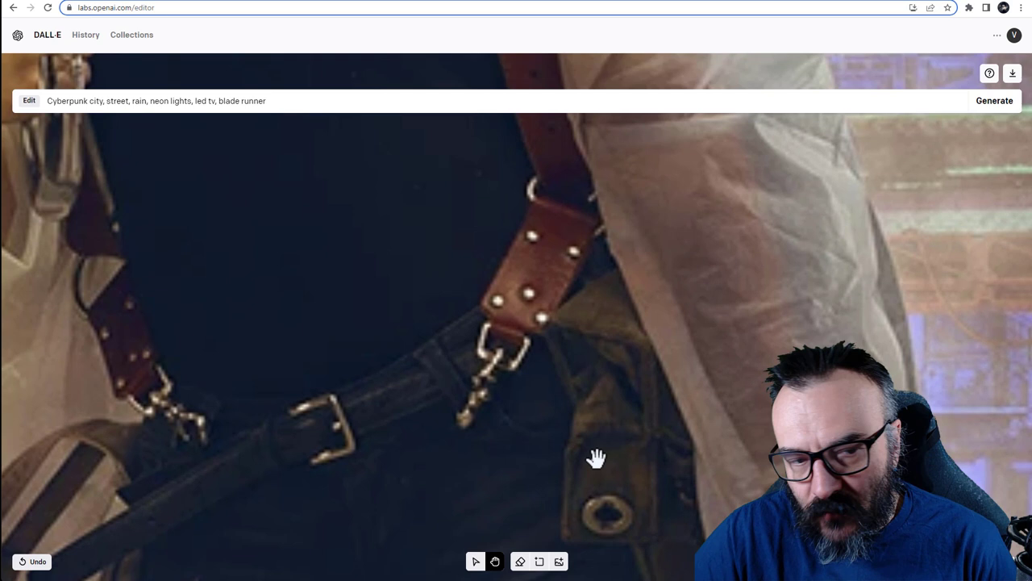
mouse_move(502, 262)
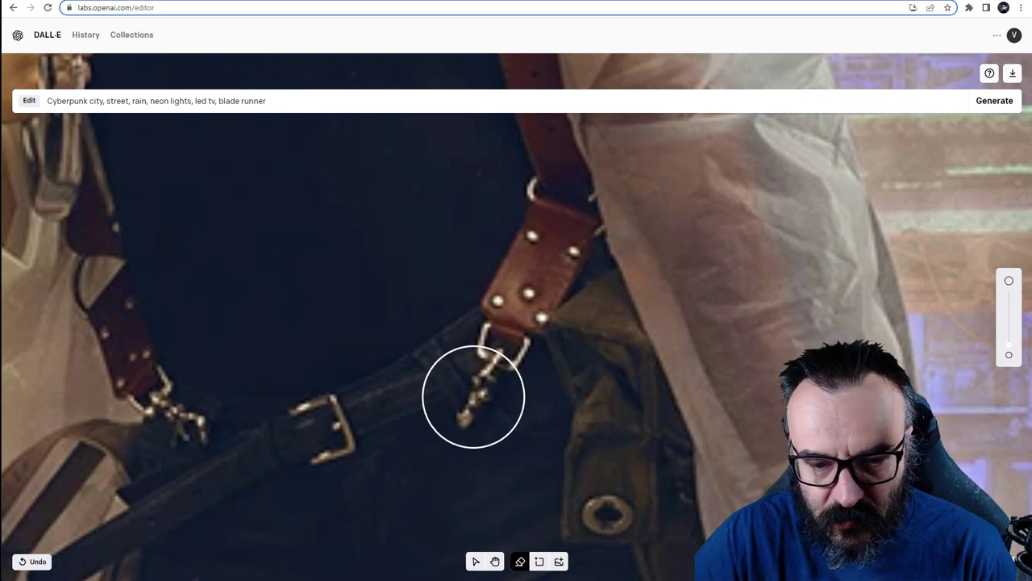
left_click_drag(473, 395, 549, 242)
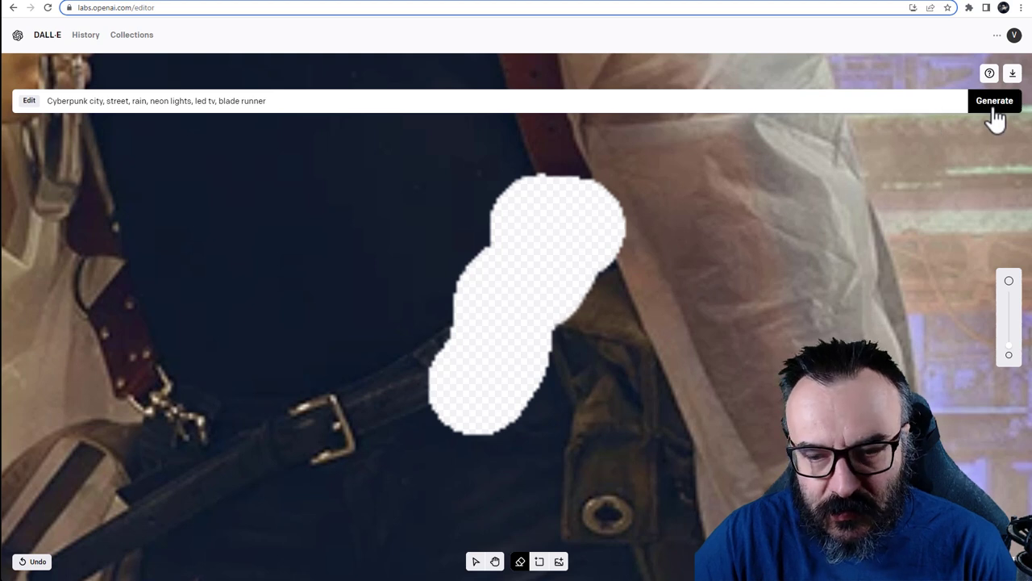
left_click(994, 100)
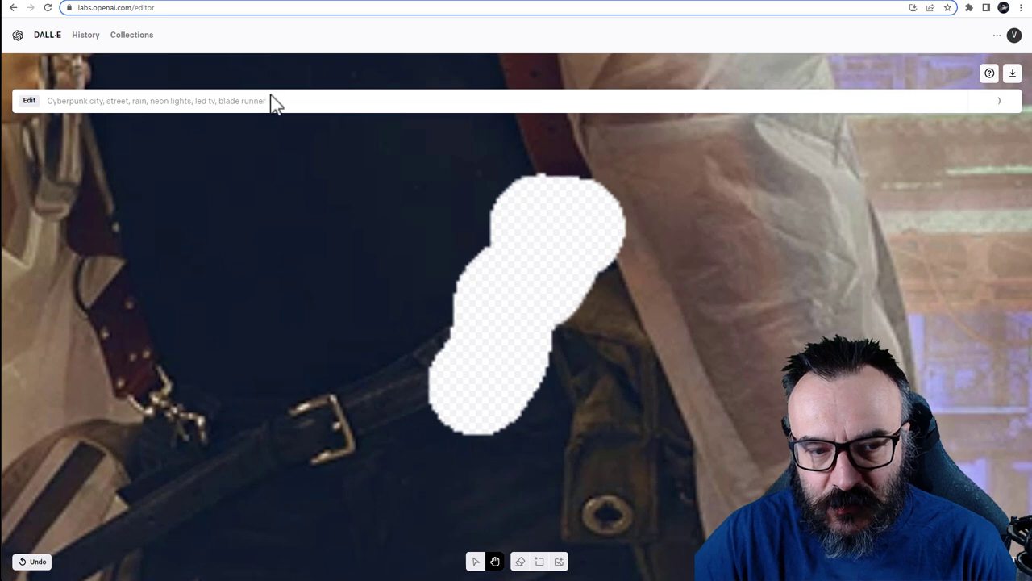
left_click(999, 100)
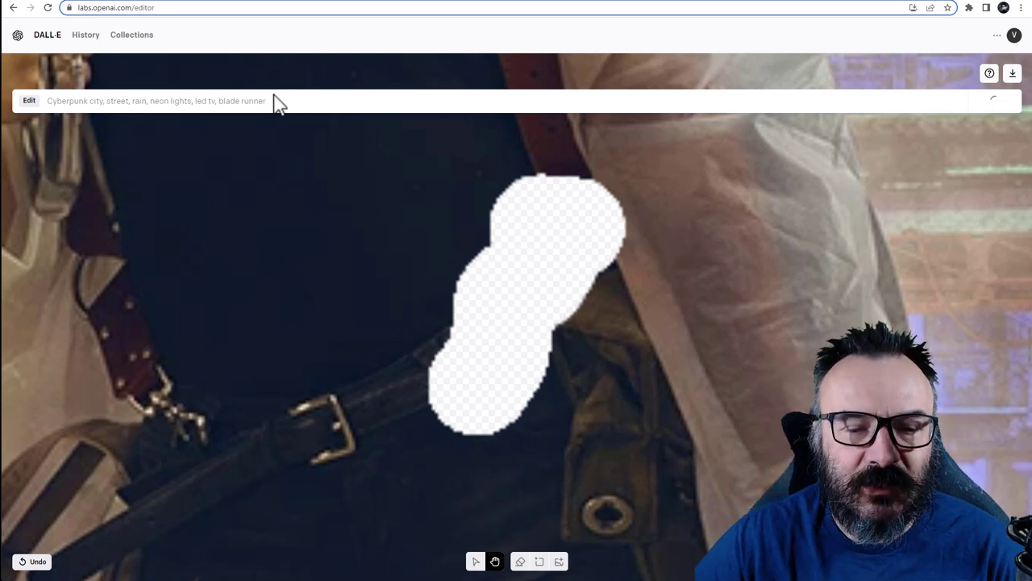
mouse_move(559, 288)
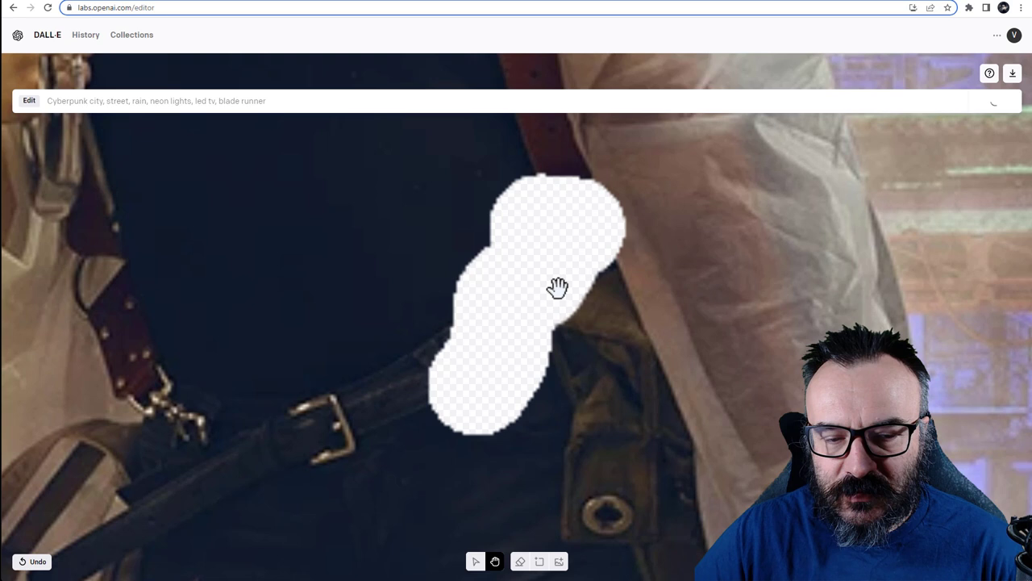
mouse_move(545, 462)
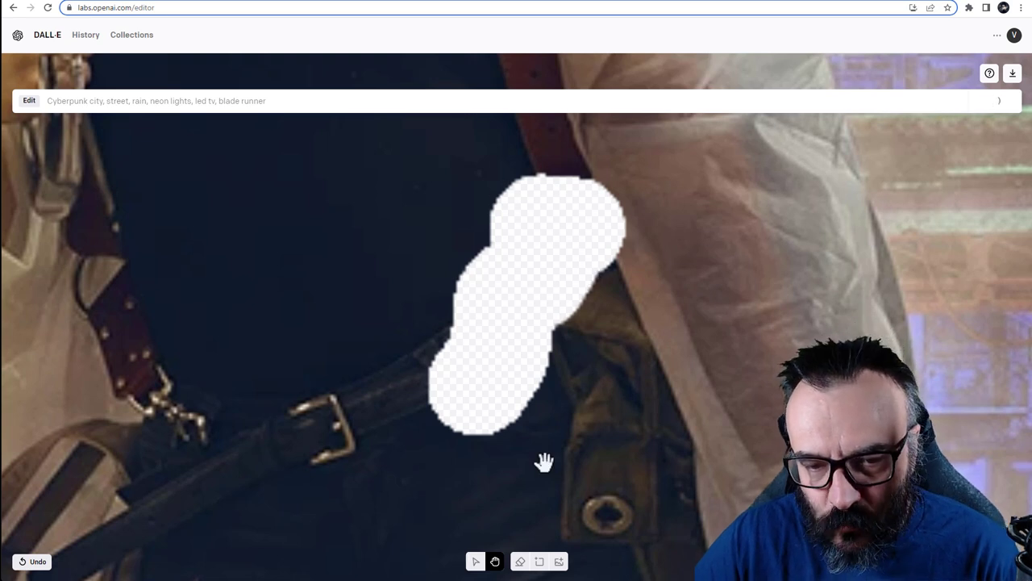
mouse_move(335, 345)
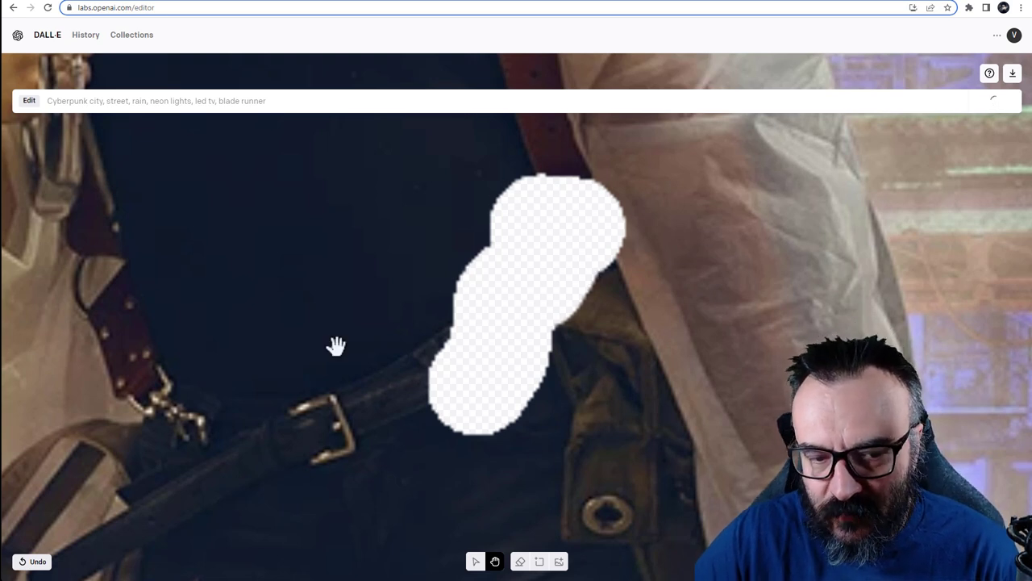
mouse_move(507, 248)
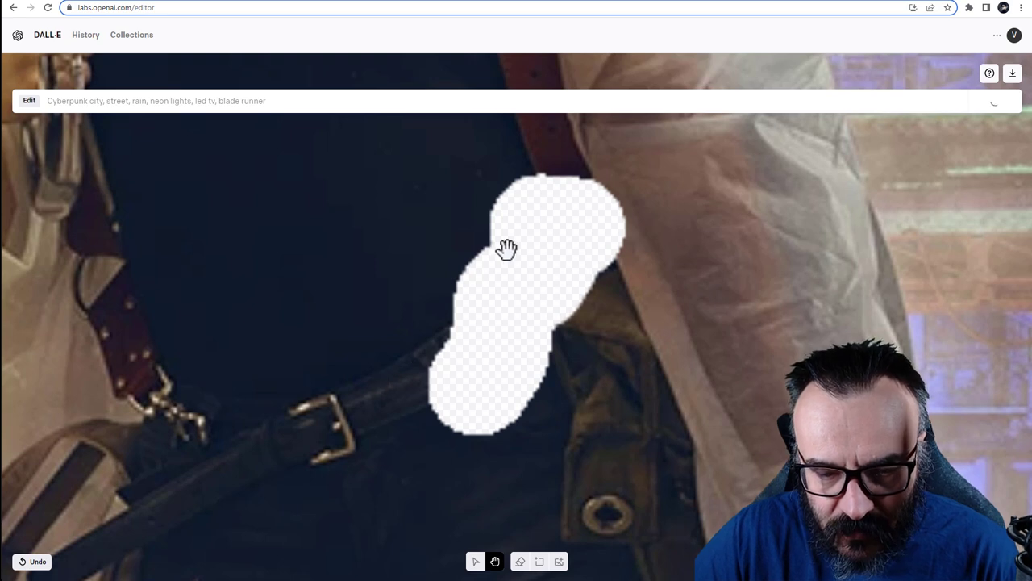
mouse_move(513, 318)
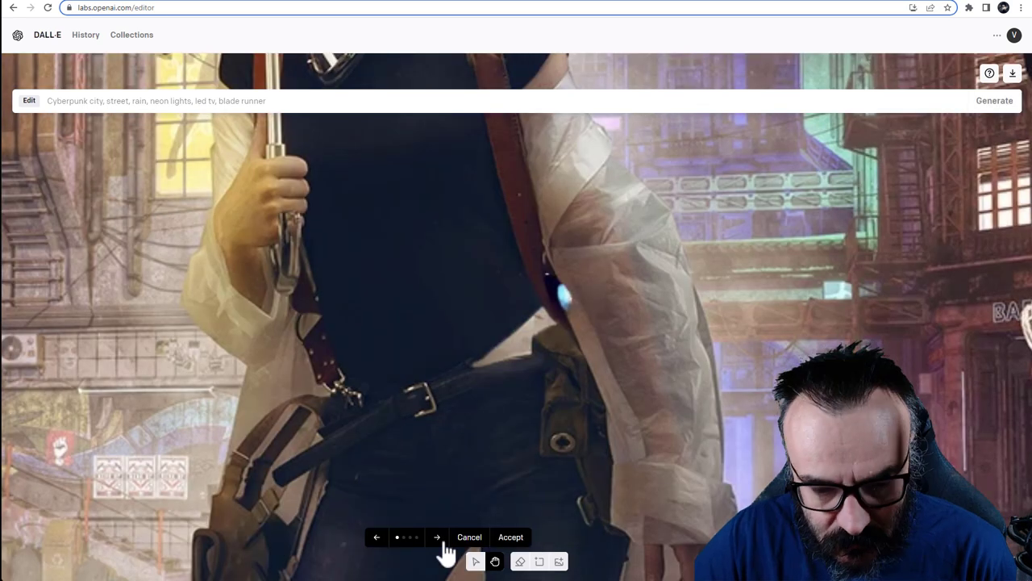
Cycle through the clip-area variations and accept the chosen one
left_click(436, 537)
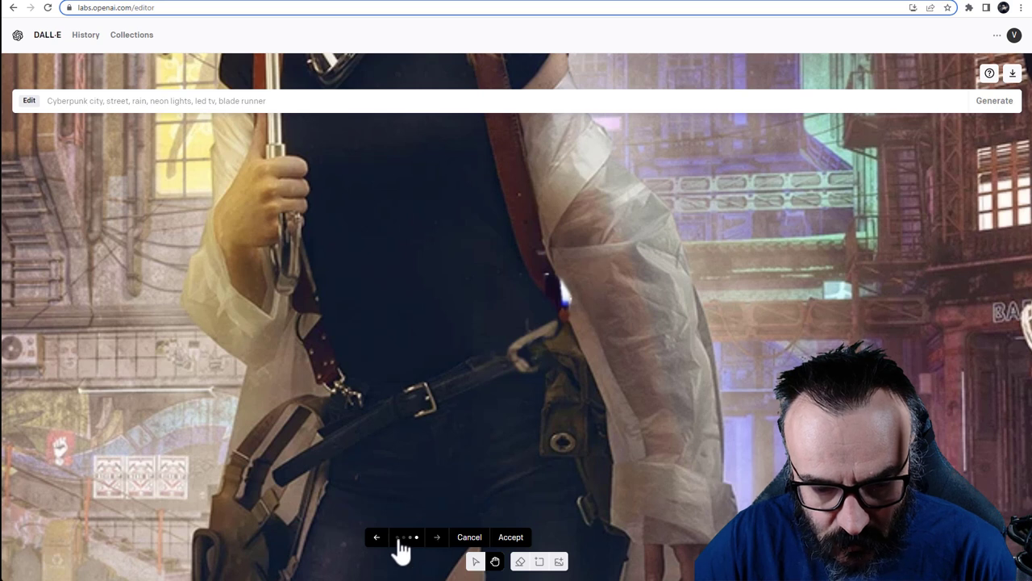
left_click(377, 537)
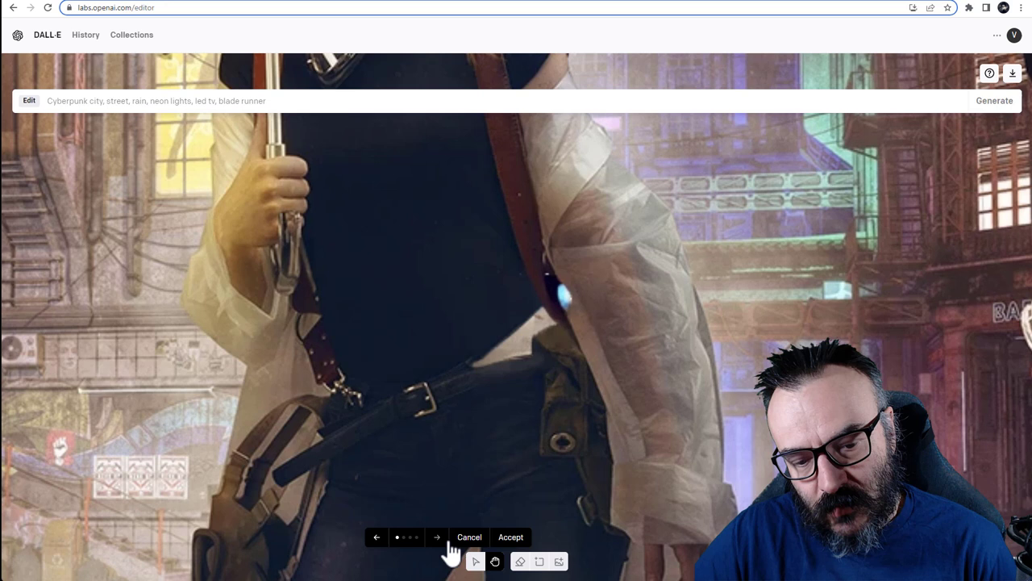
left_click(436, 537)
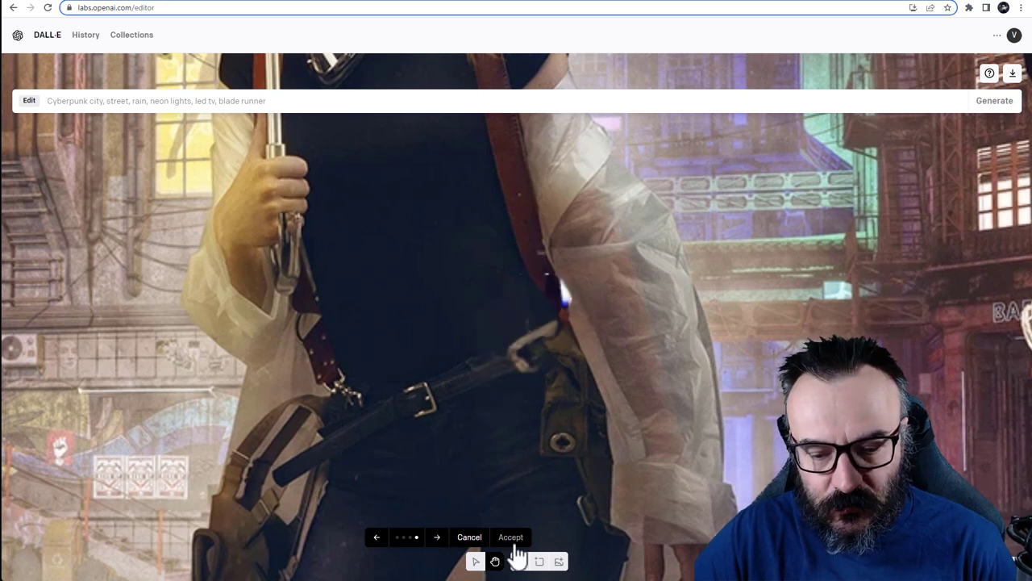
left_click(511, 536)
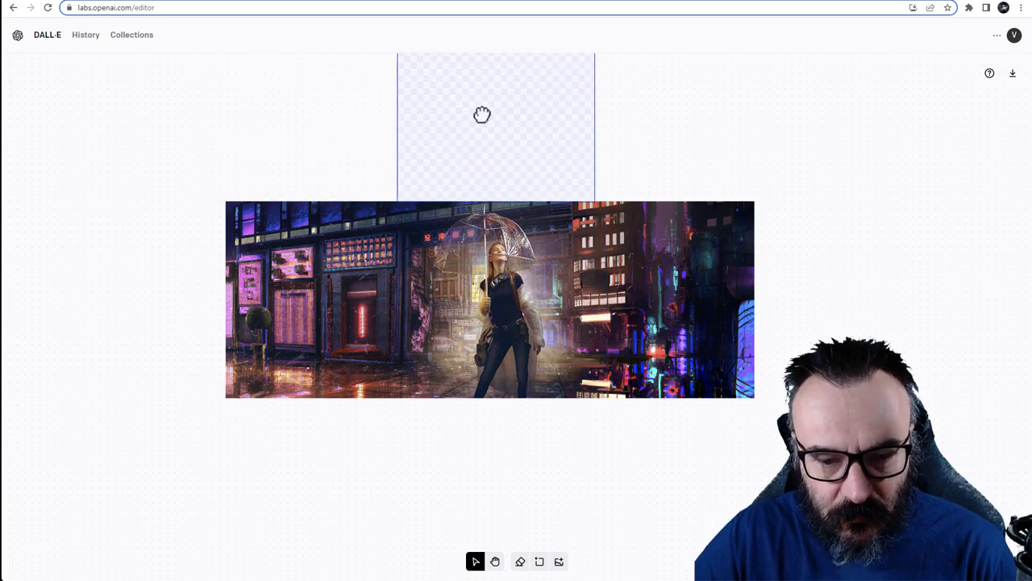
Generate fills above the right-hand buildings and compare the options without accepting any
left_click_drag(483, 115, 644, 126)
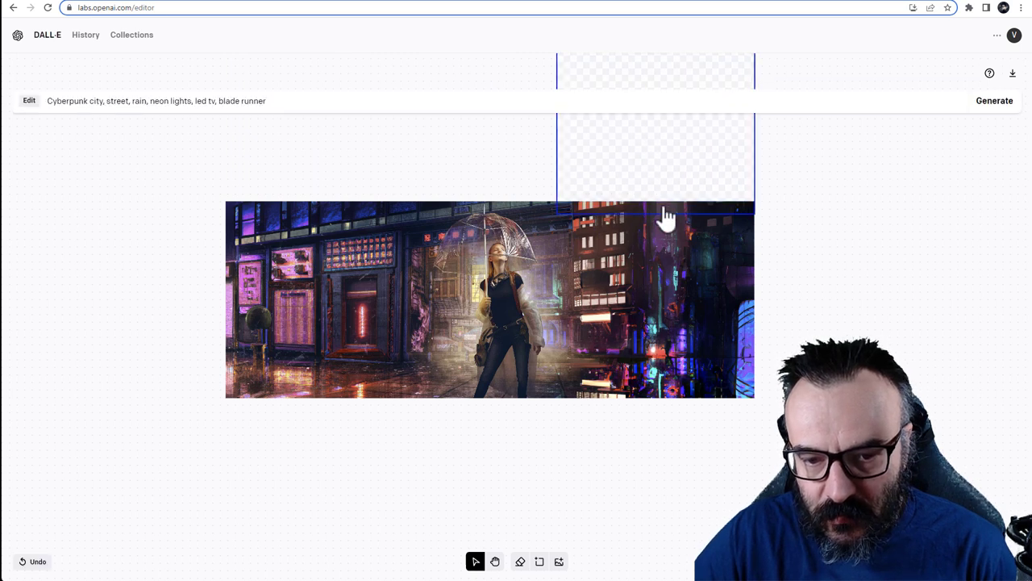
mouse_move(994, 100)
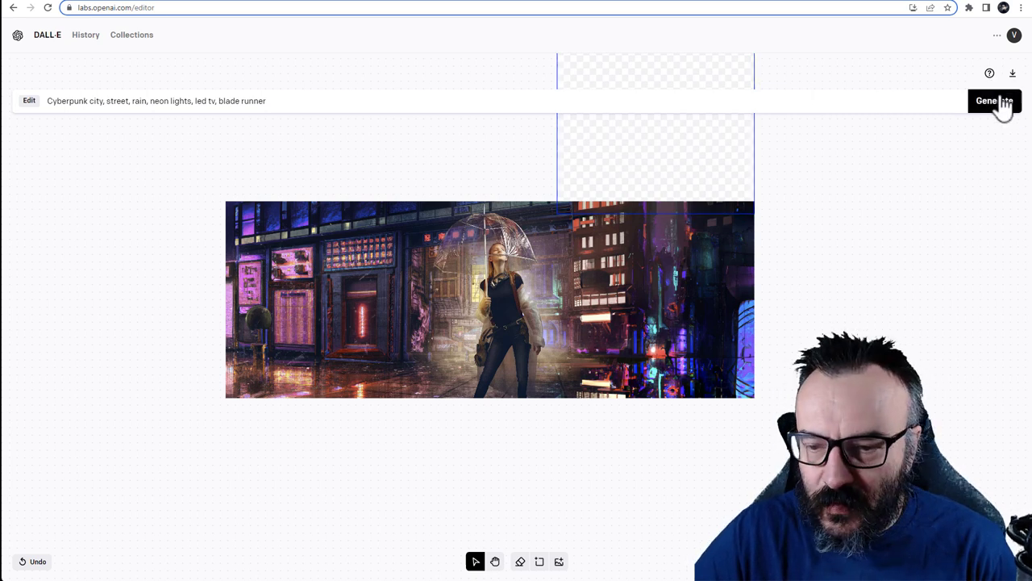
left_click(995, 100)
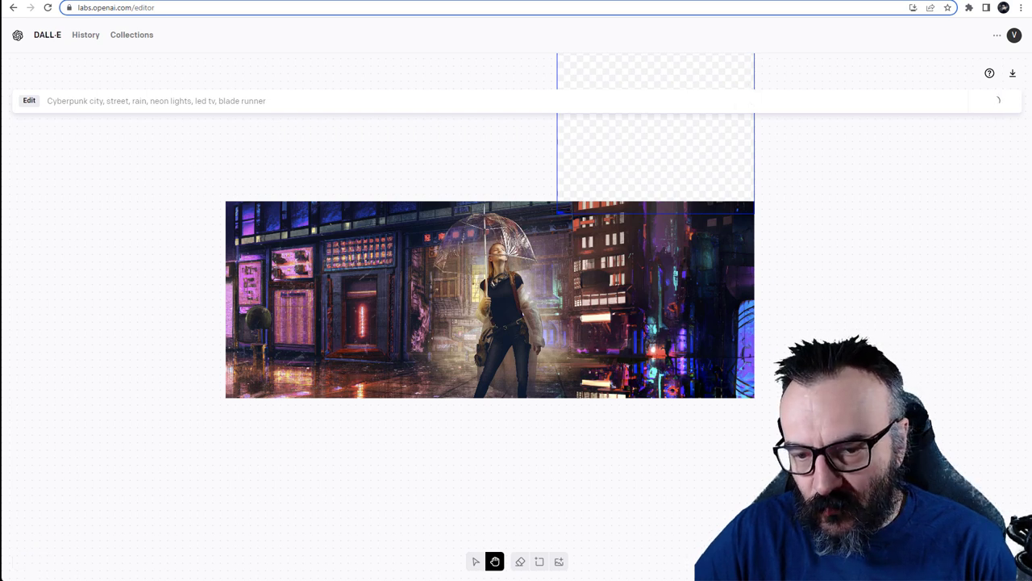
mouse_move(664, 122)
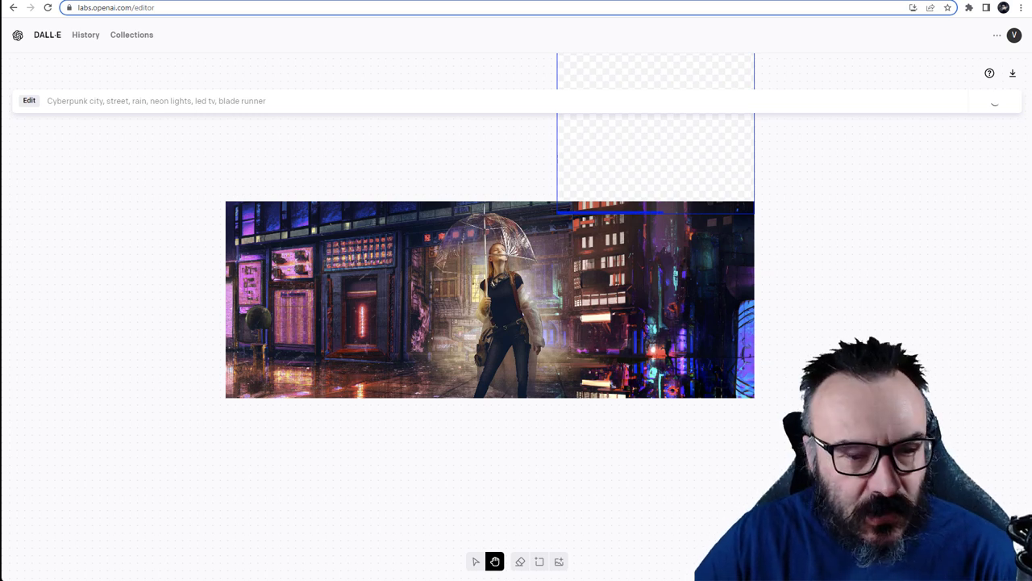
left_click(994, 100)
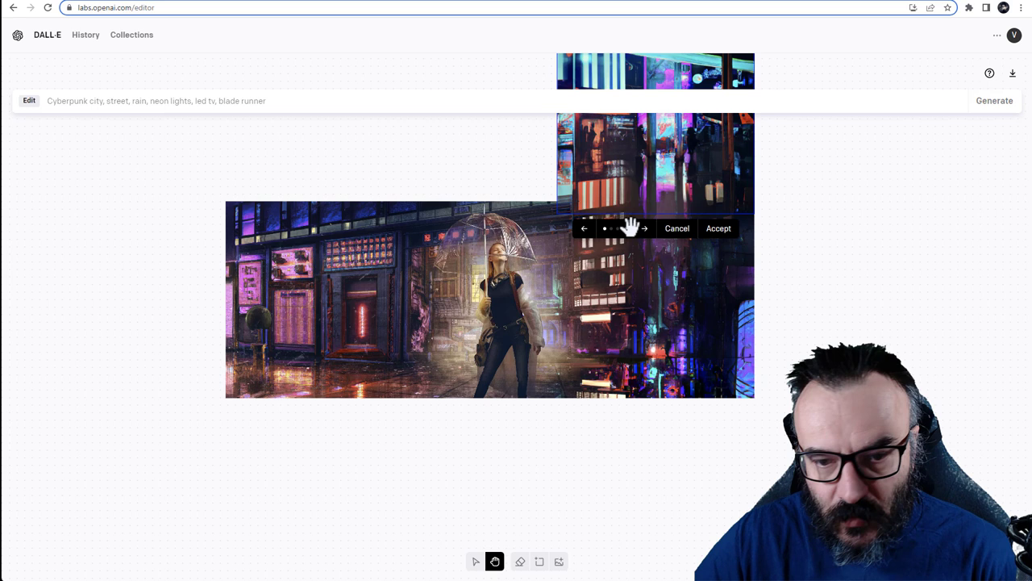
left_click(644, 228)
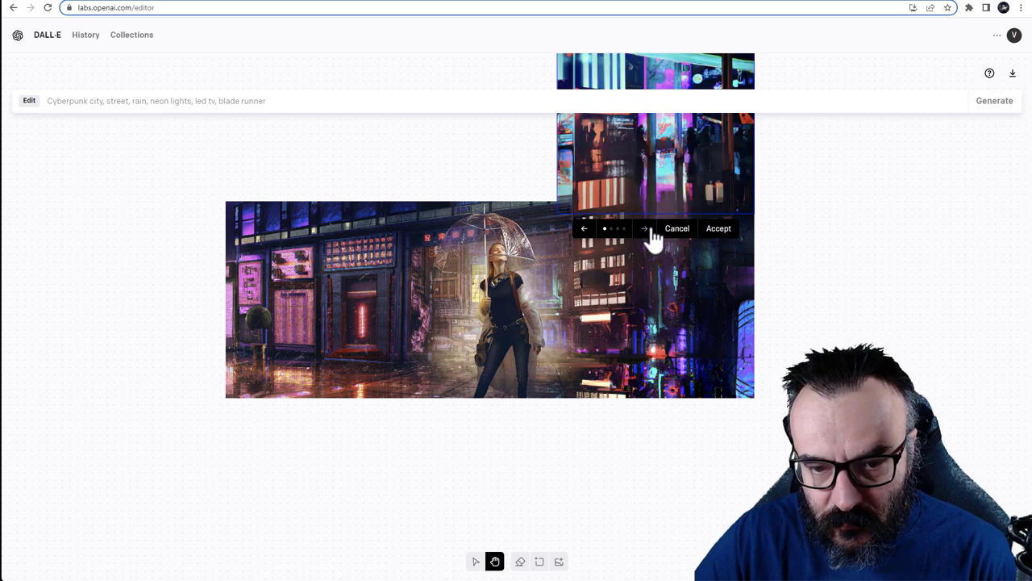
left_click(645, 228)
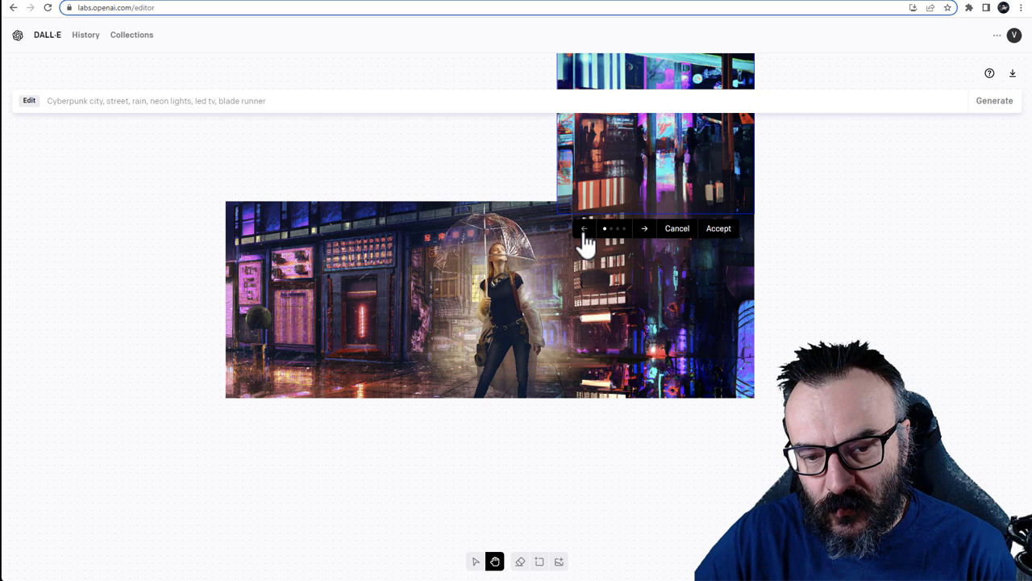
left_click(643, 228)
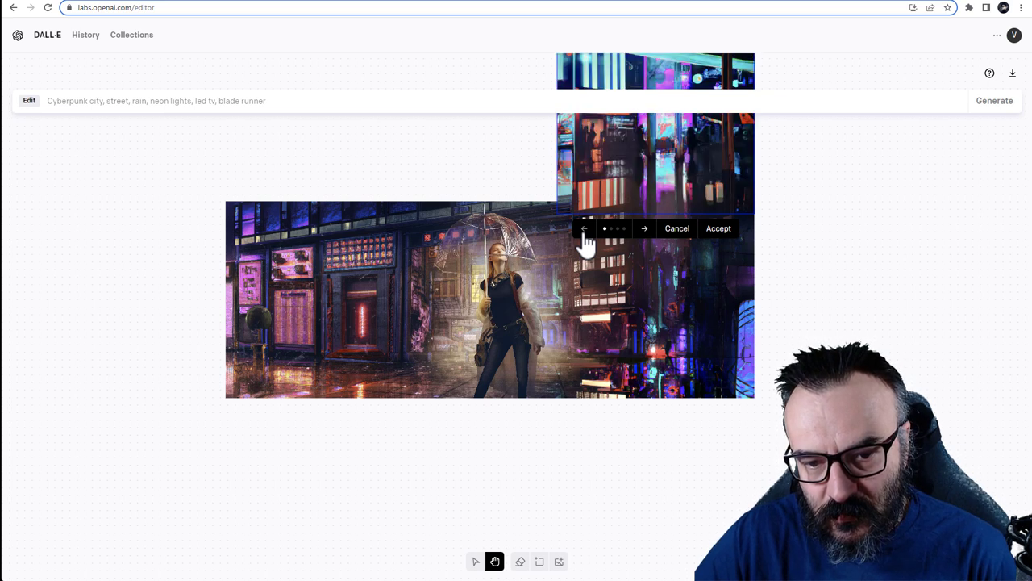
left_click(717, 228)
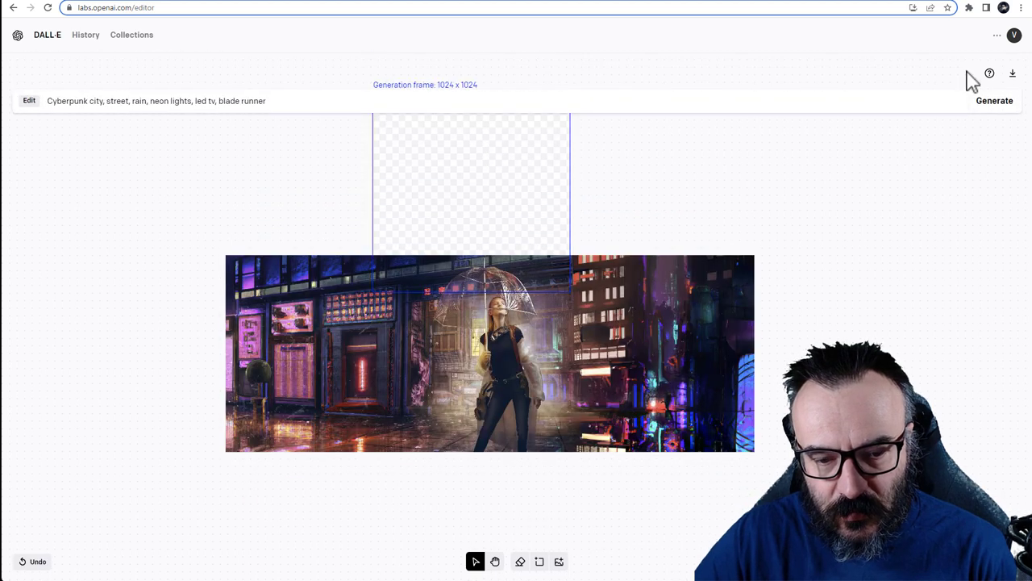
Generate fills above the woman and accept the fourth option, a dark building facade
left_click(495, 562)
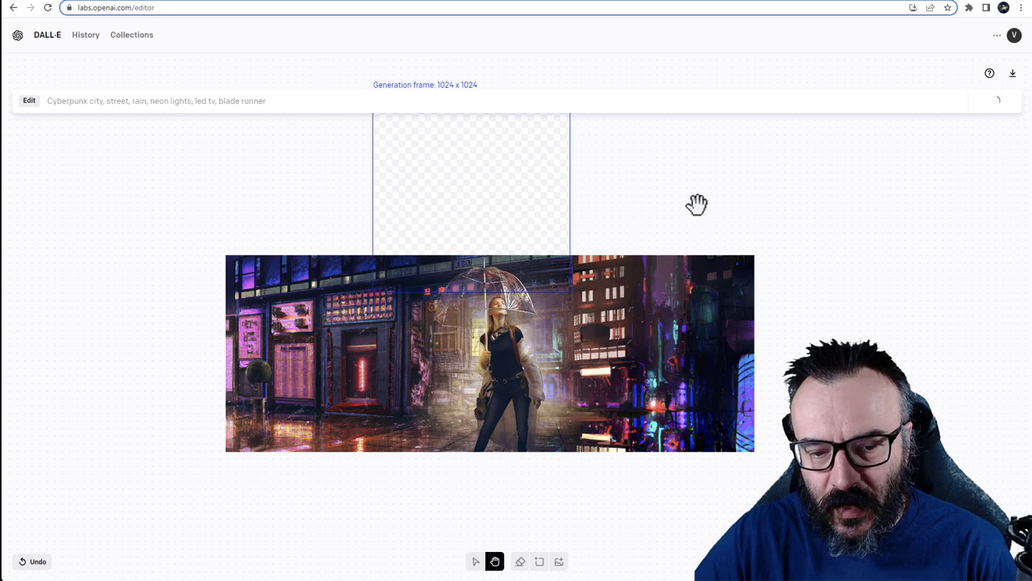
mouse_move(38, 130)
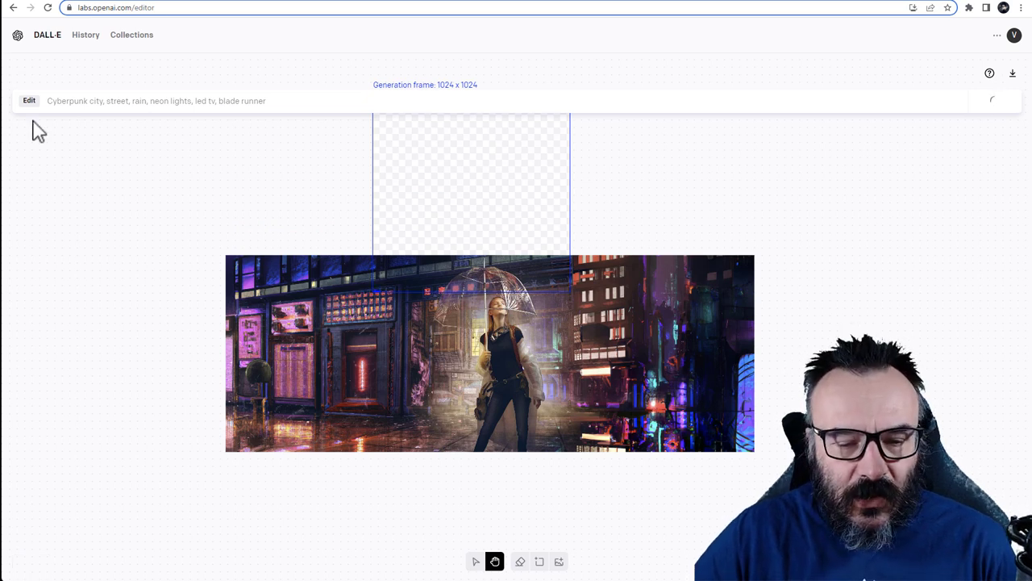
mouse_move(637, 254)
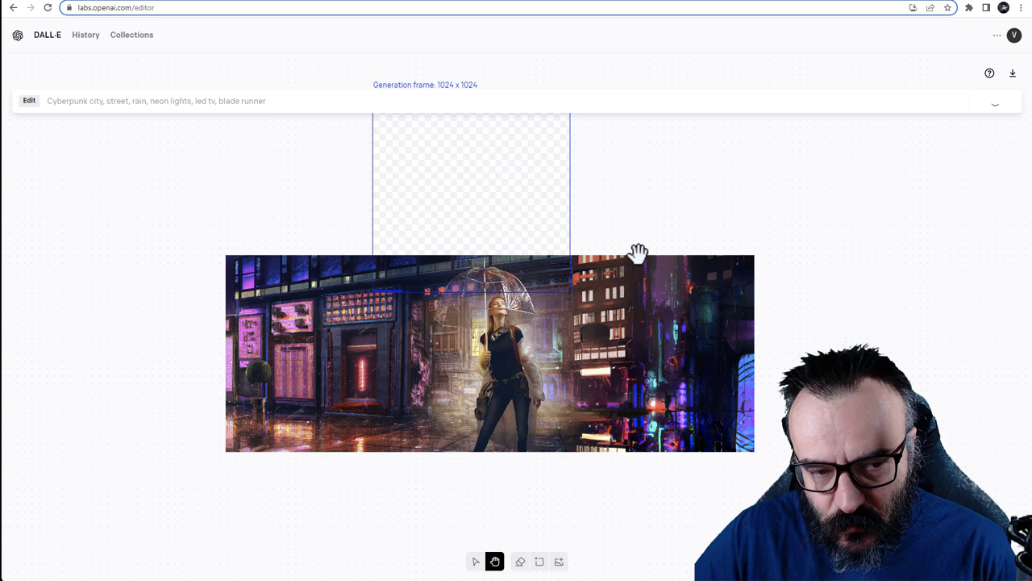
mouse_move(552, 322)
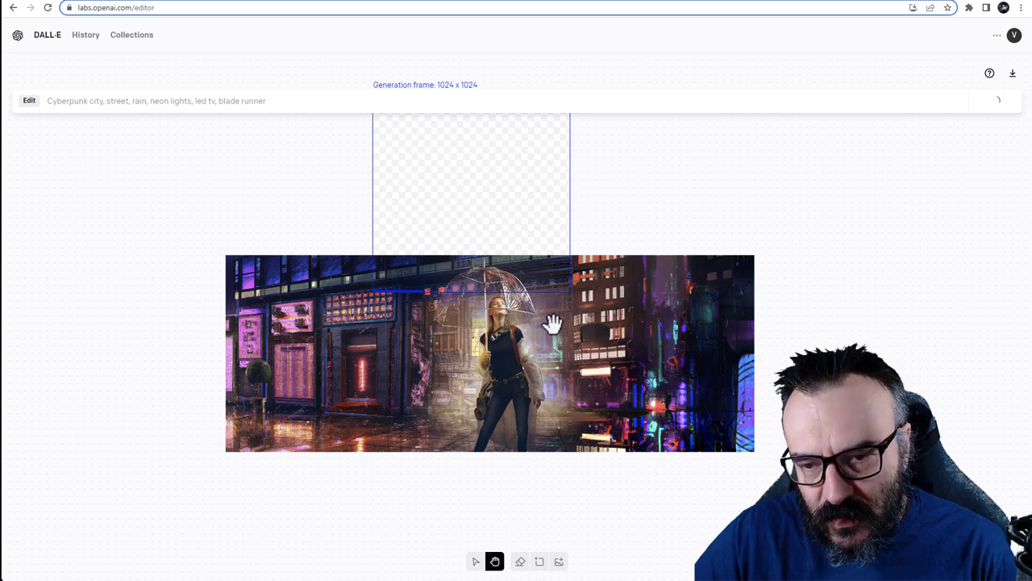
mouse_move(460, 117)
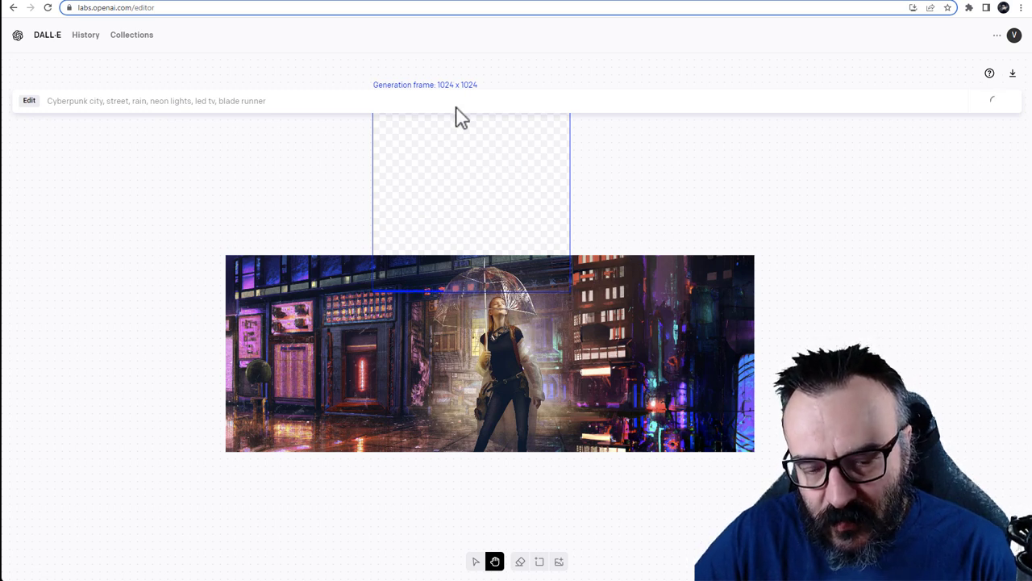
mouse_move(121, 177)
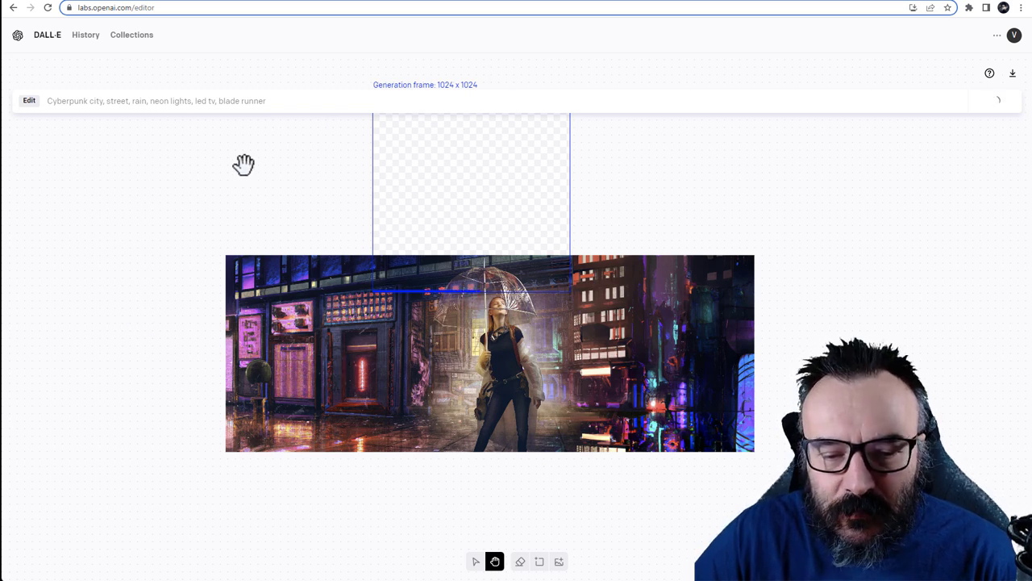
left_click(998, 100)
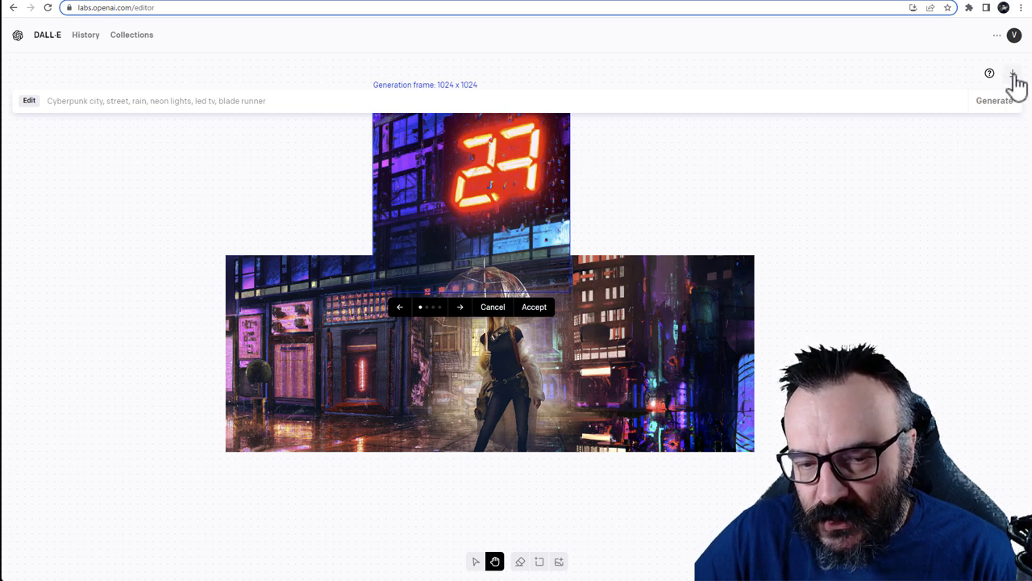
mouse_move(987, 125)
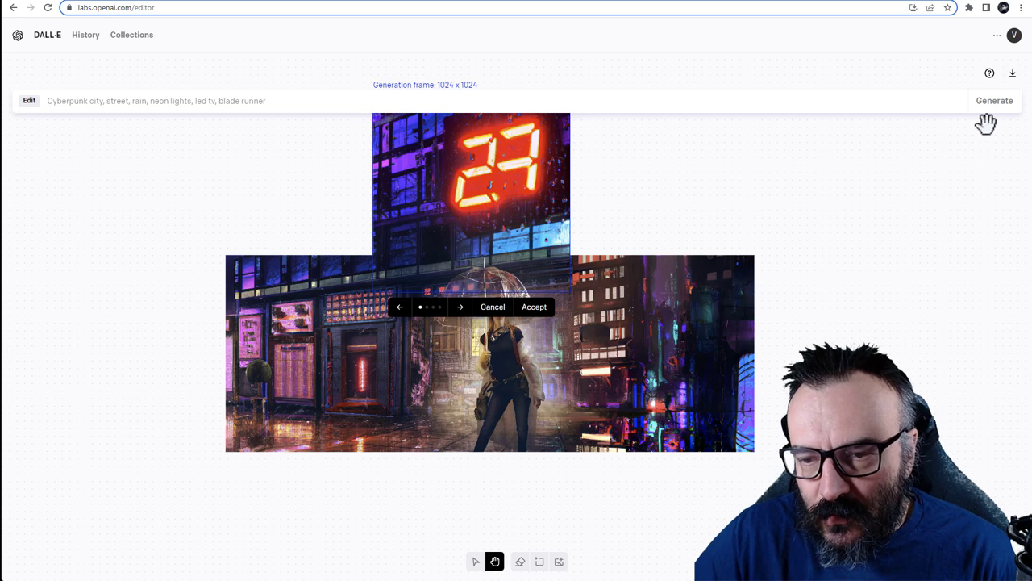
mouse_move(498, 312)
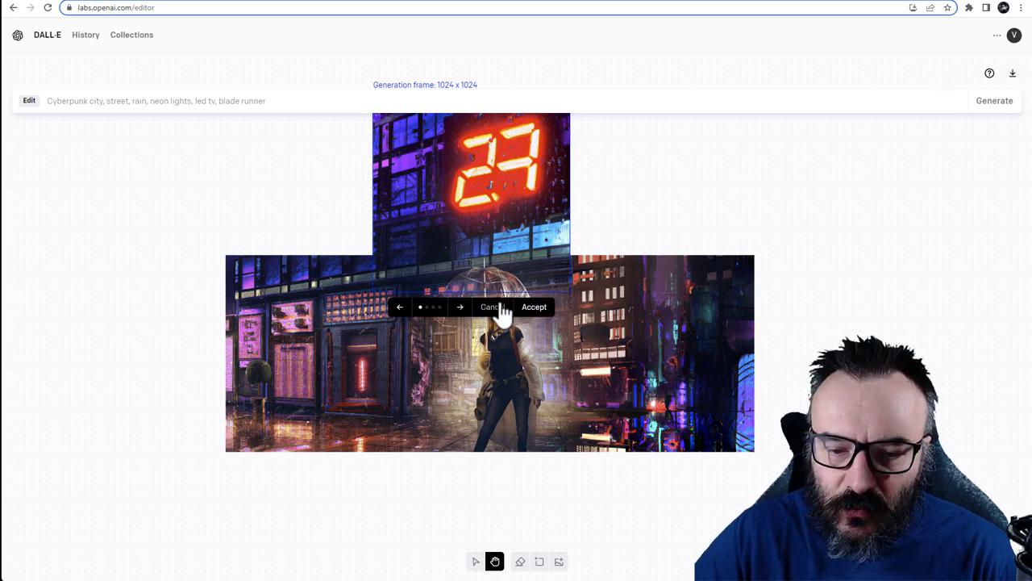
left_click(460, 306)
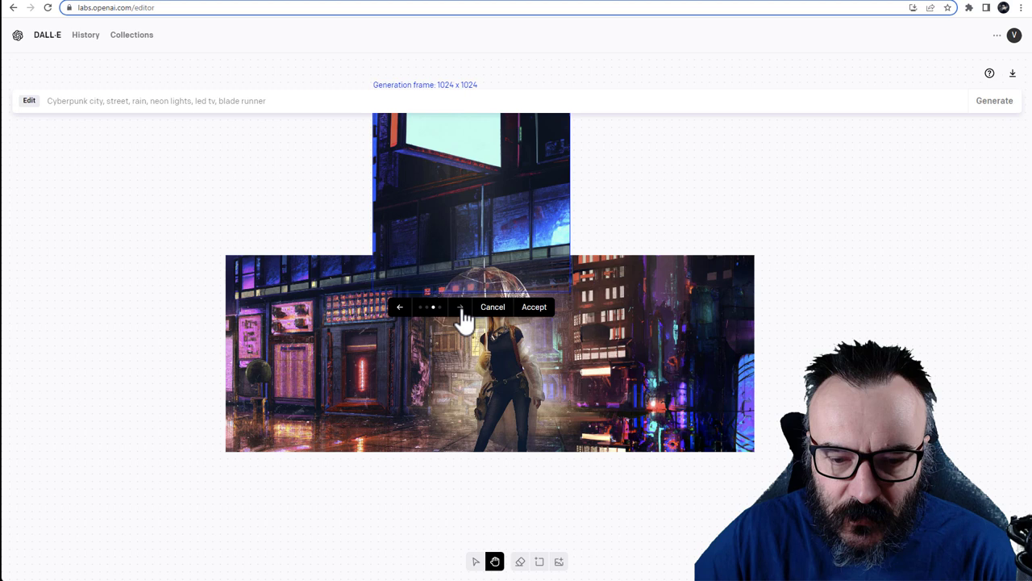
left_click(460, 307)
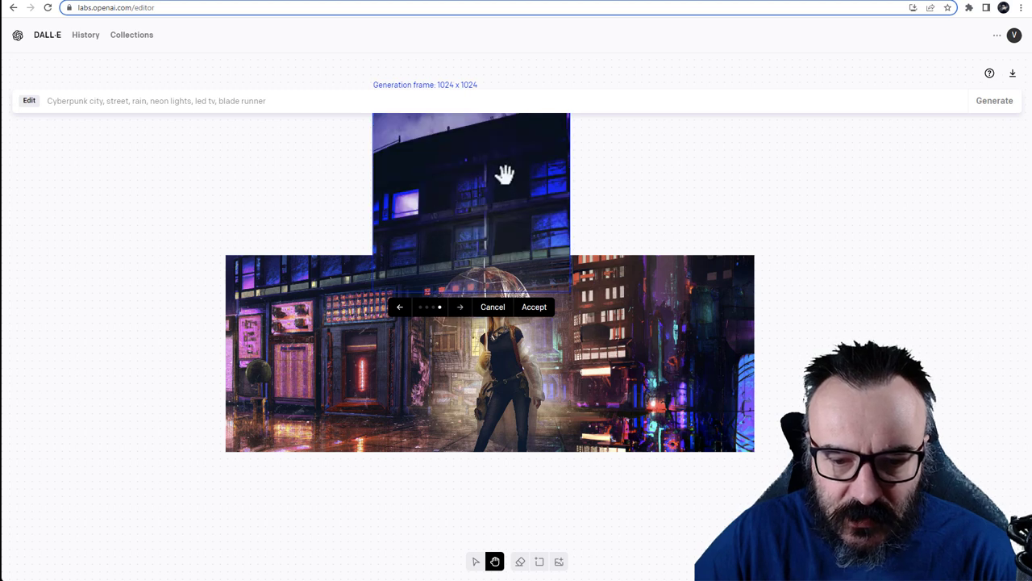
left_click(534, 306)
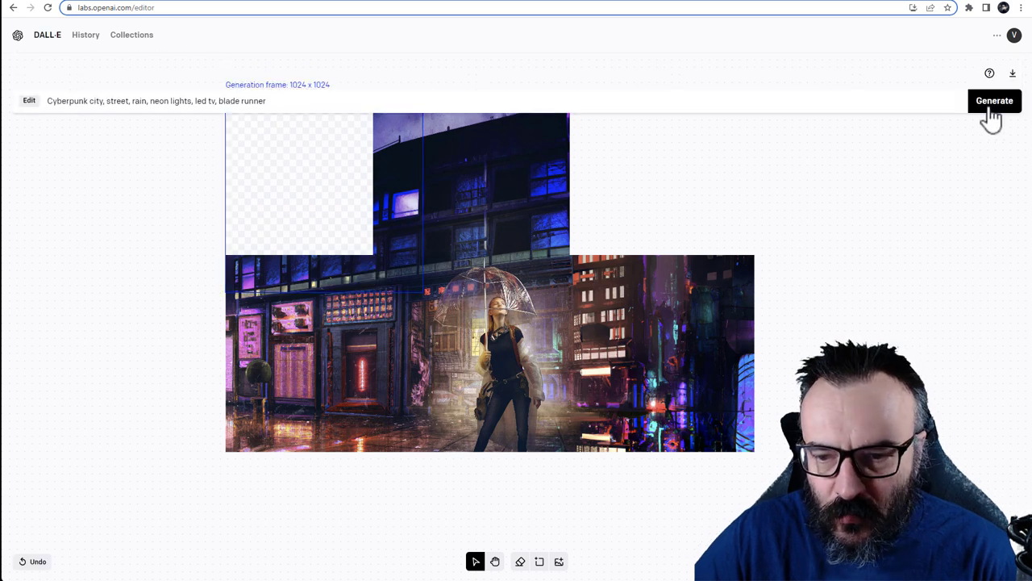
Generate rooftop and purple night-sky fills for the upper-left corner and browse the options
left_click(994, 100)
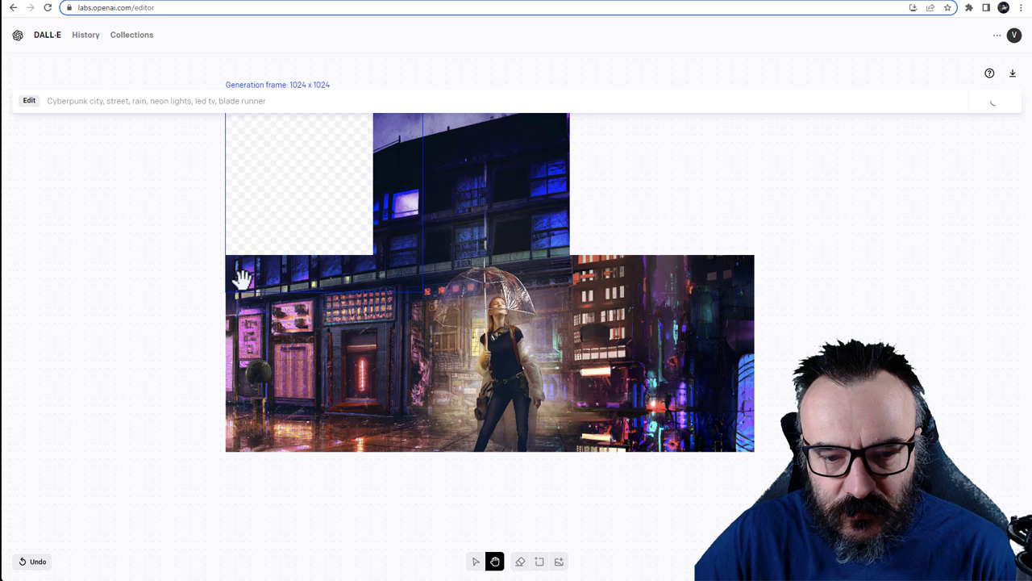
mouse_move(876, 253)
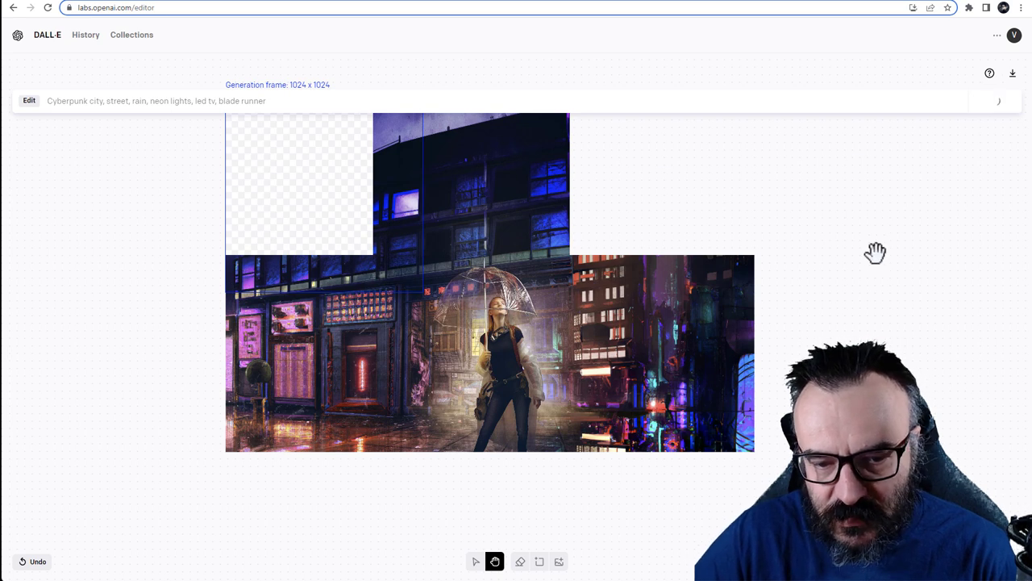
mouse_move(335, 231)
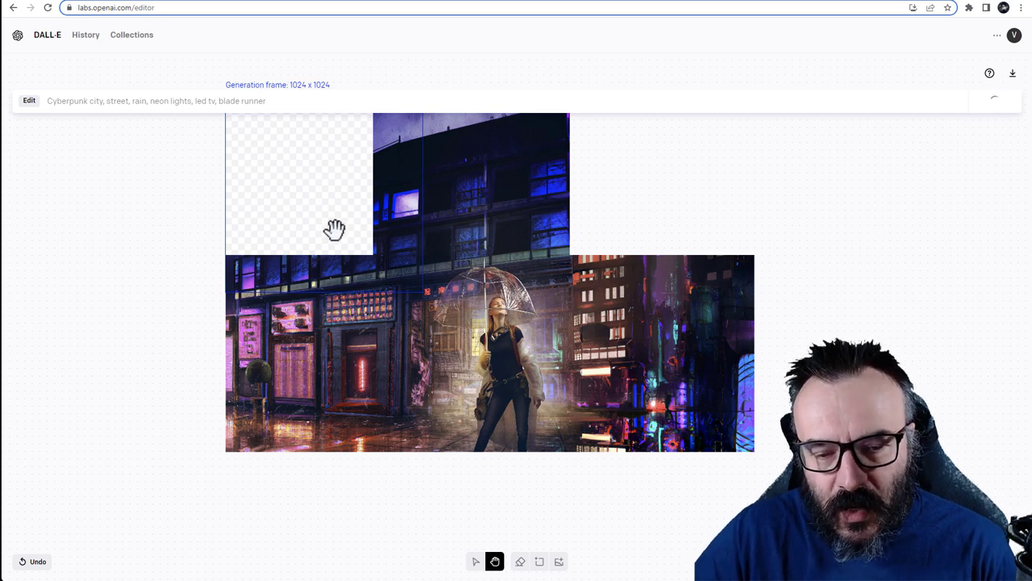
mouse_move(298, 177)
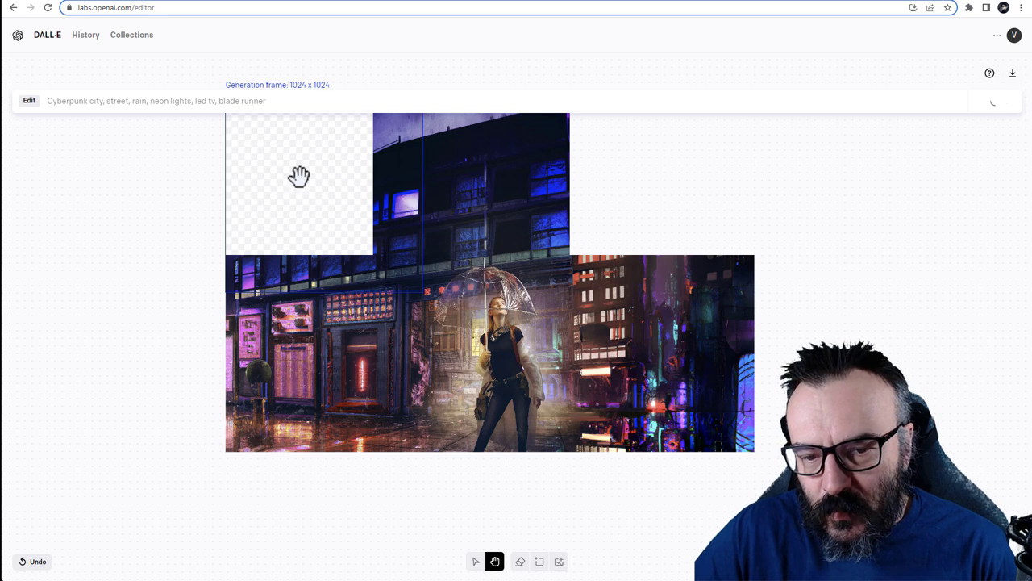
mouse_move(1024, 65)
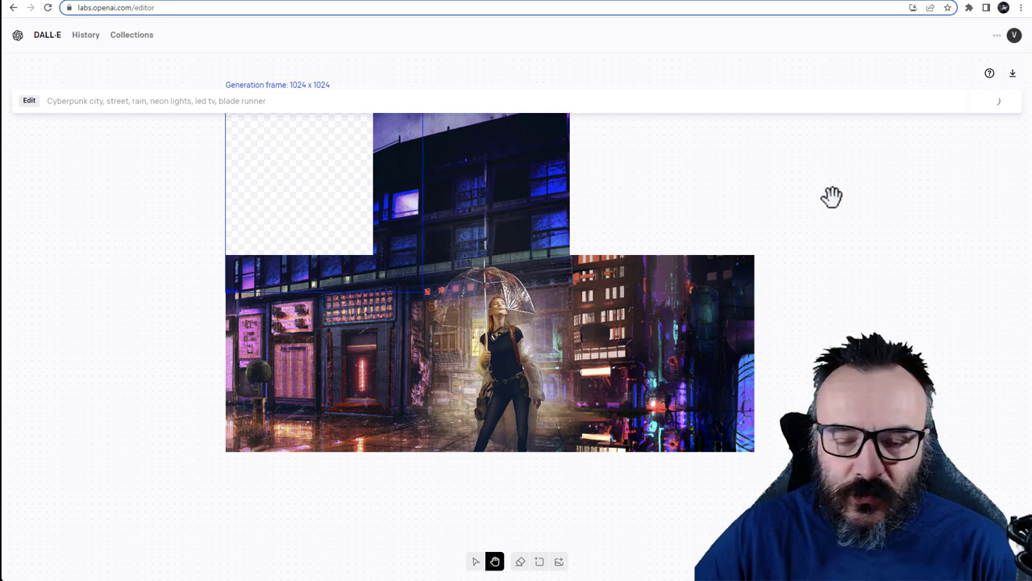
mouse_move(590, 215)
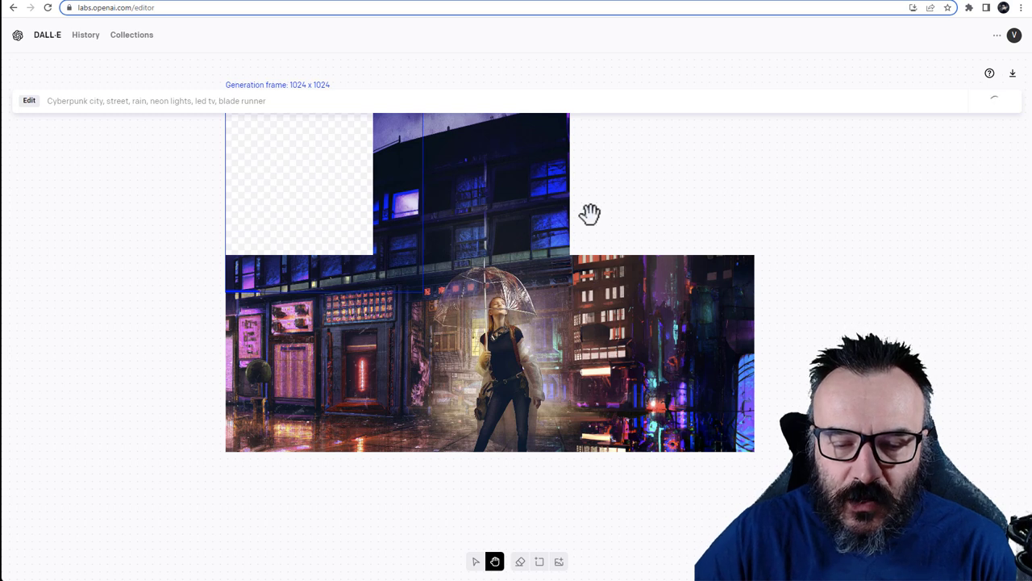
mouse_move(312, 196)
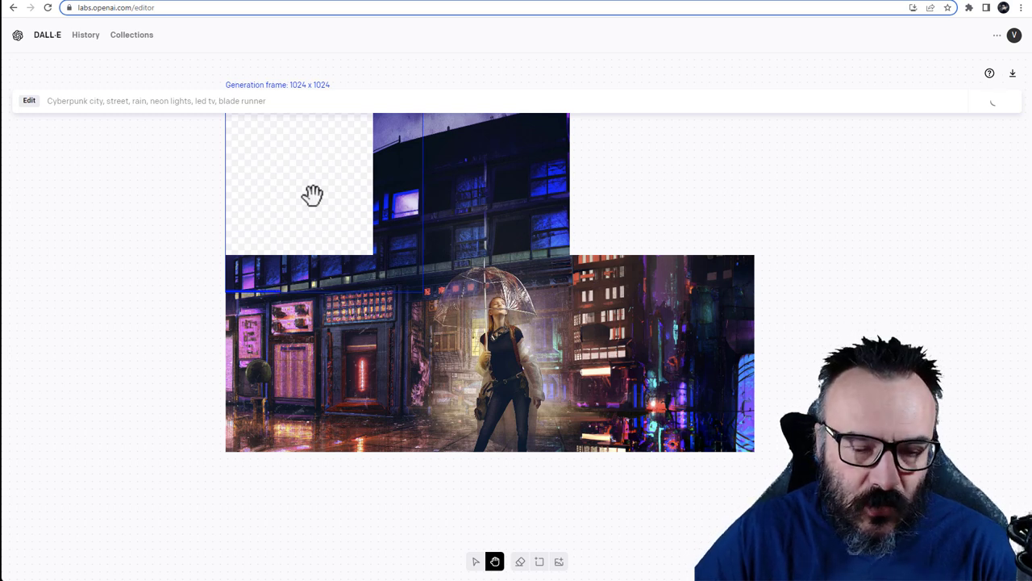
mouse_move(397, 393)
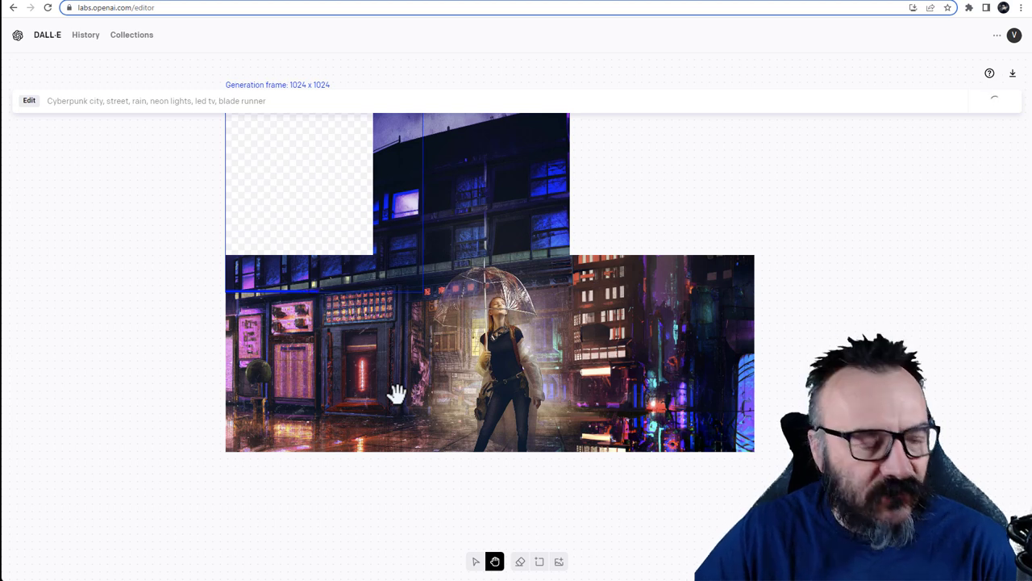
mouse_move(520, 311)
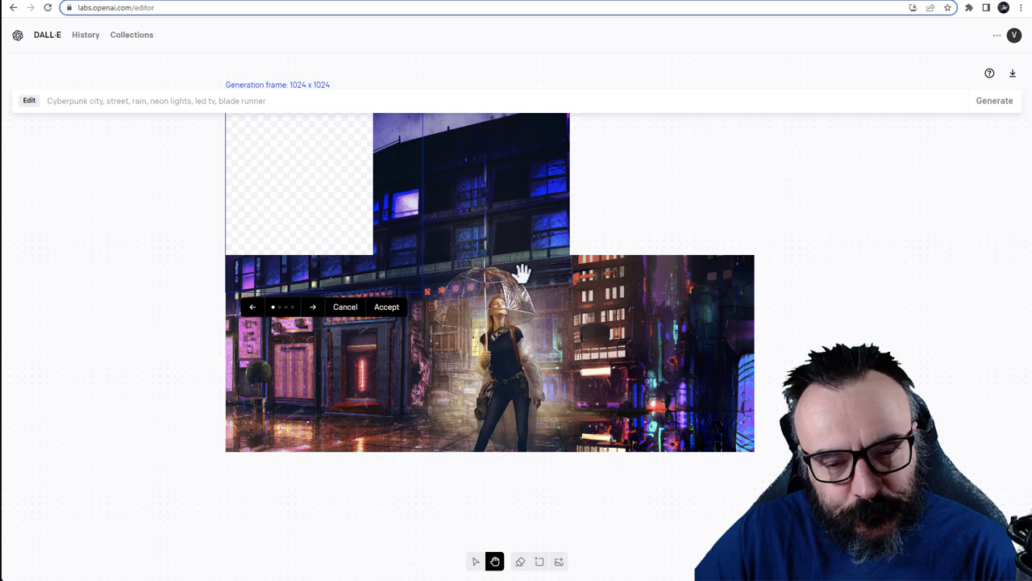
left_click(313, 306)
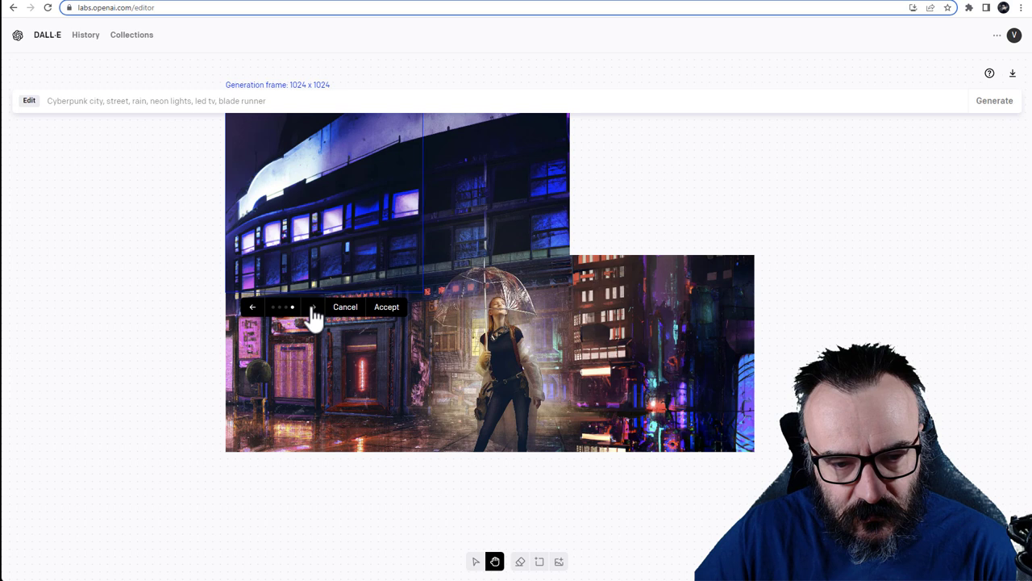
left_click(312, 306)
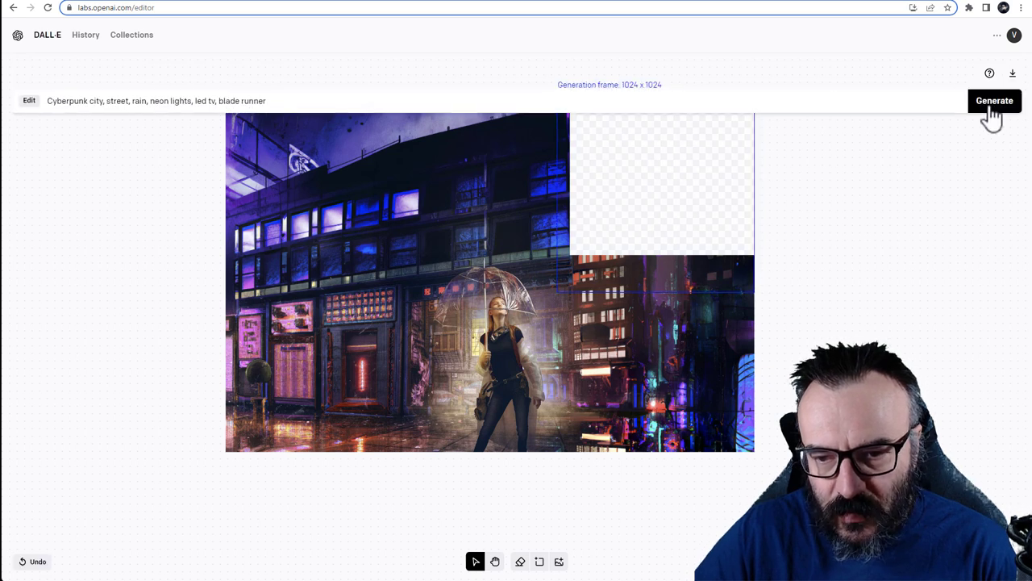
Generate fills for the upper-right corner and accept the neon skyscraper option
left_click(994, 100)
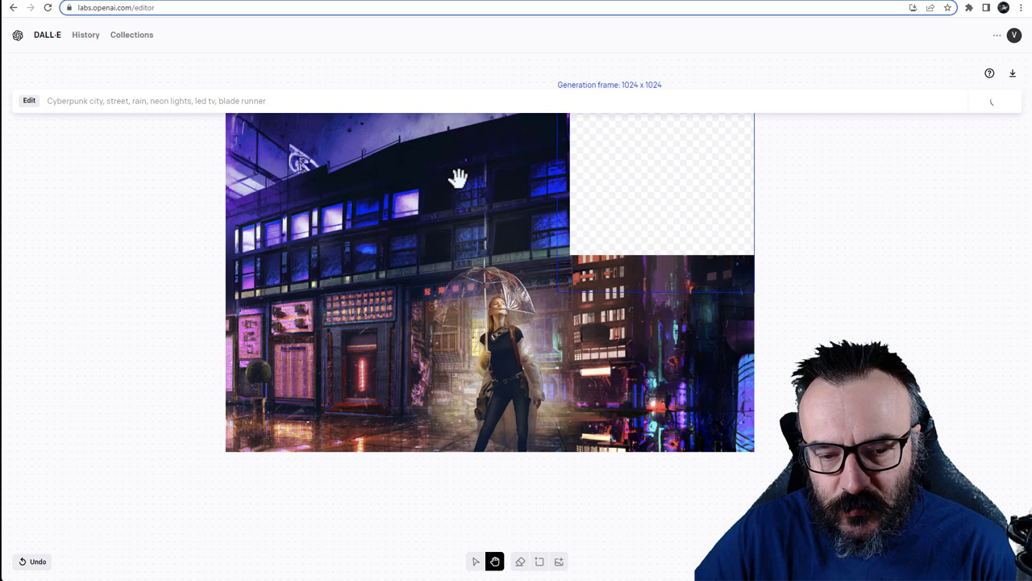
mouse_move(568, 186)
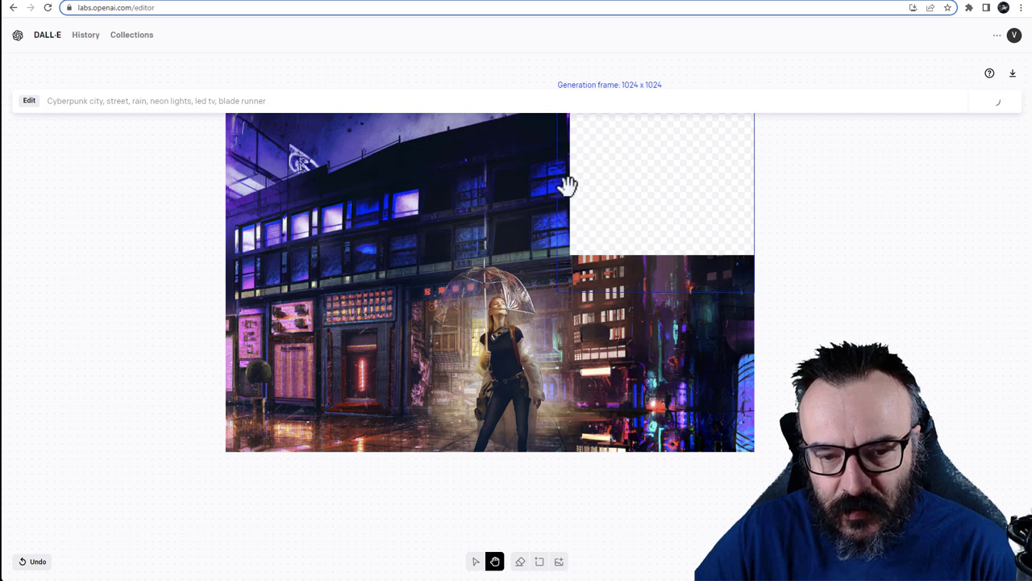
mouse_move(842, 126)
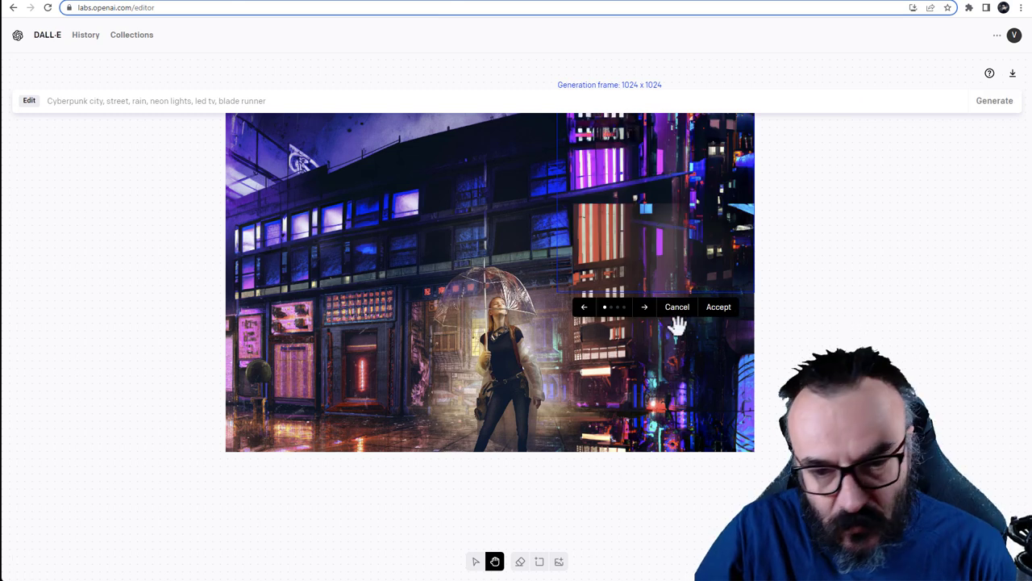
left_click(644, 307)
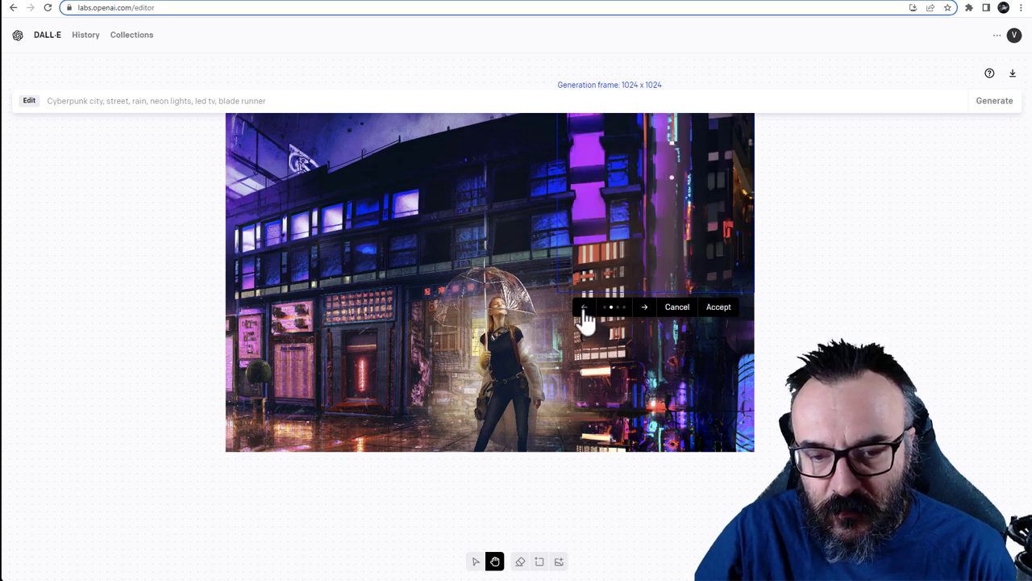
mouse_move(531, 214)
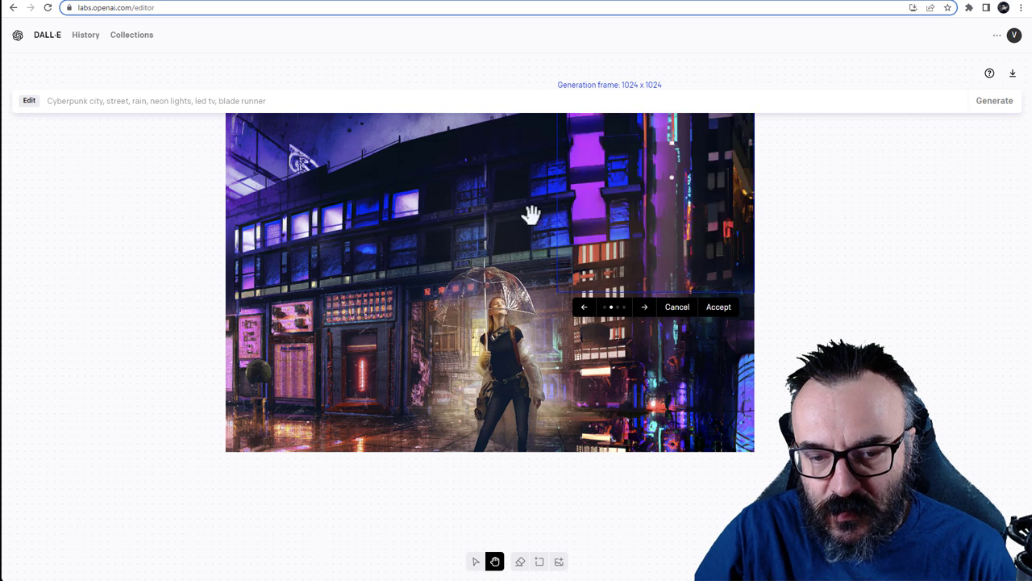
left_click(717, 306)
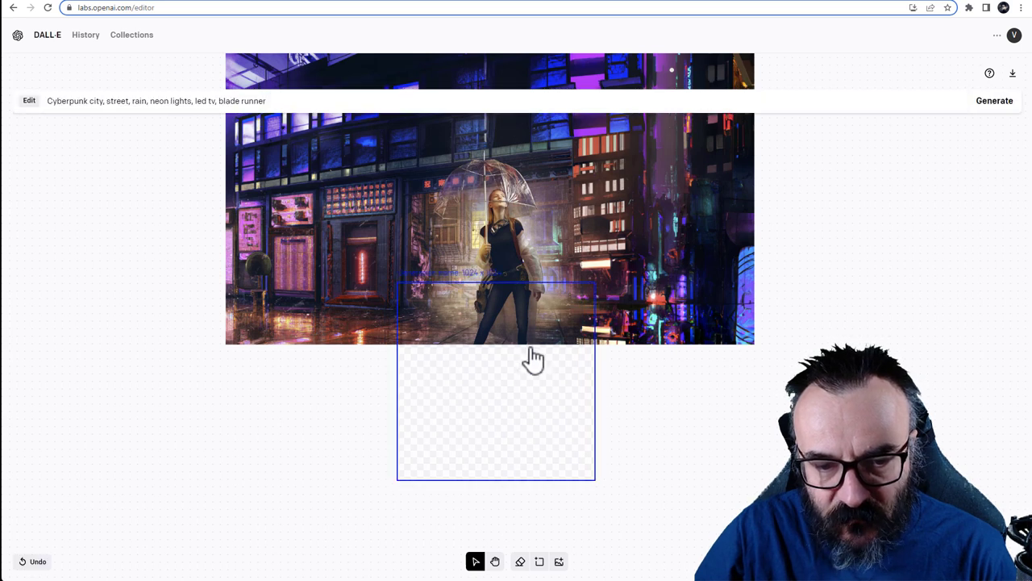
mouse_move(919, 132)
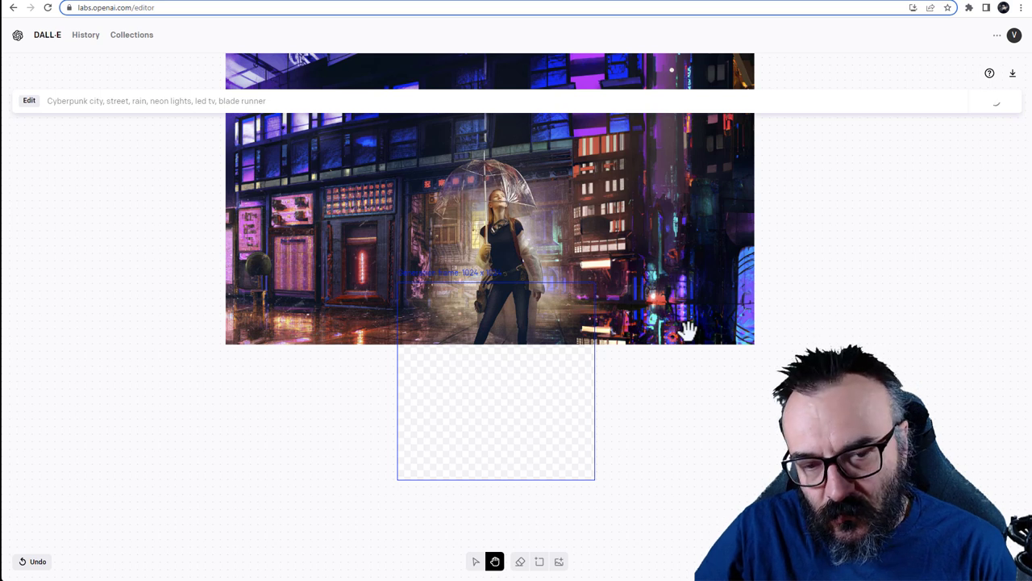
mouse_move(555, 331)
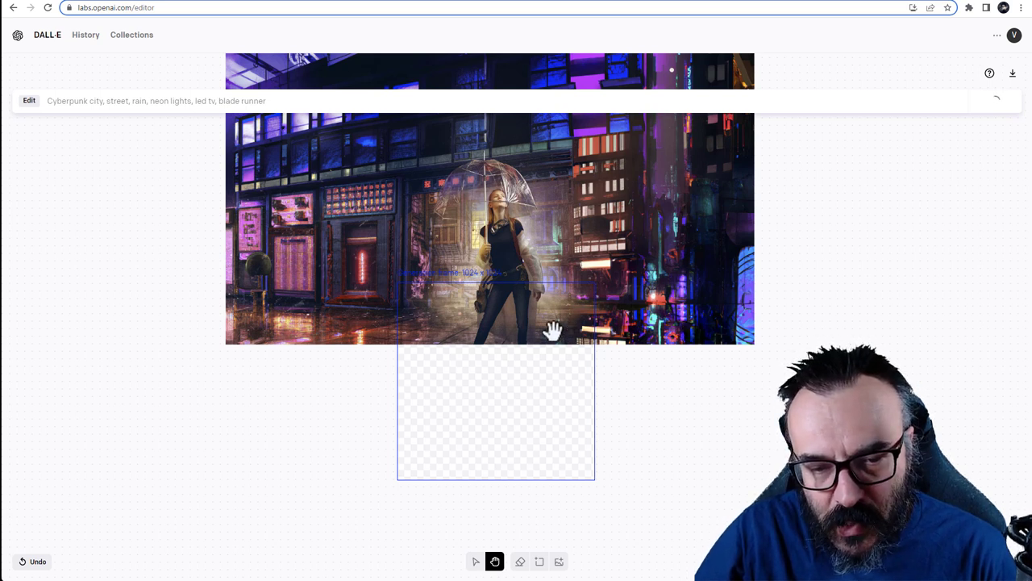
mouse_move(563, 348)
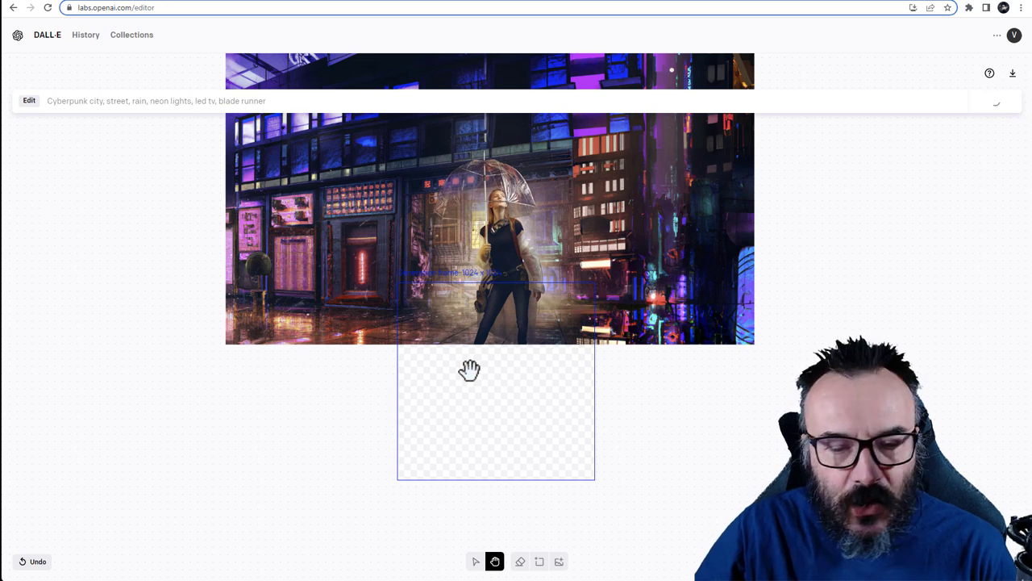
mouse_move(544, 506)
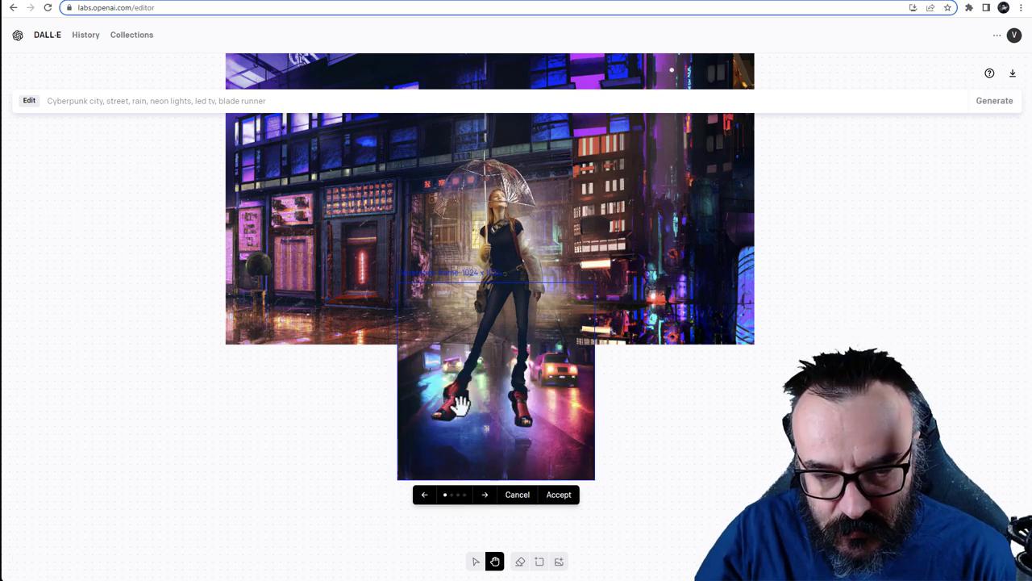
Compare the fills below the woman and accept the wet-street reflection option
left_click(485, 494)
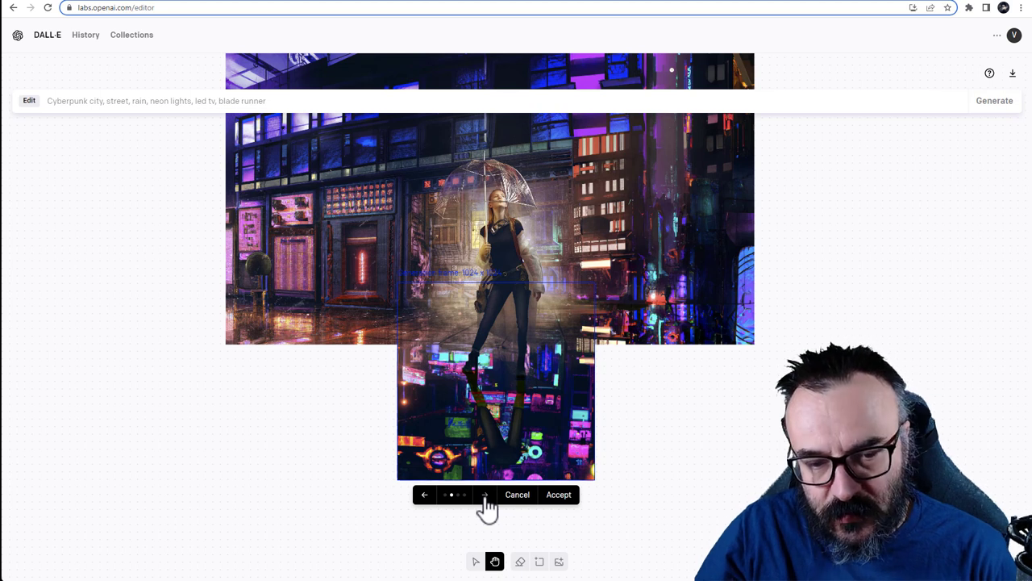
left_click(485, 494)
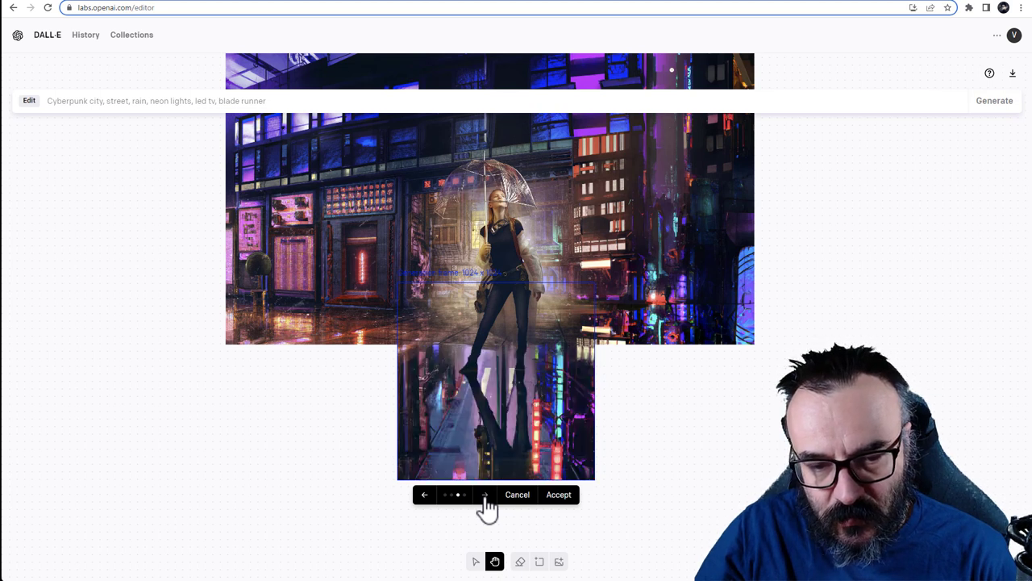
left_click(485, 494)
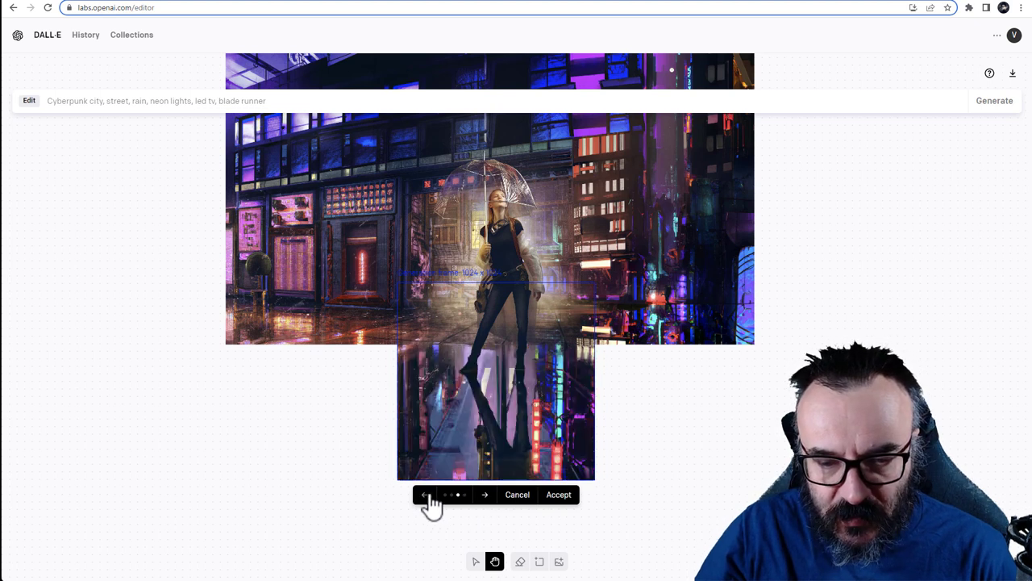
left_click(425, 494)
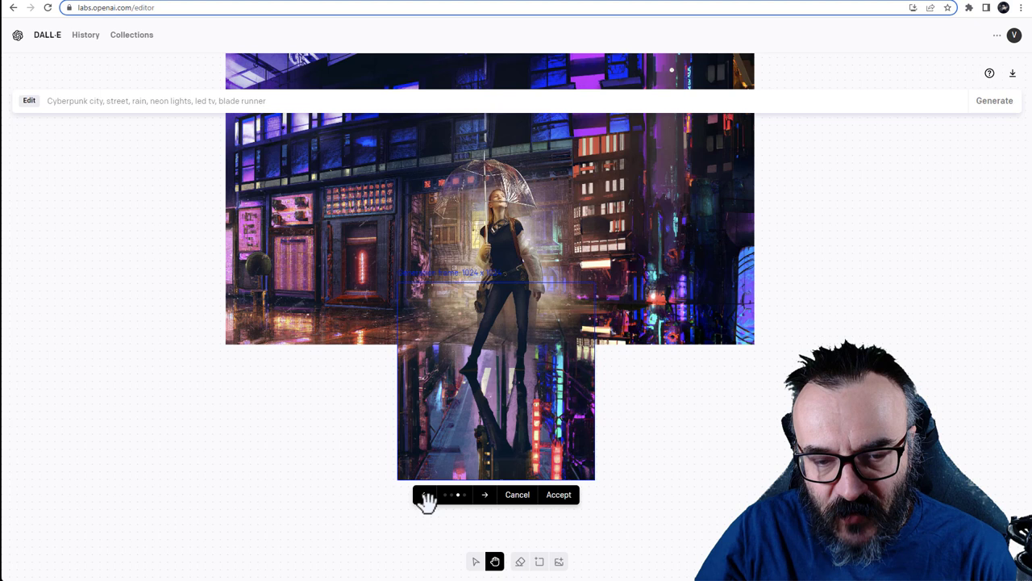
left_click(485, 494)
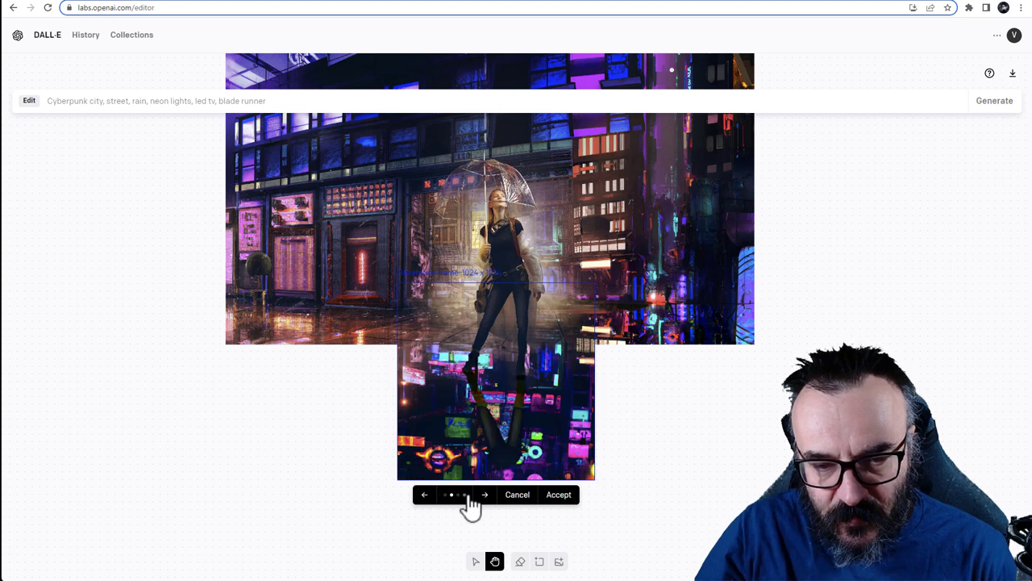
left_click(485, 495)
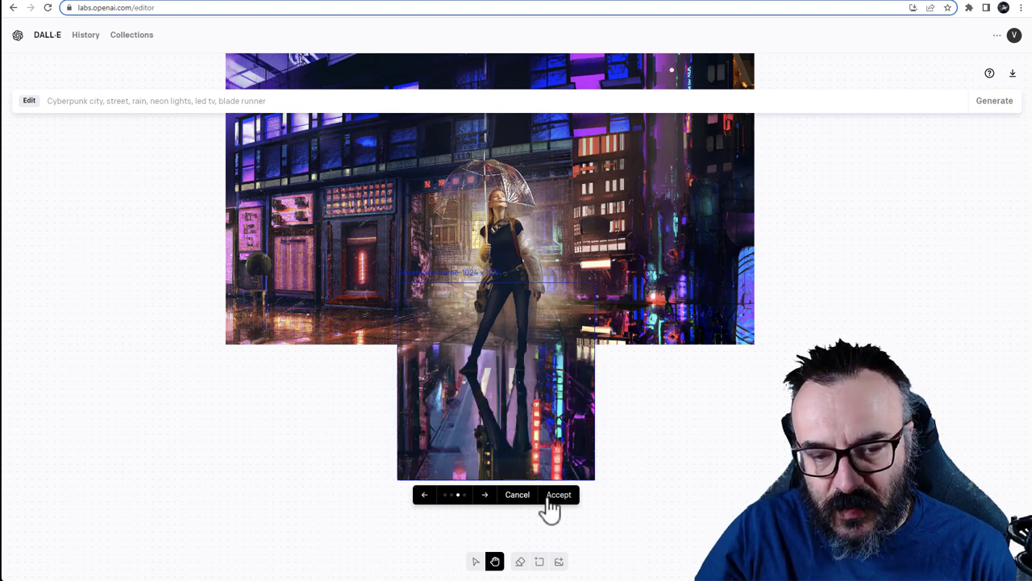
left_click(558, 495)
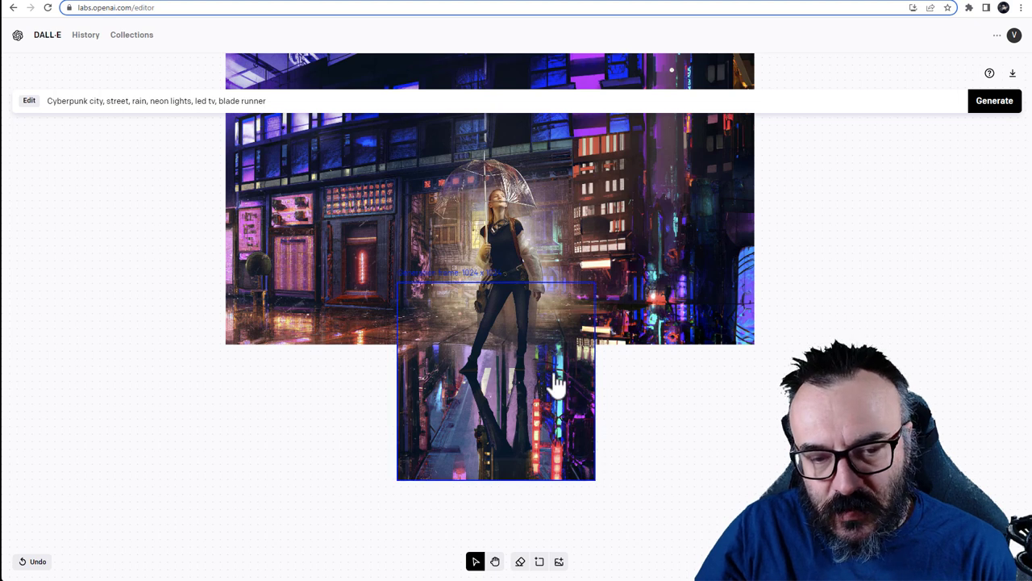
mouse_move(425, 367)
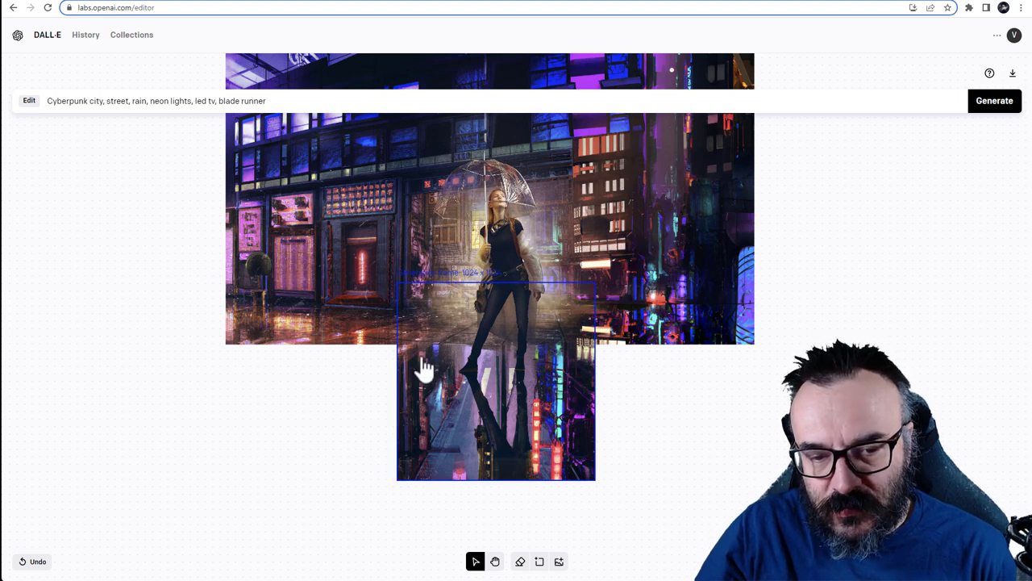
mouse_move(470, 384)
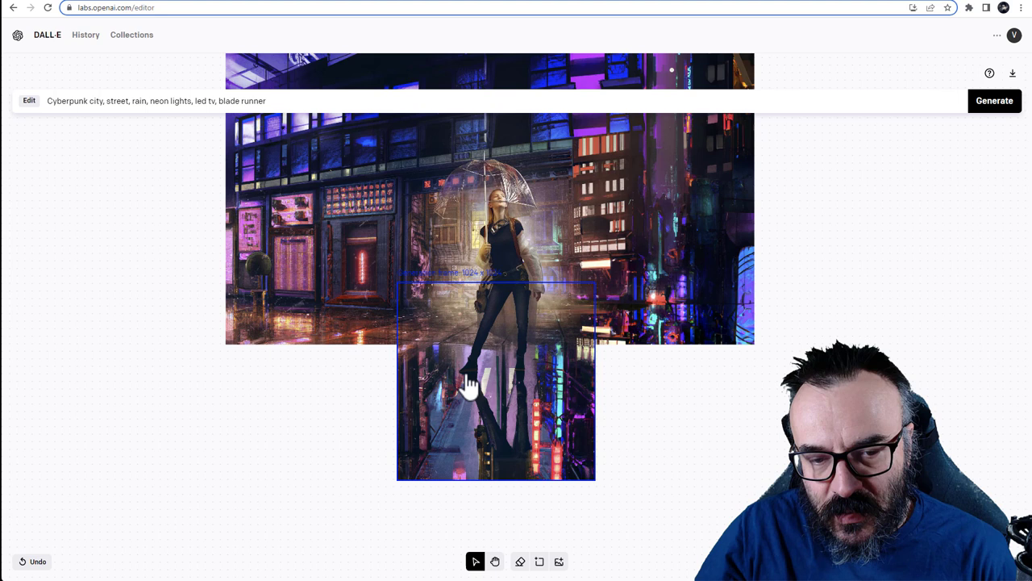
mouse_move(524, 484)
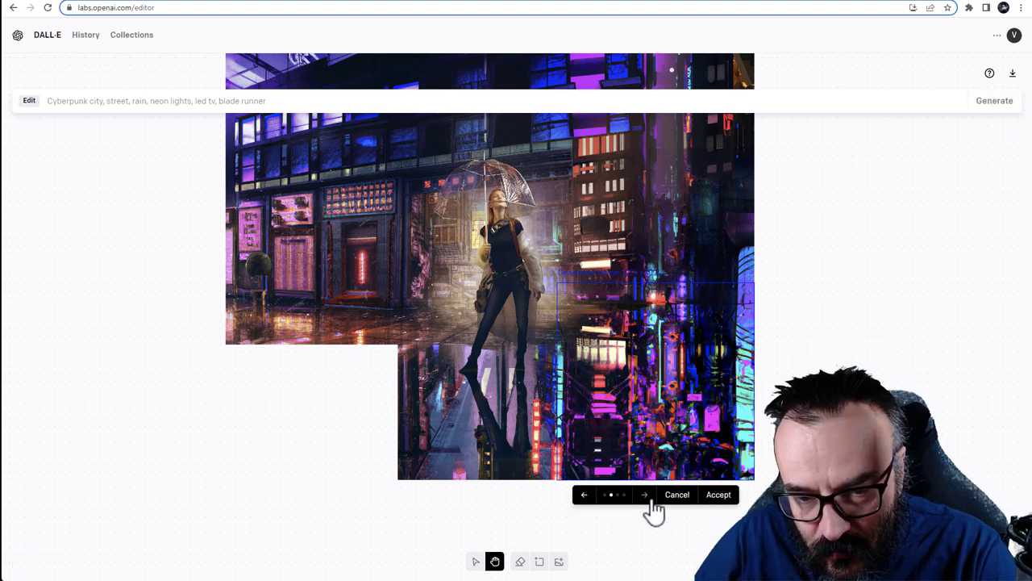
Accept a neon fill for the lower-right corner, then generate and accept a lower-left reflection
left_click(644, 494)
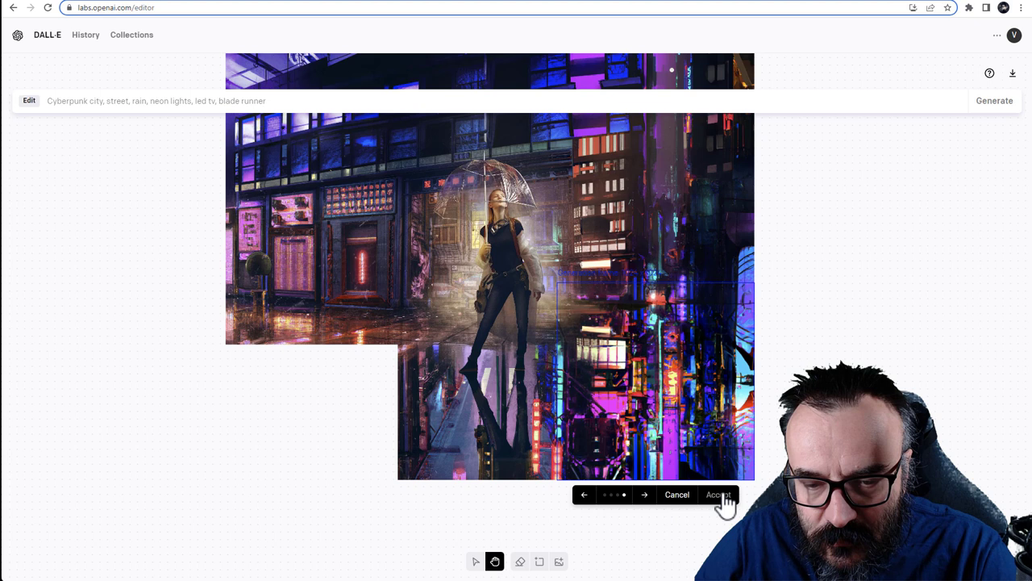
left_click(717, 495)
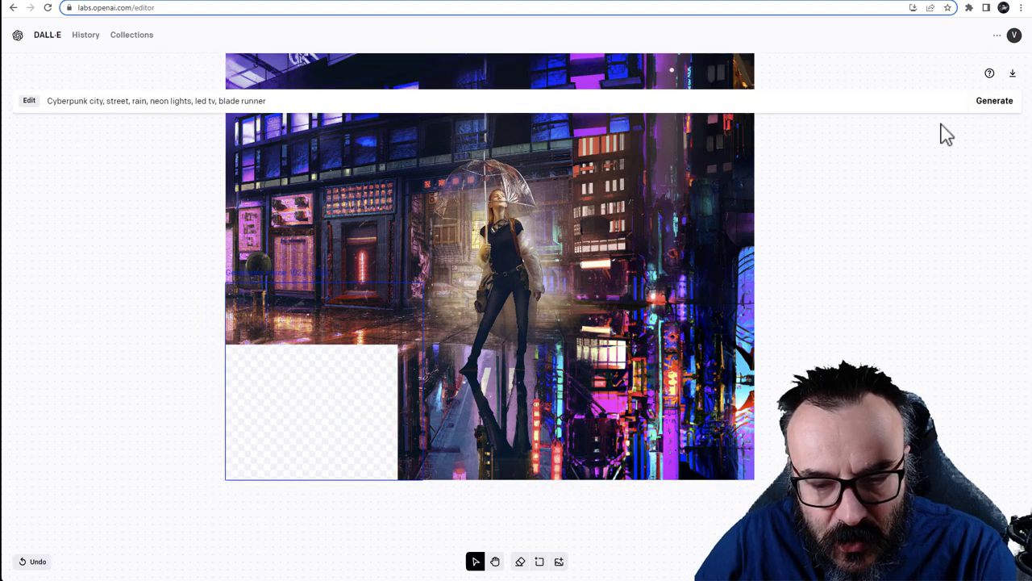
left_click(494, 562)
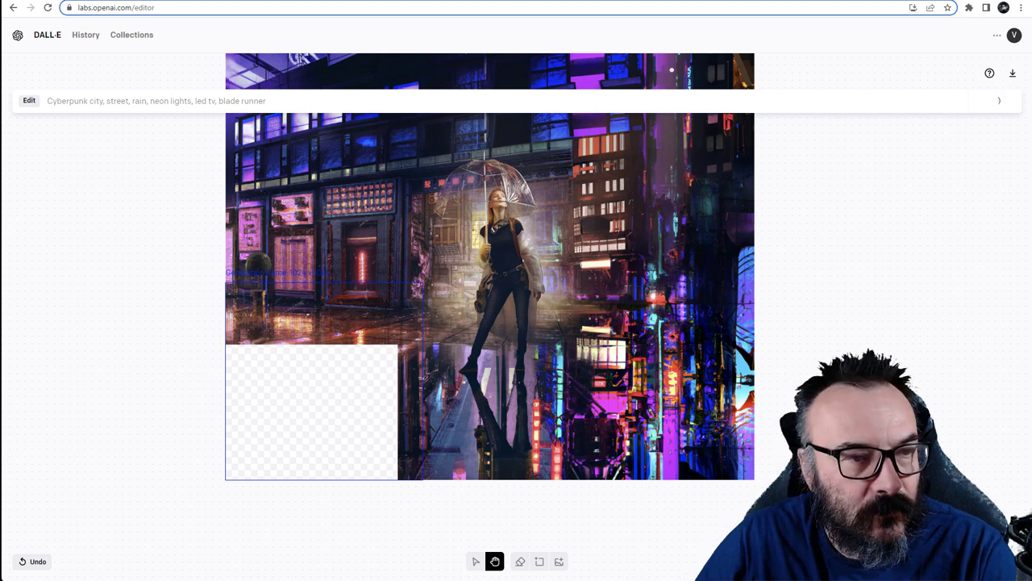
left_click(998, 100)
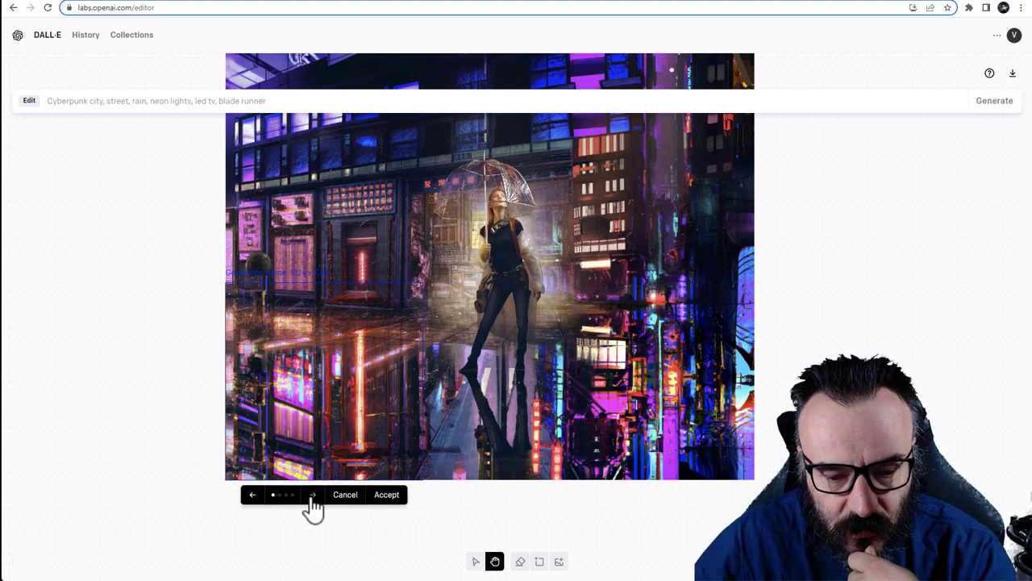
left_click(313, 494)
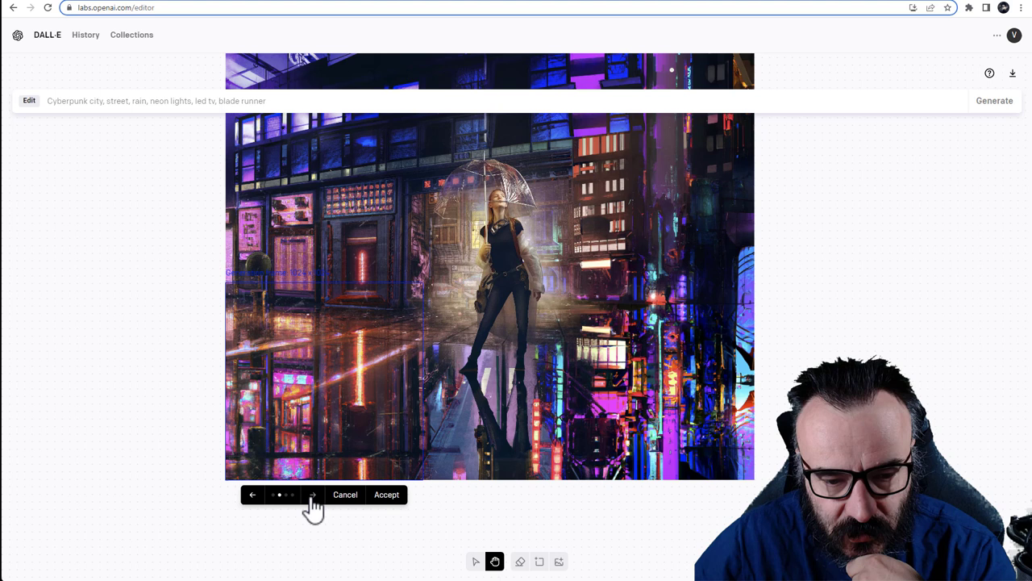
left_click(313, 495)
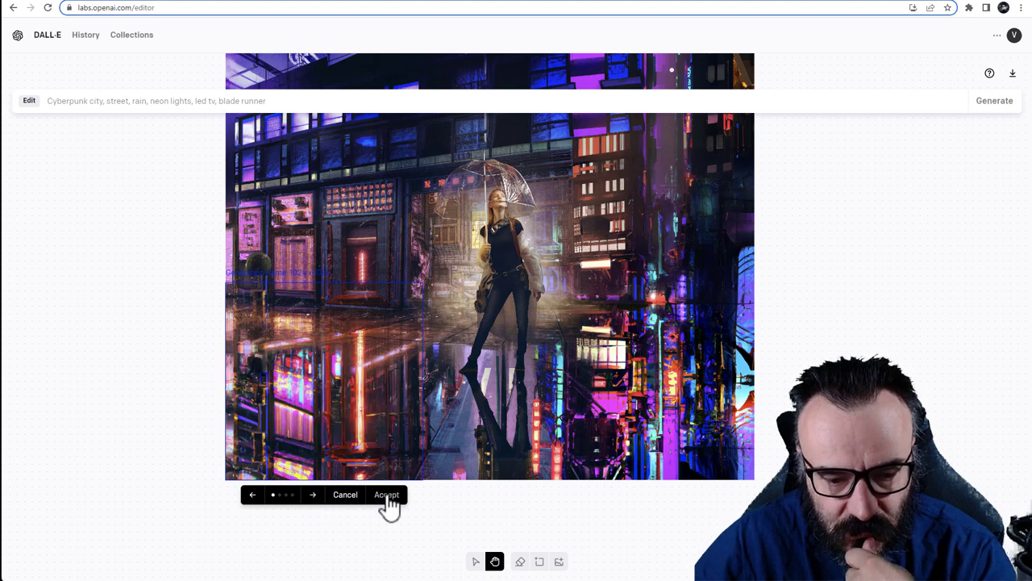
left_click(386, 494)
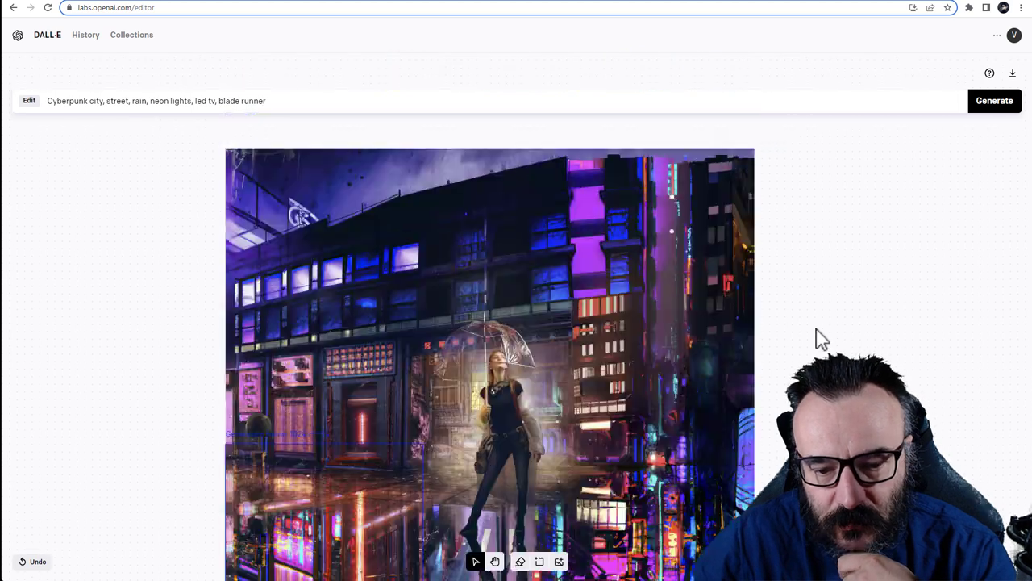
Pan a close-up across the woman and street, then zoom out to the full panorama
scroll("down", 3)
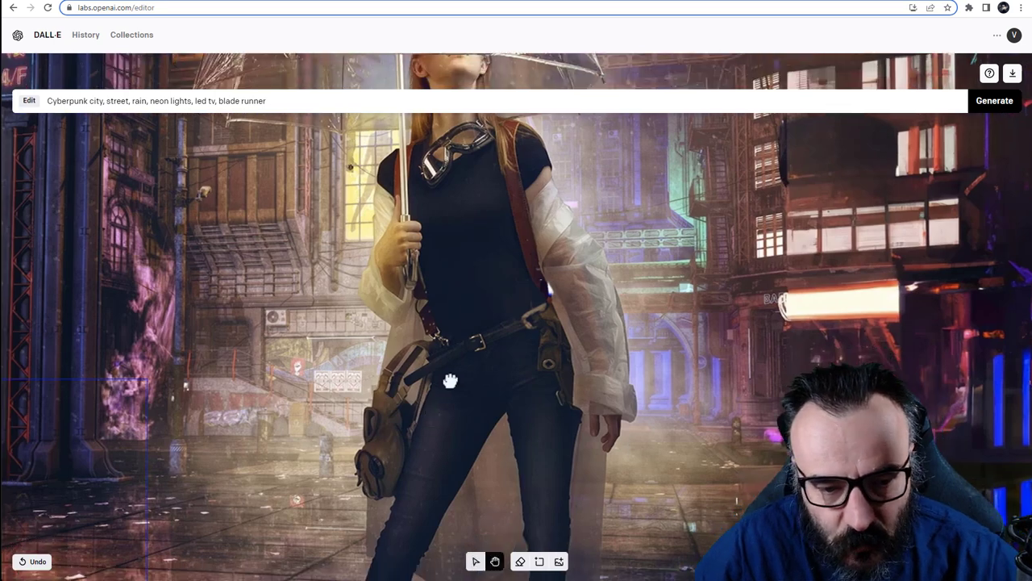
left_click_drag(450, 381, 620, 240)
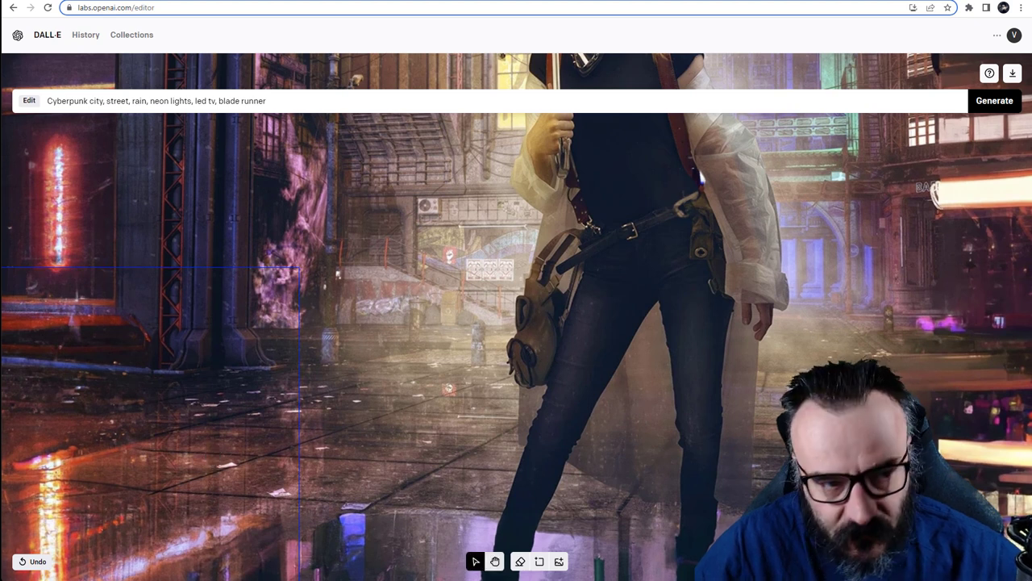
mouse_move(383, 365)
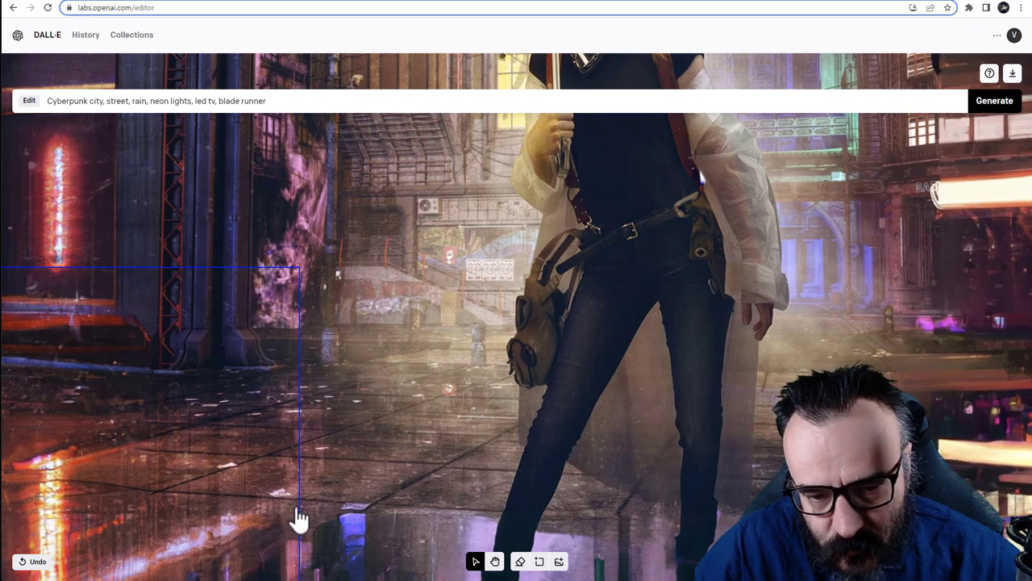
mouse_move(440, 528)
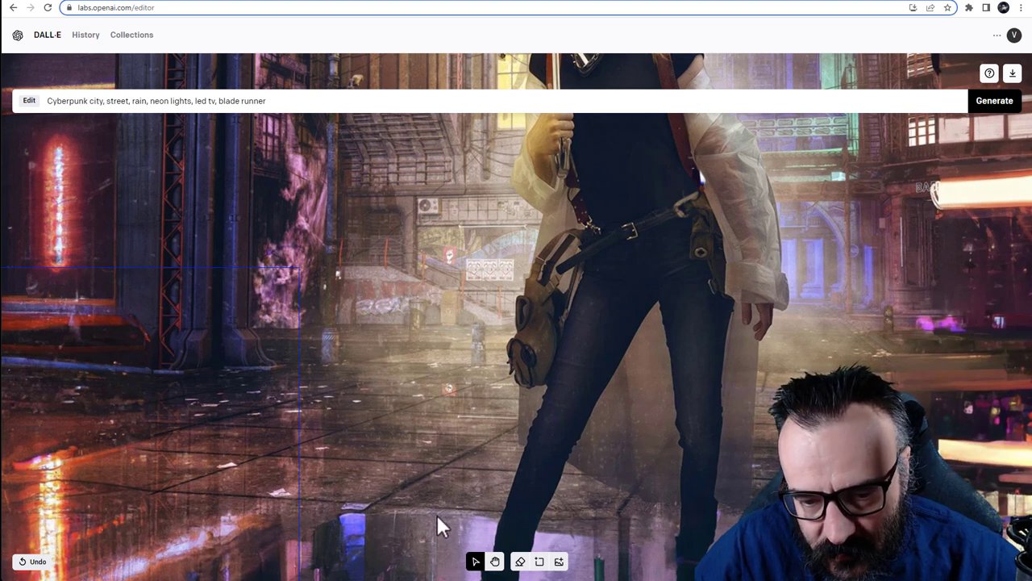
left_click(994, 100)
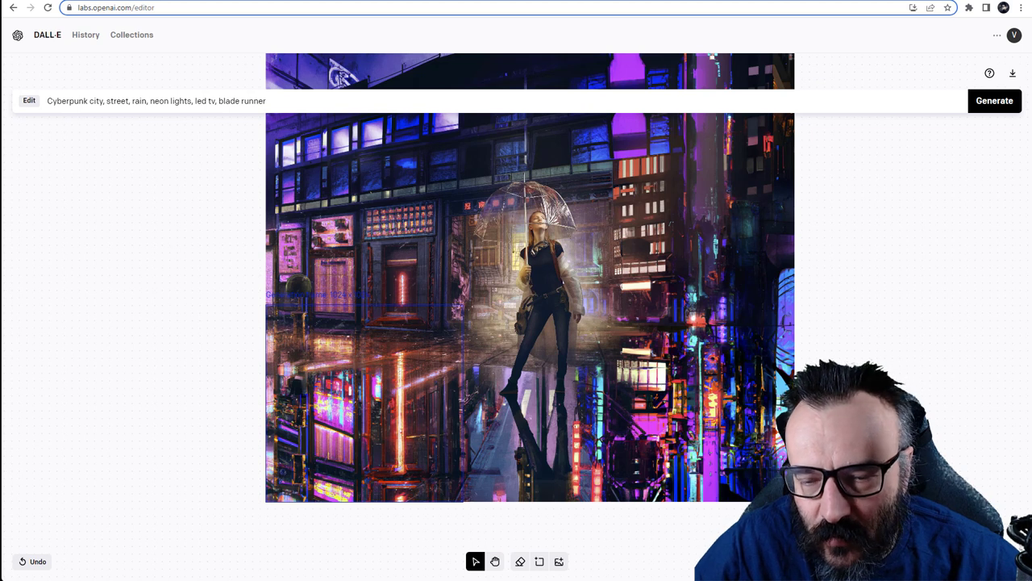
Download the finished panorama as a PNG and open the History page of generations
left_click(1013, 73)
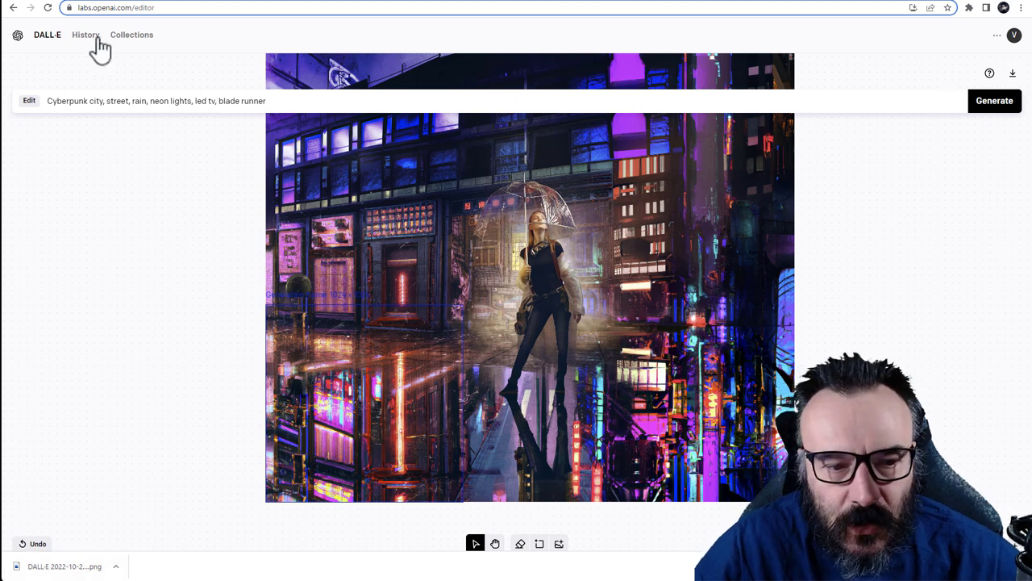
left_click(85, 35)
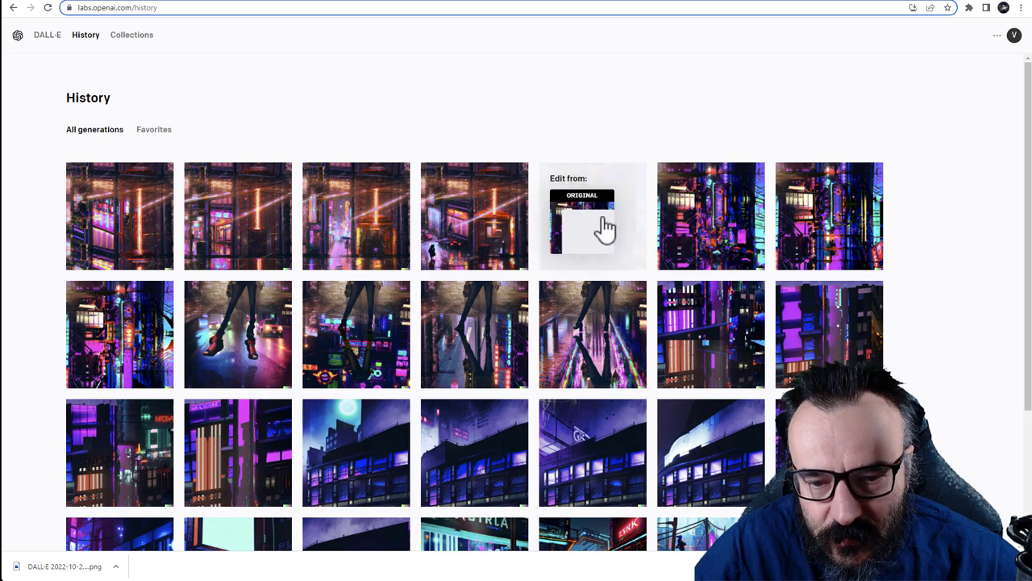
mouse_move(581, 209)
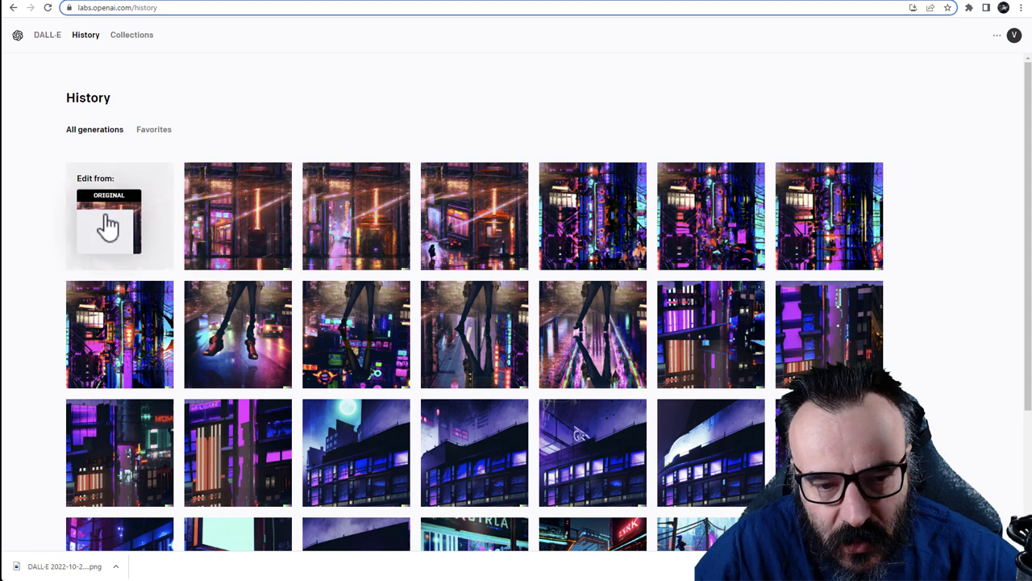
mouse_move(711, 216)
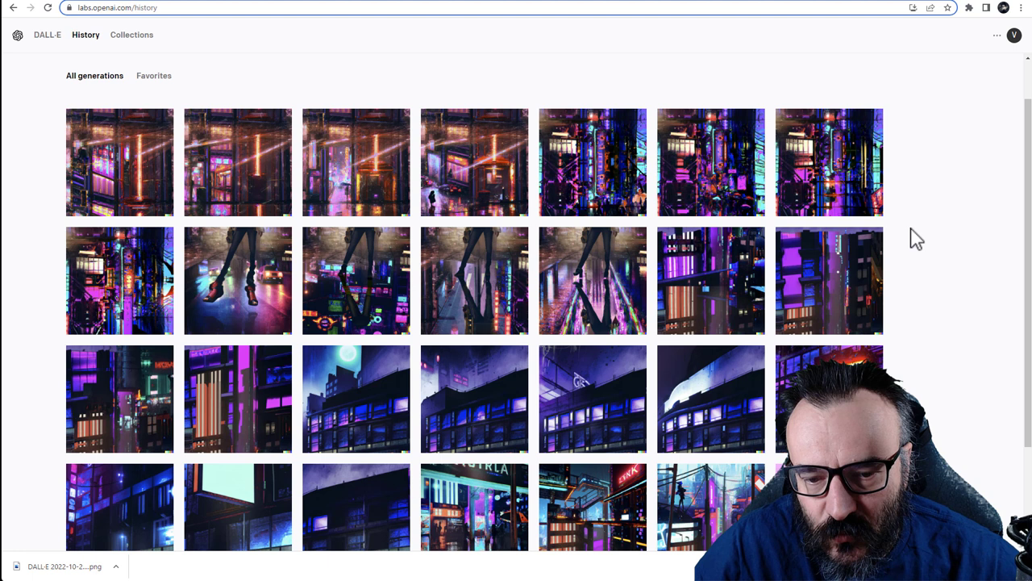
mouse_move(504, 347)
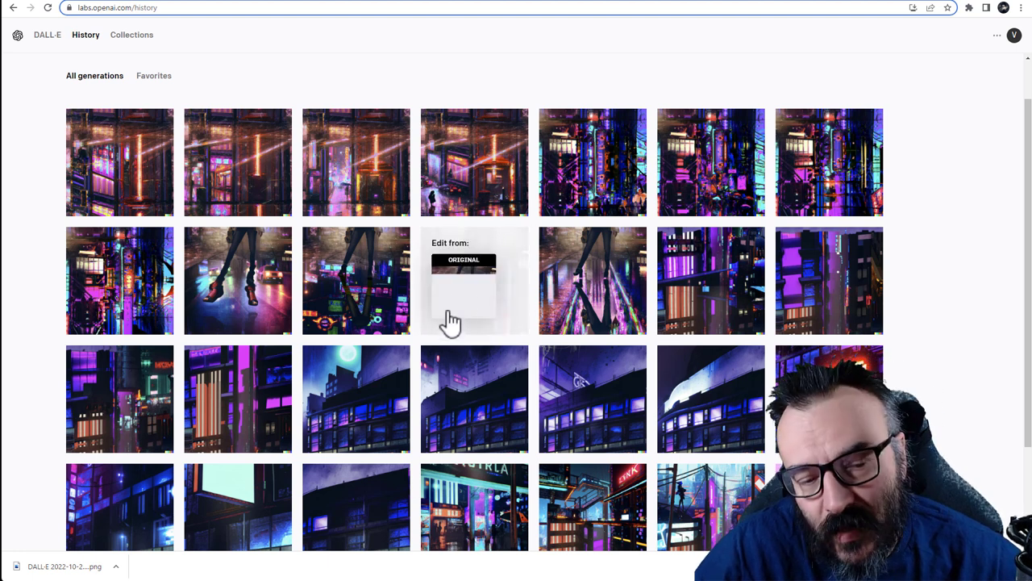
scroll("down", 3)
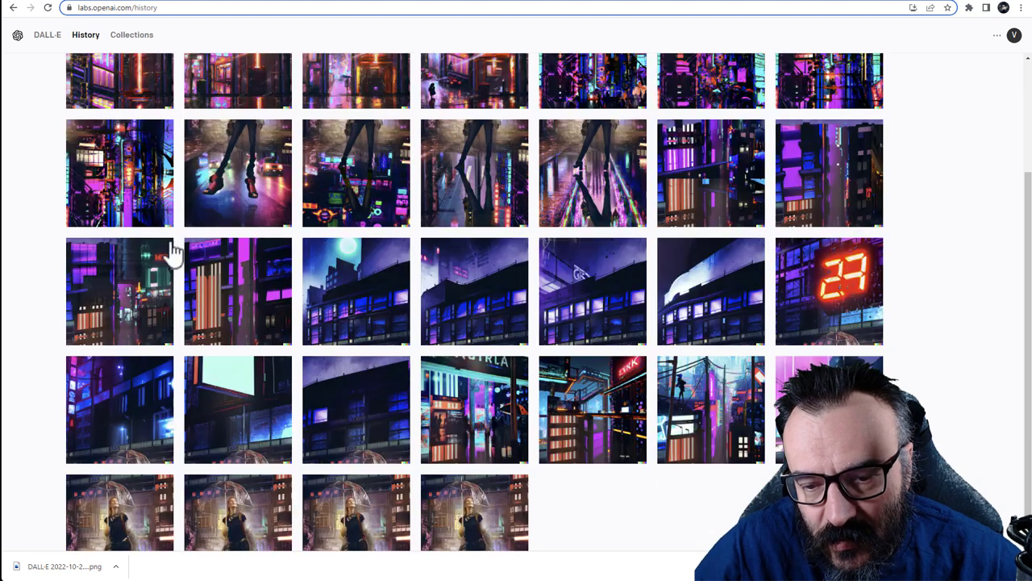
scroll("down", 3)
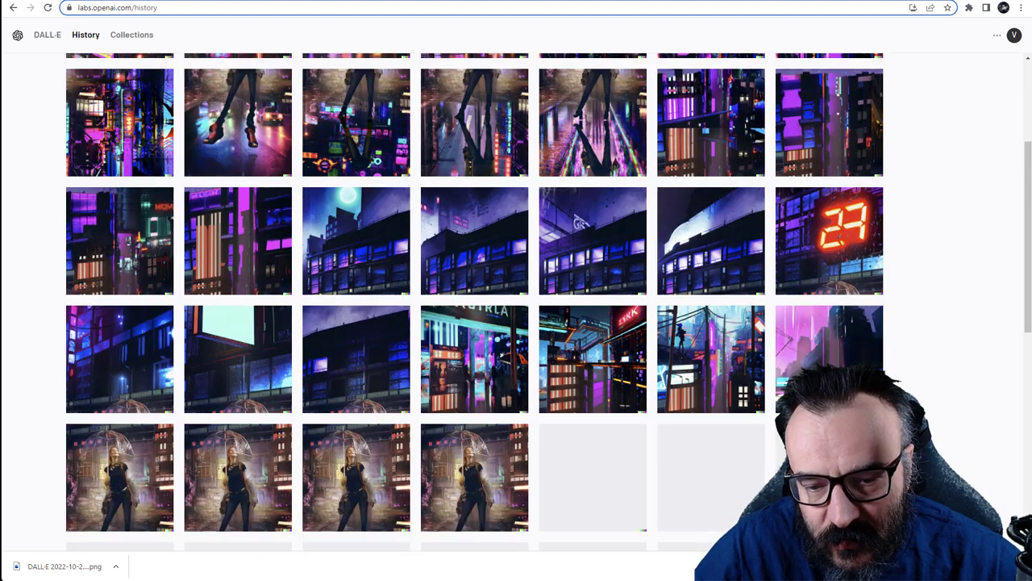
scroll("down", 3)
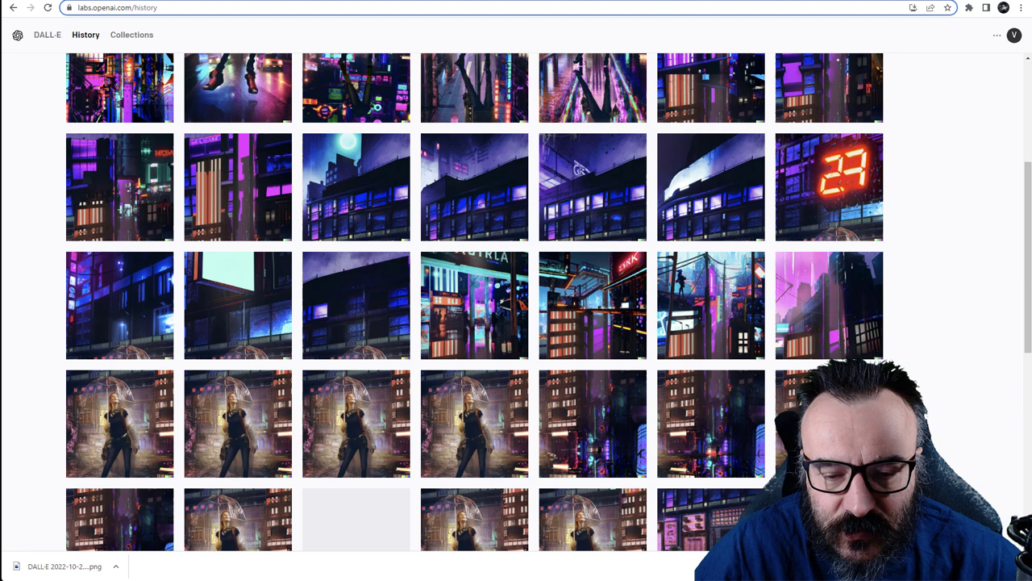
mouse_move(120, 447)
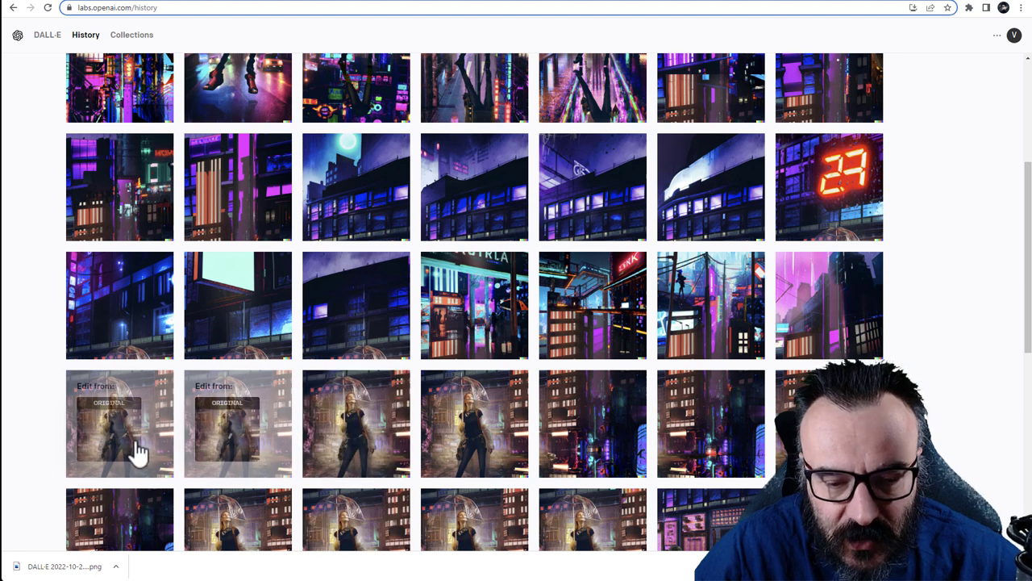
mouse_move(331, 456)
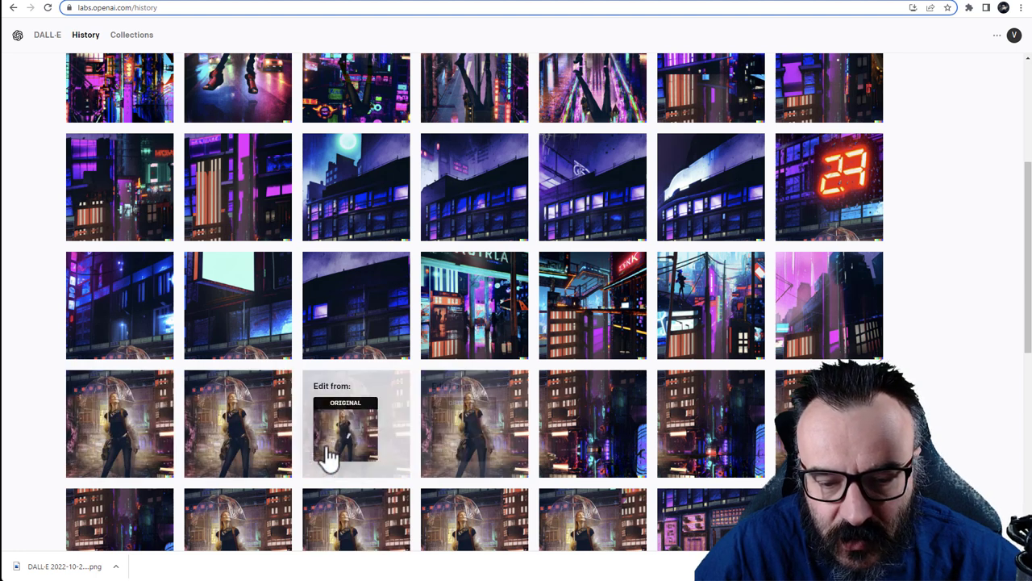
scroll("down", 3)
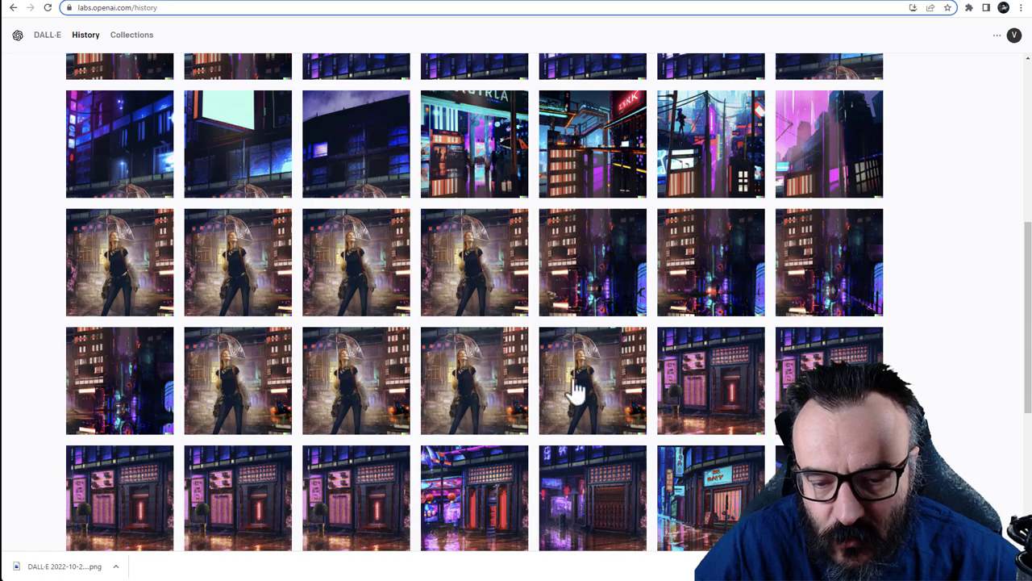
scroll("down", 3)
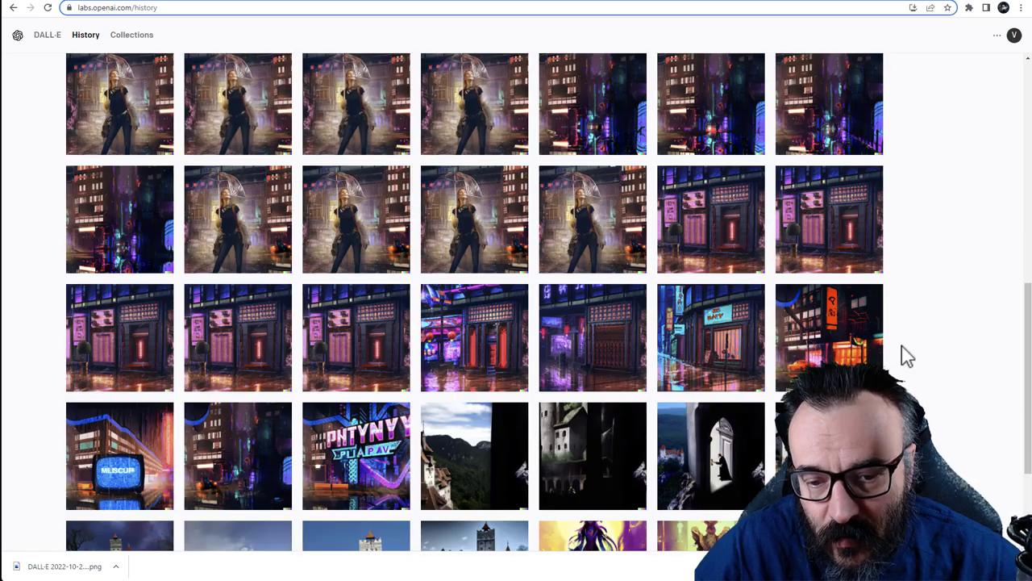
scroll("up", 3)
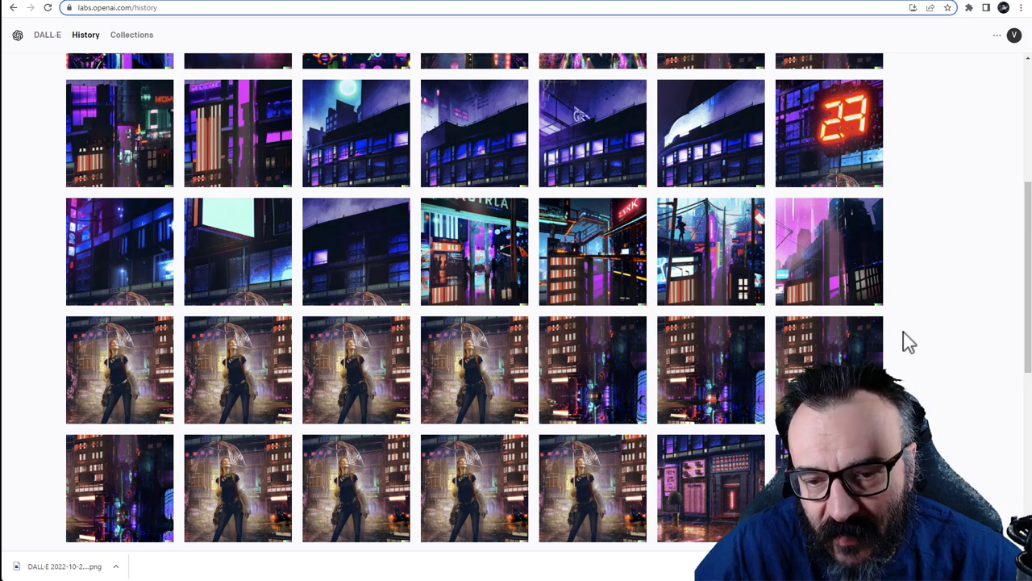
scroll("up", 3)
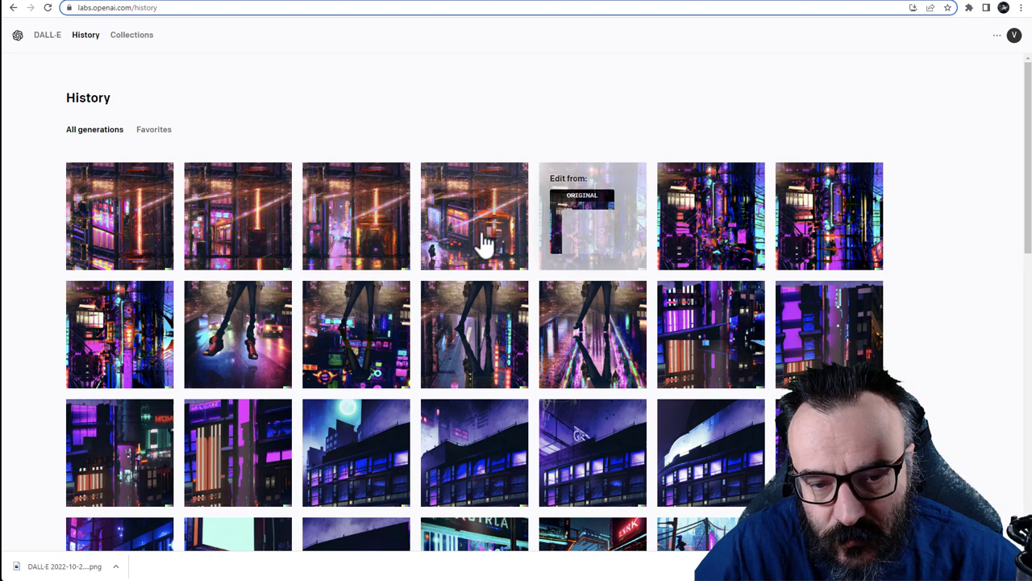
mouse_move(963, 168)
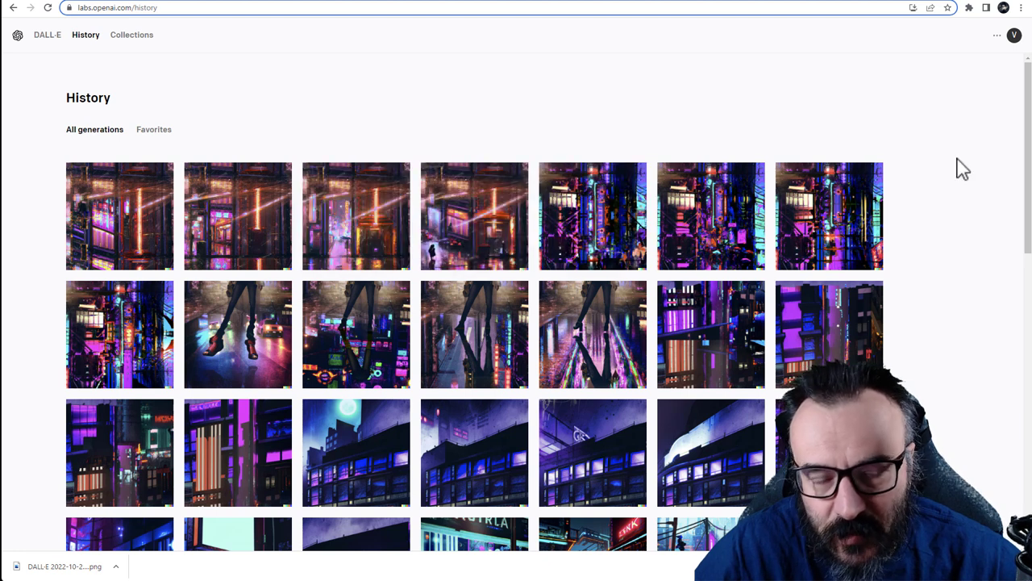
mouse_move(545, 145)
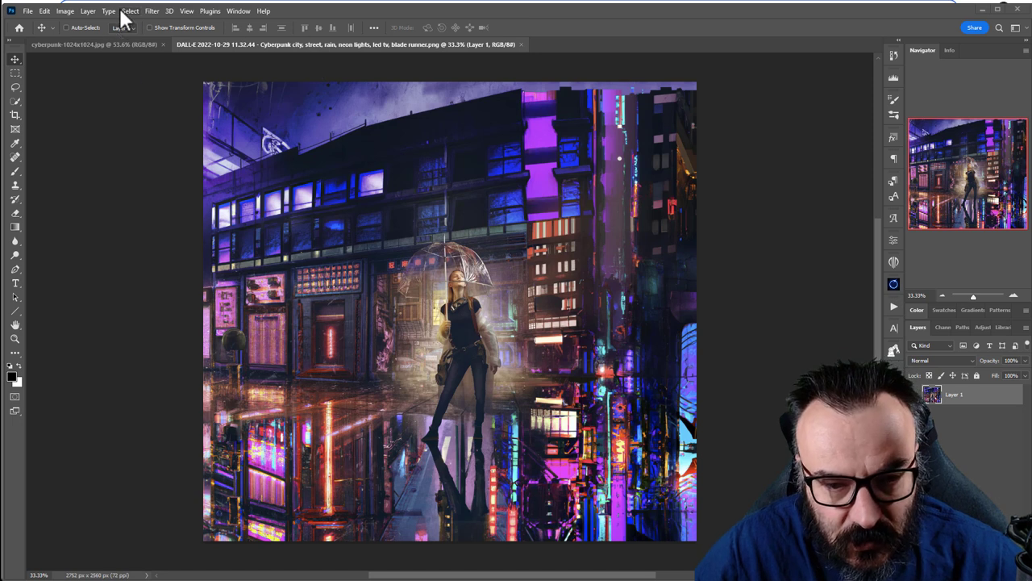
mouse_move(113, 107)
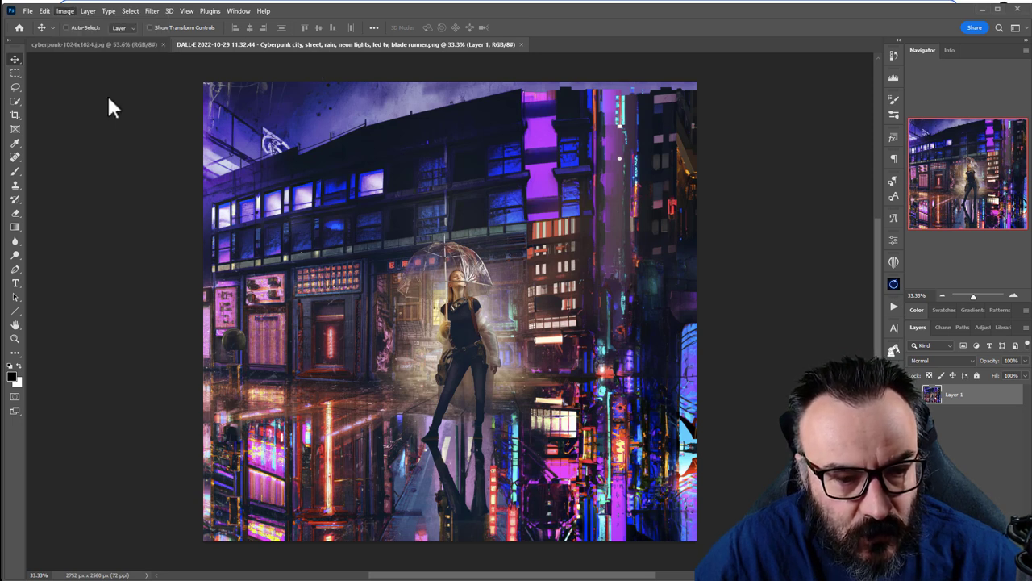
left_click(64, 11)
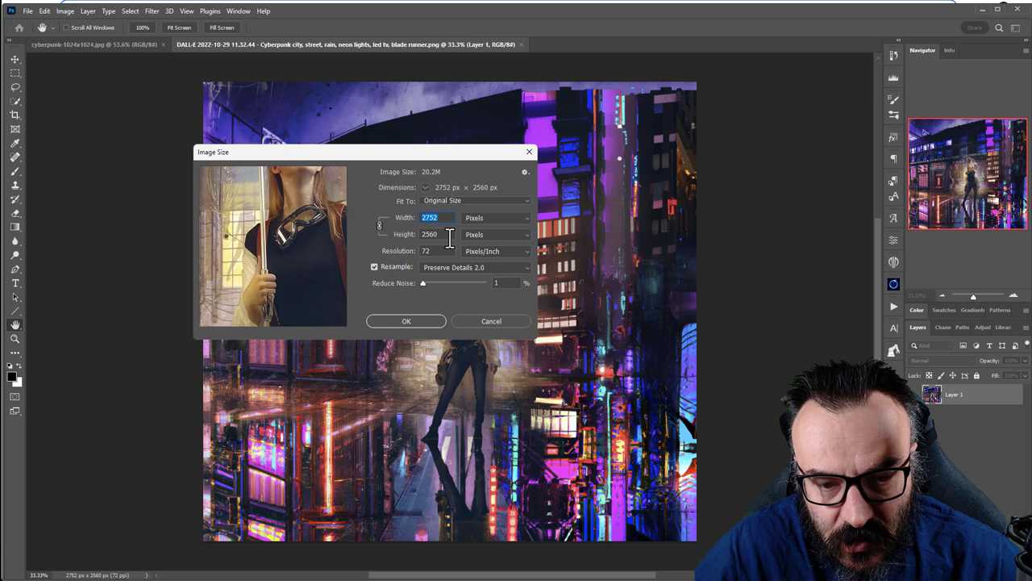
left_click(406, 321)
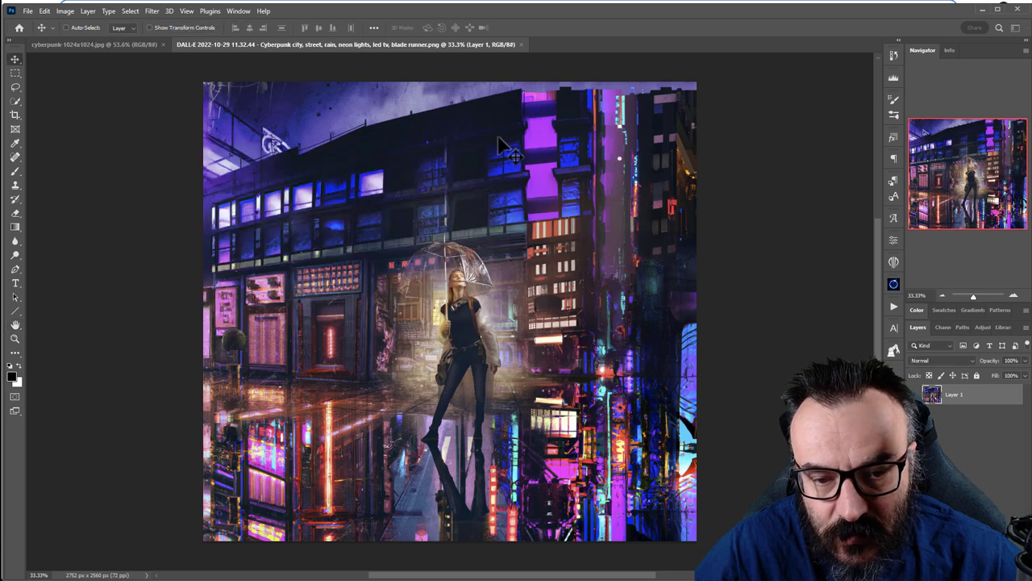
mouse_move(835, 149)
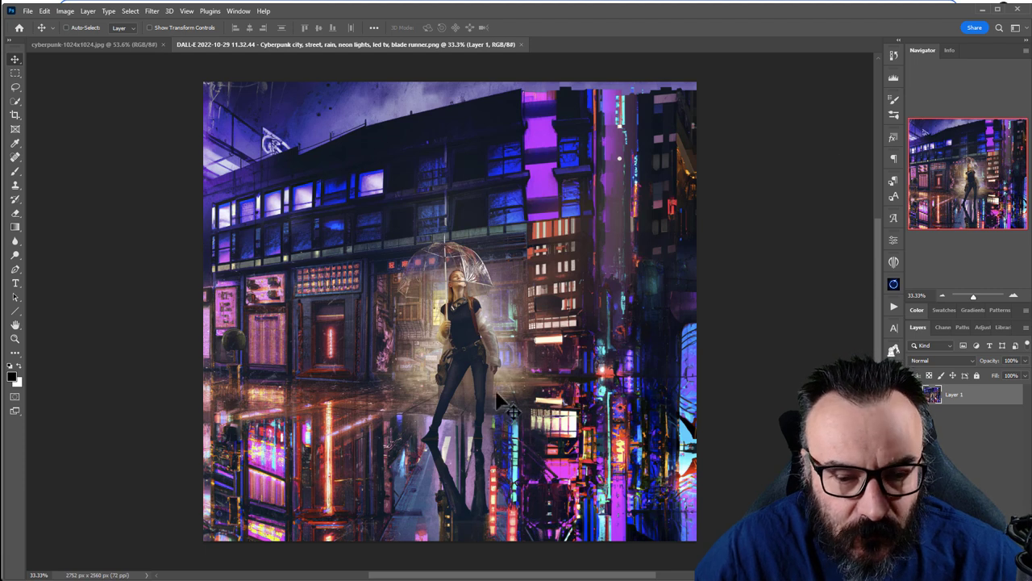
left_click(15, 326)
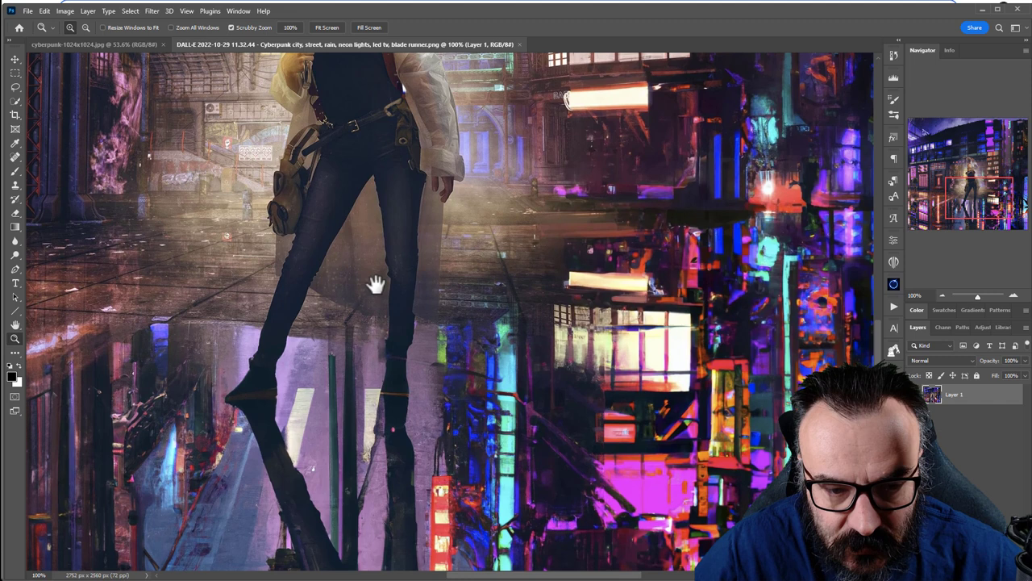
left_click_drag(375, 282, 646, 383)
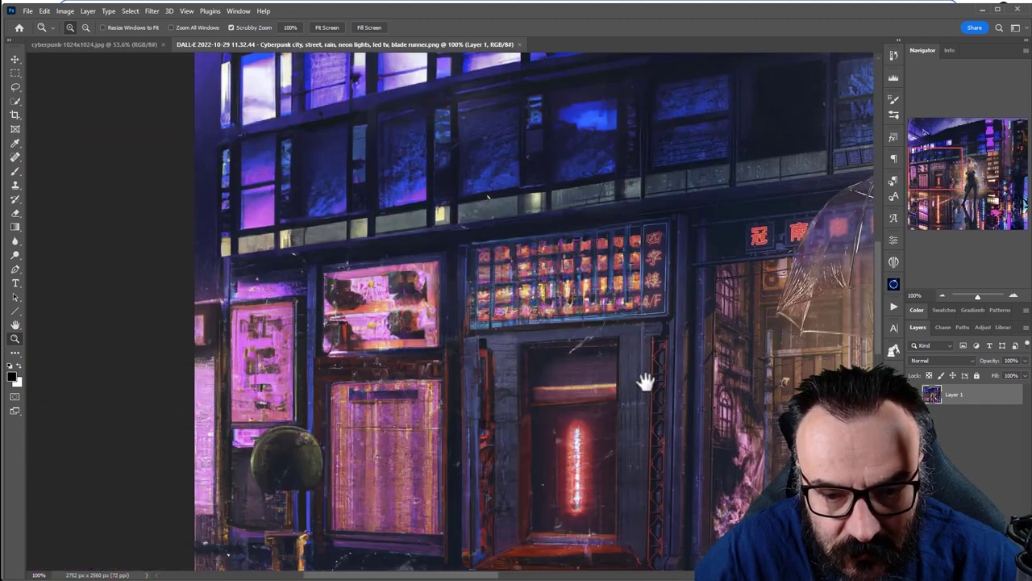
left_click_drag(645, 384, 396, 471)
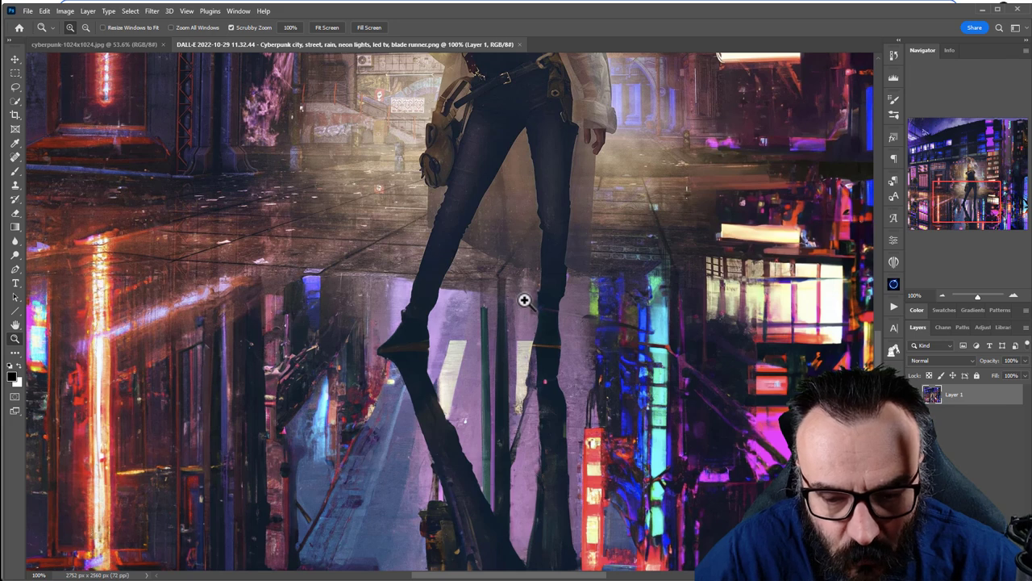
left_click(524, 302)
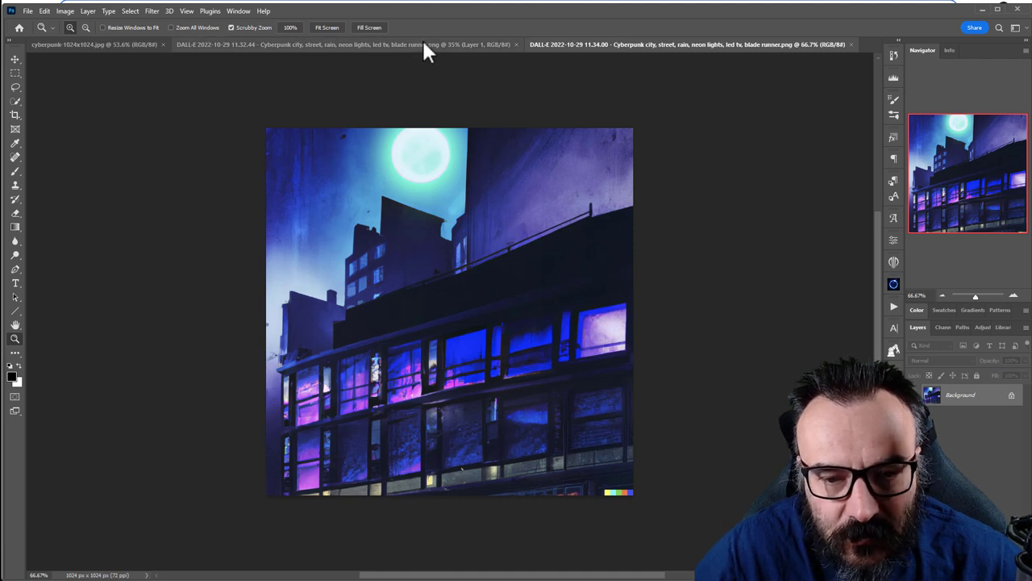
mouse_move(648, 493)
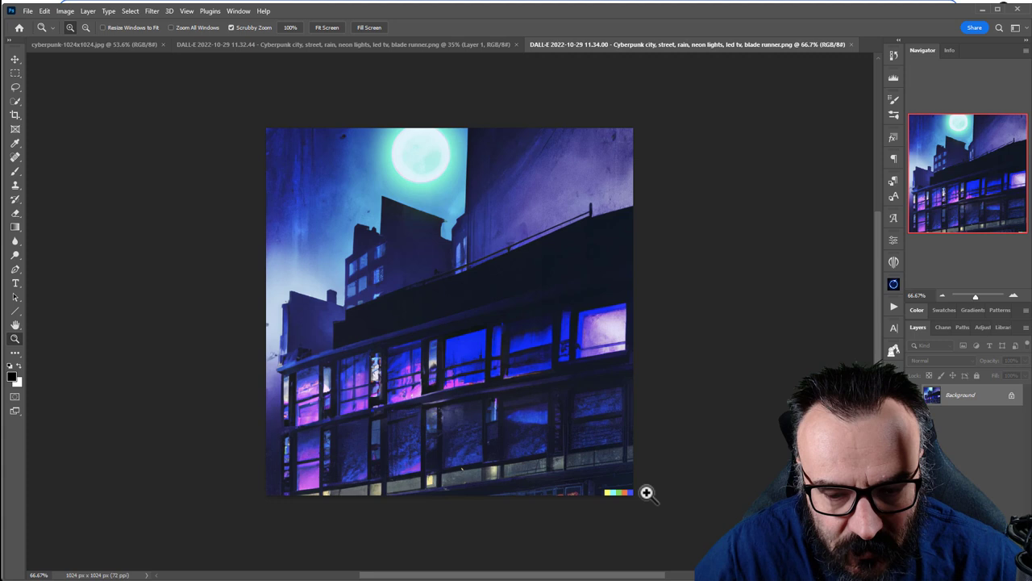
Zoom the moonlit-building image to about 600% on its colour-bar watermark corner
left_click(649, 492)
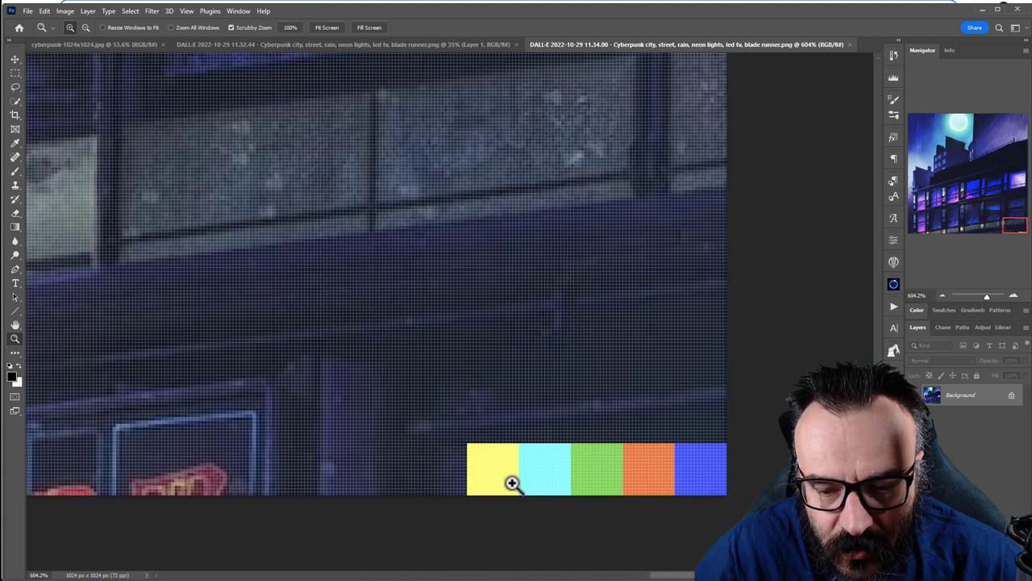
mouse_move(759, 482)
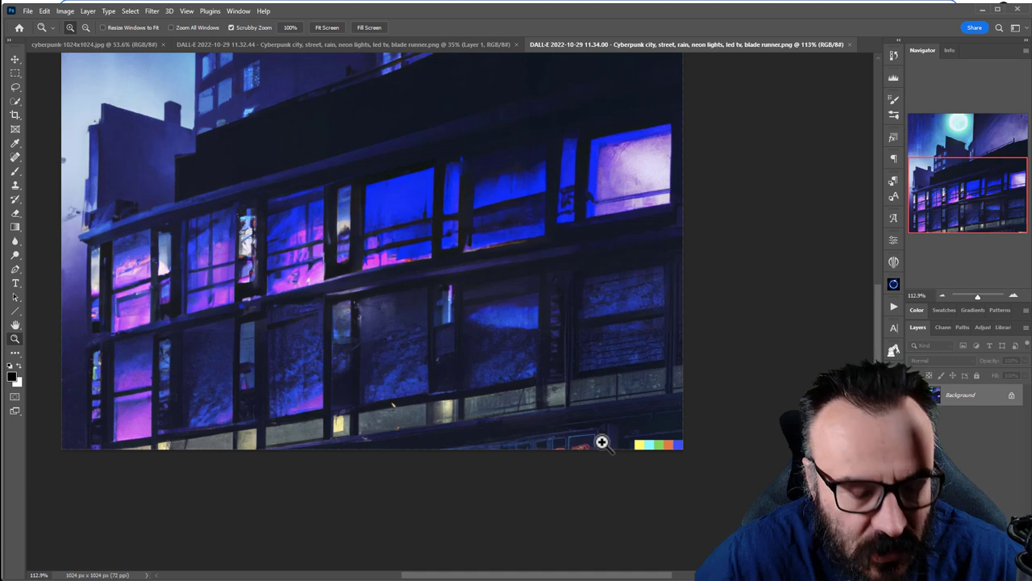
mouse_move(560, 359)
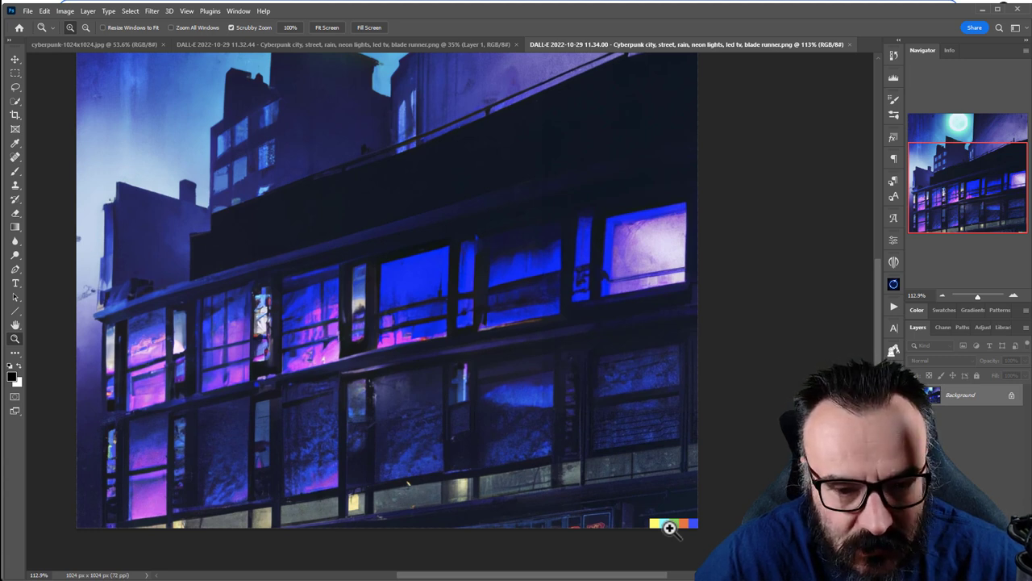
Back in the street document, nudge Layer 2 into alignment and select the Spot Healing Brush
left_click(343, 44)
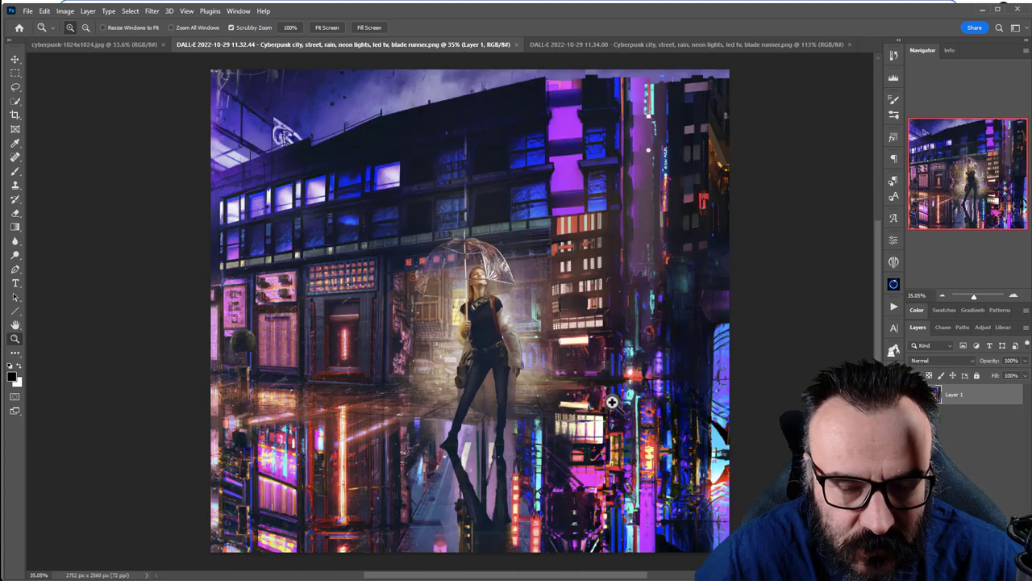
left_click(685, 45)
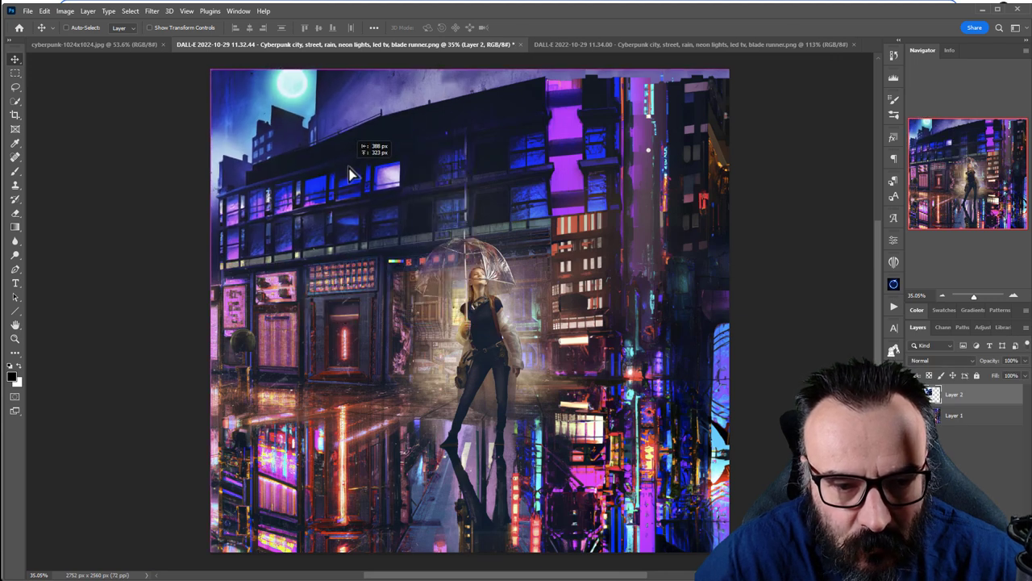
mouse_move(395, 157)
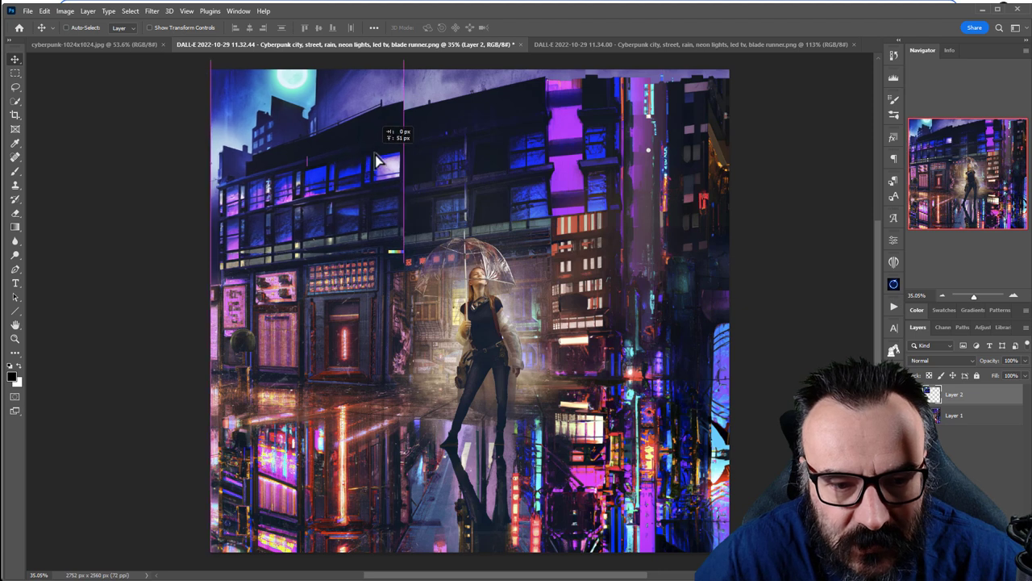
left_click_drag(380, 158, 411, 258)
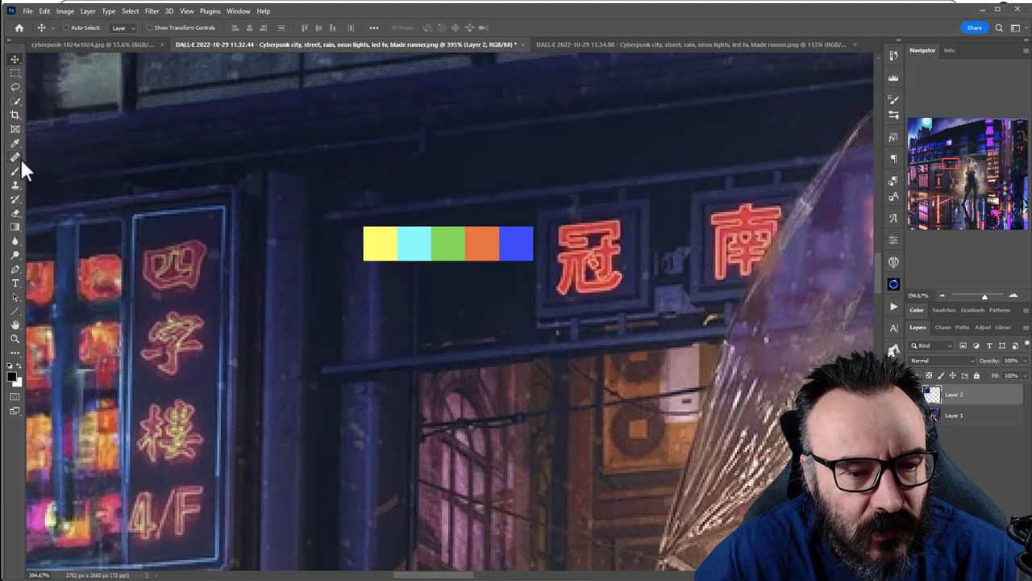
left_click(15, 157)
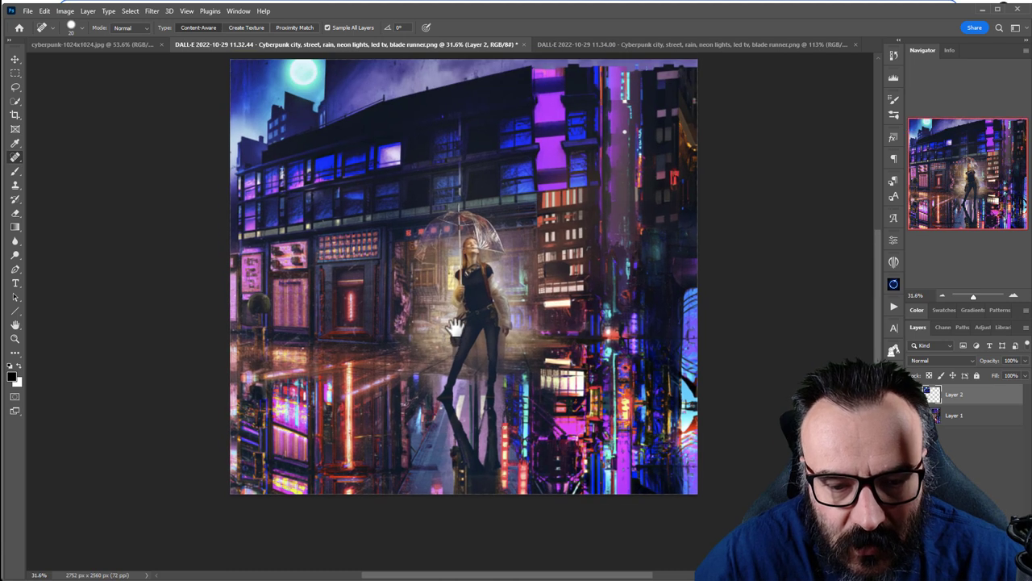
mouse_move(713, 476)
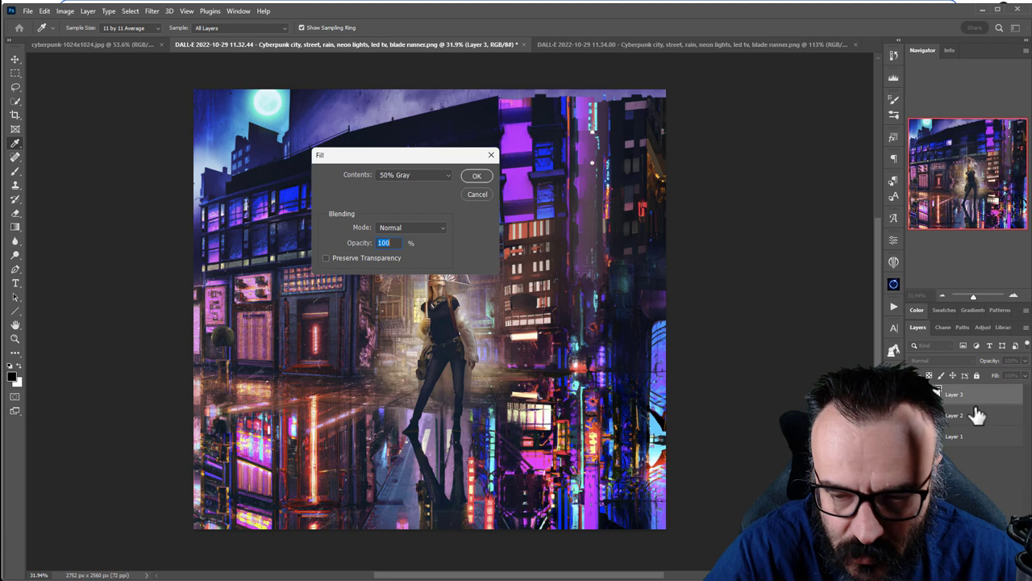
Fill Layer 3 with 50% gray, add 8% monochromatic noise, and select it for Soft Light blending
left_click(152, 10)
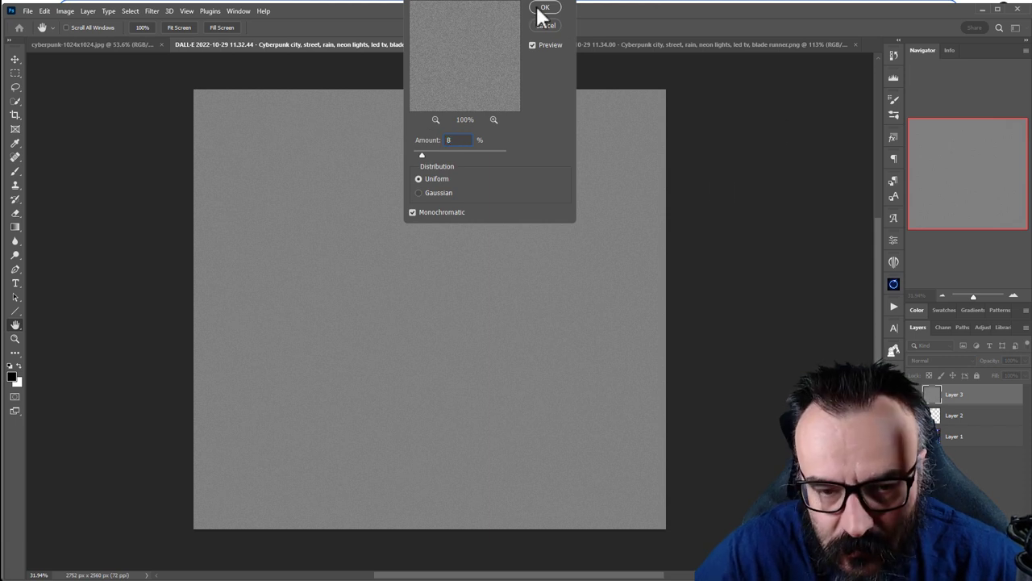
left_click(544, 7)
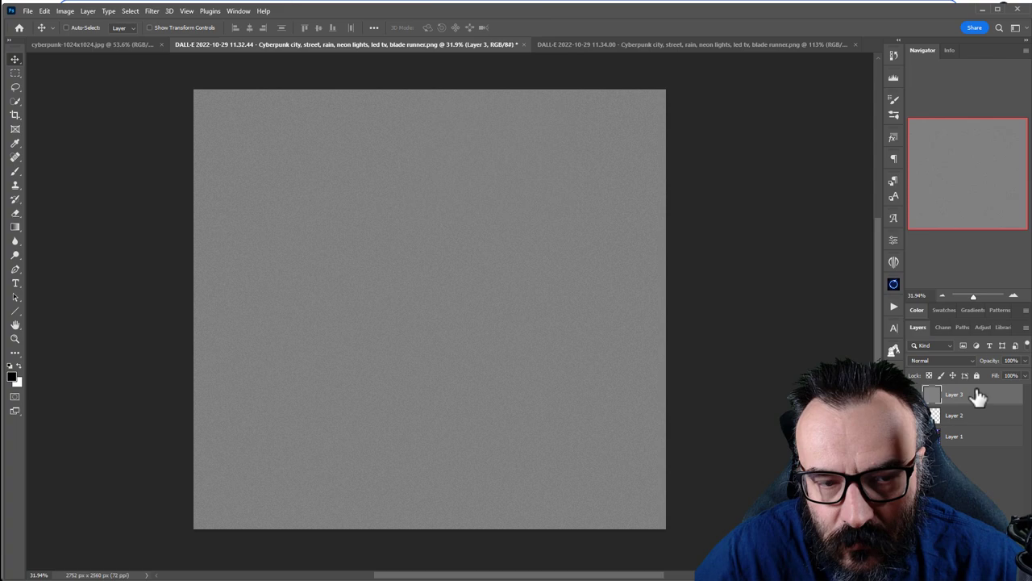
left_click(942, 360)
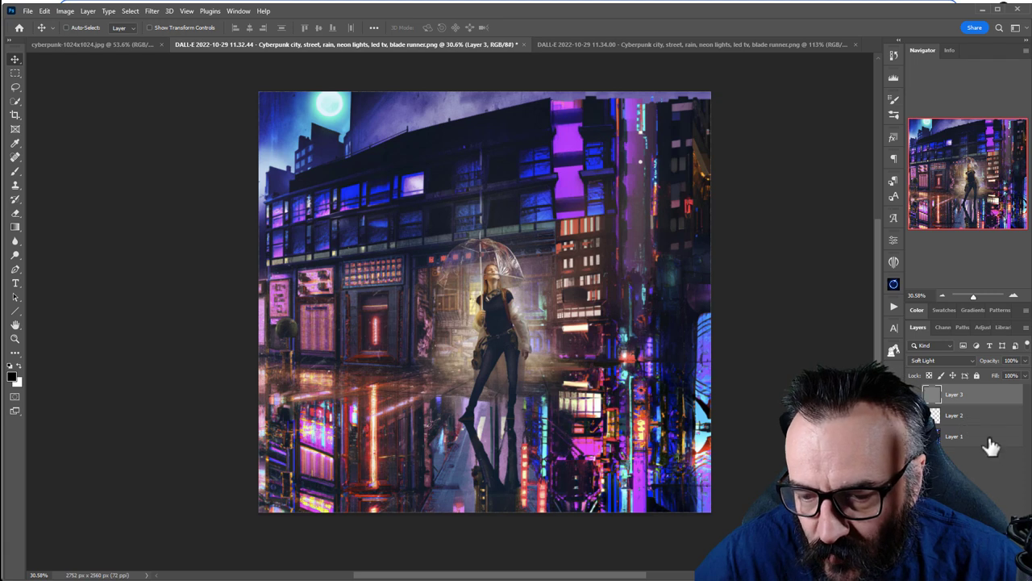
Set the Curves adjustment layer's blend mode to Color
left_click(955, 414)
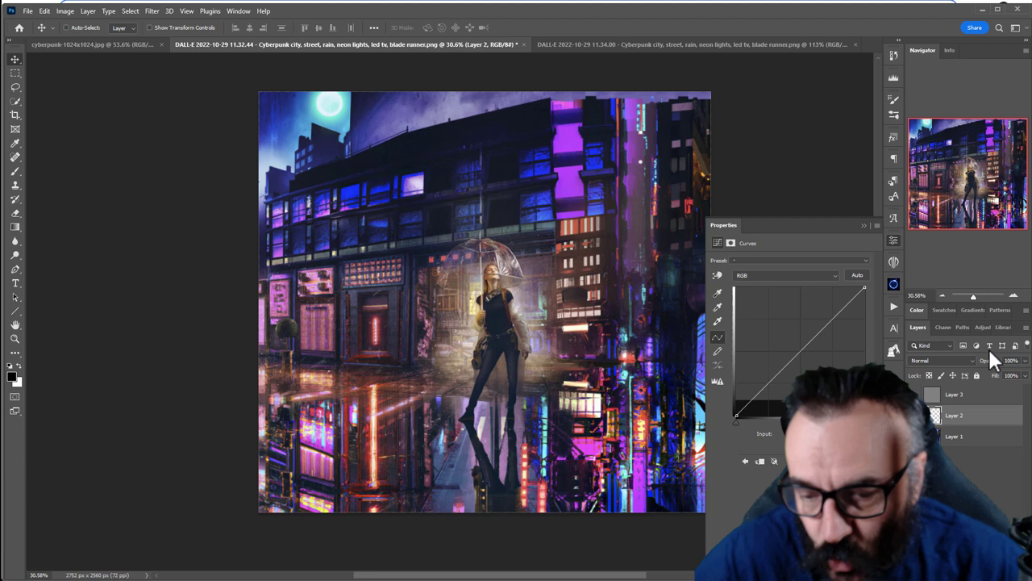
left_click(942, 360)
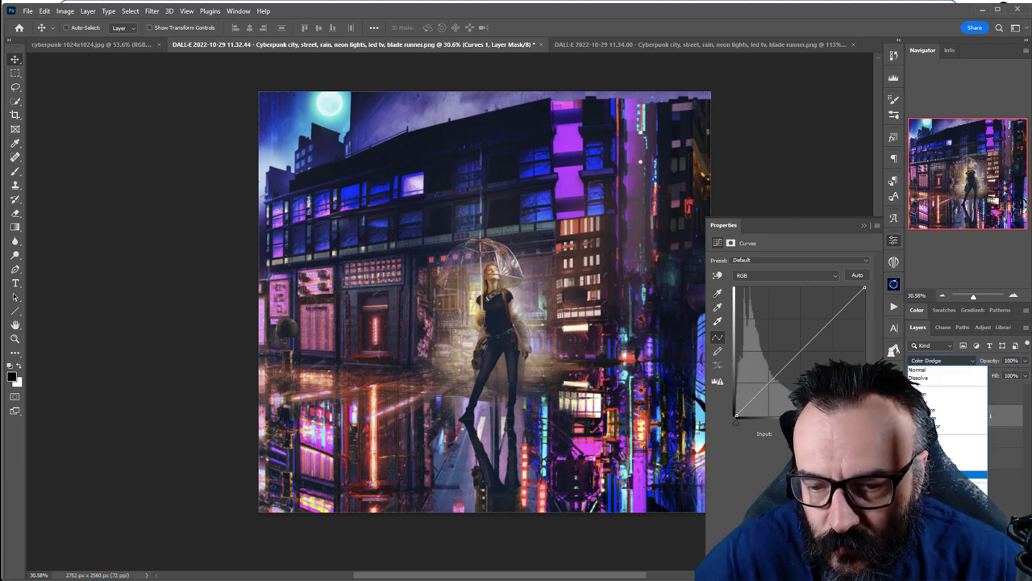
left_click(786, 275)
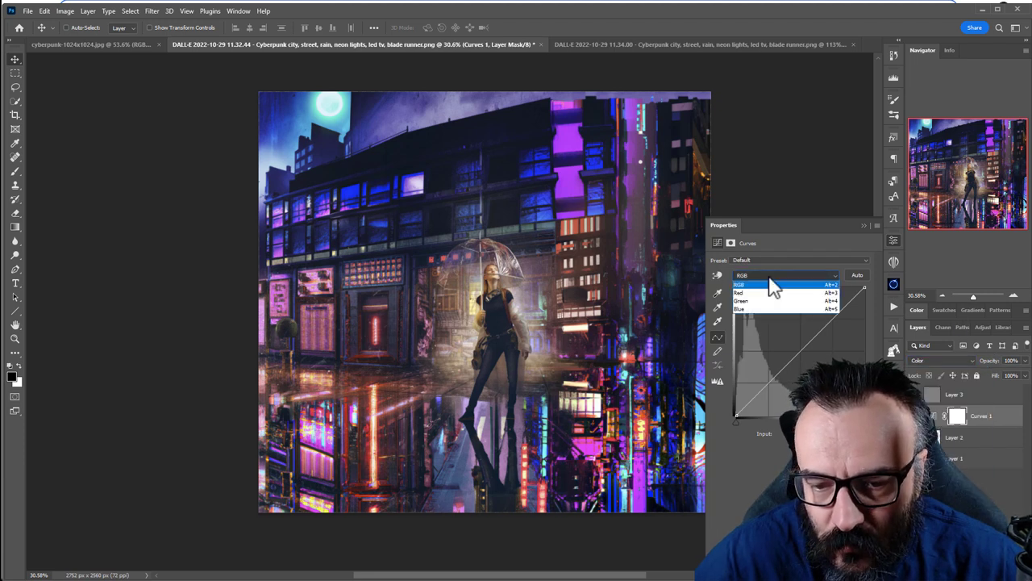
Bend the Blue and Red channel curves to shift the blue and red tones
left_click(739, 309)
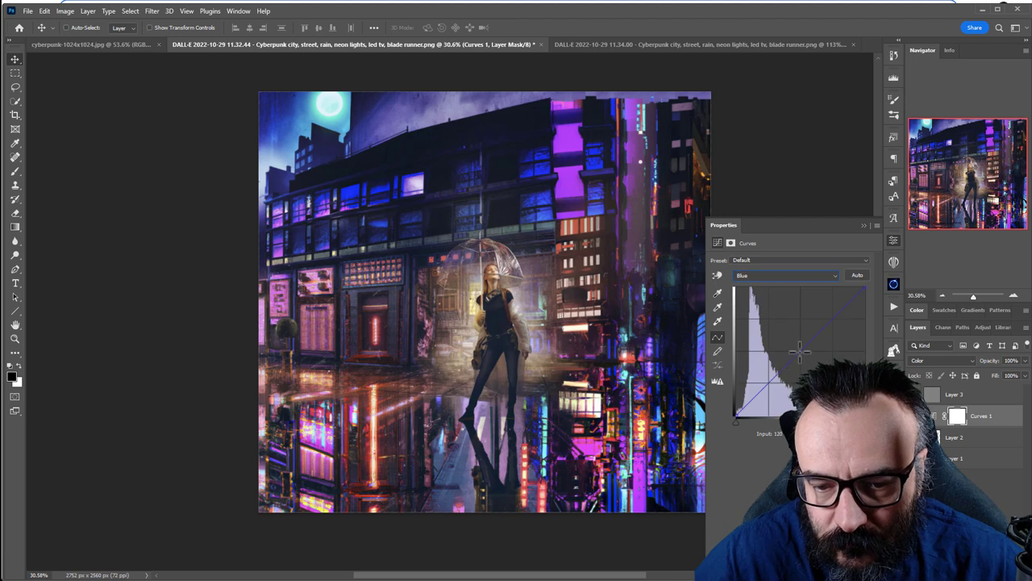
left_click_drag(799, 351, 806, 359)
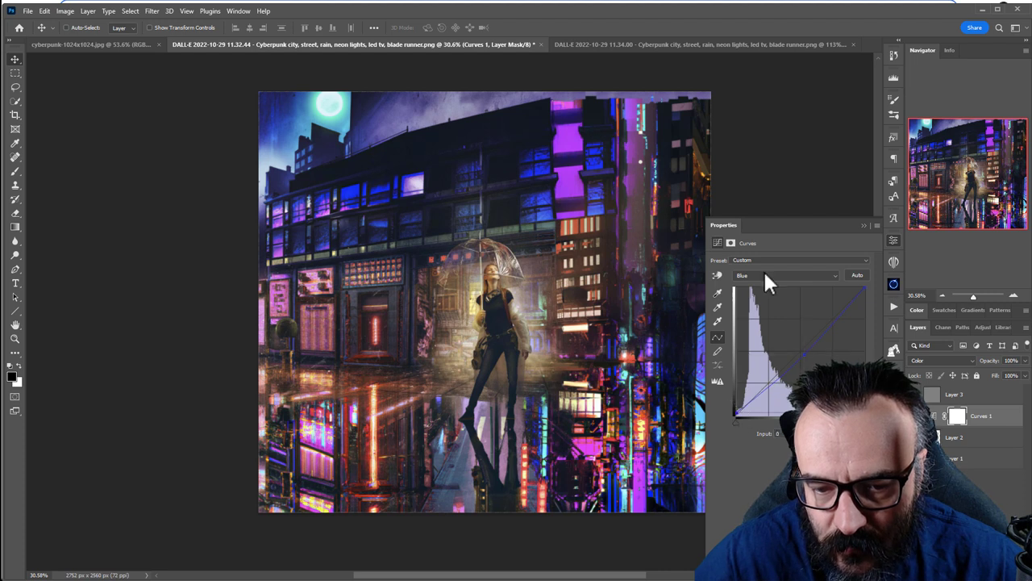
left_click(784, 275)
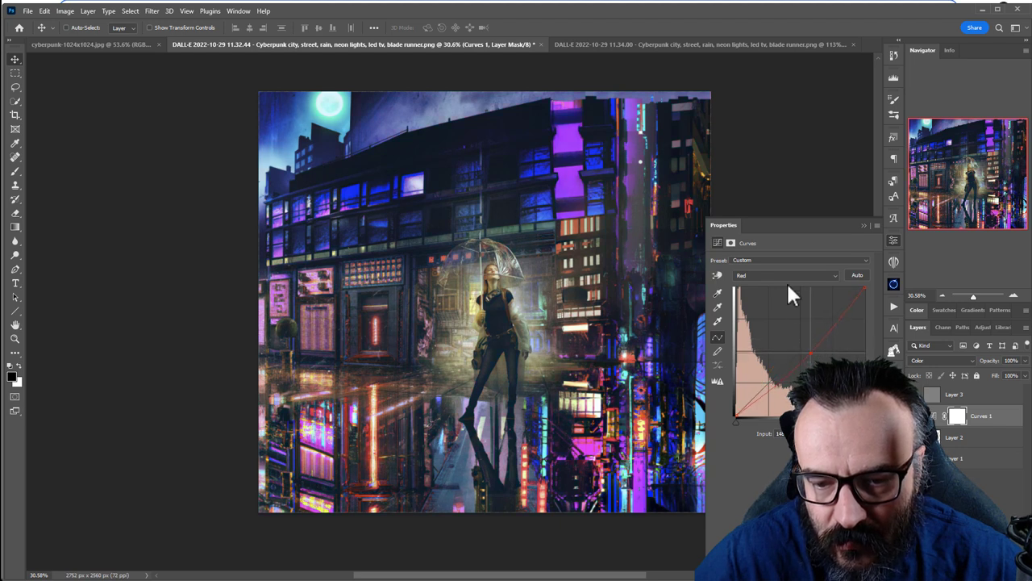
left_click(785, 275)
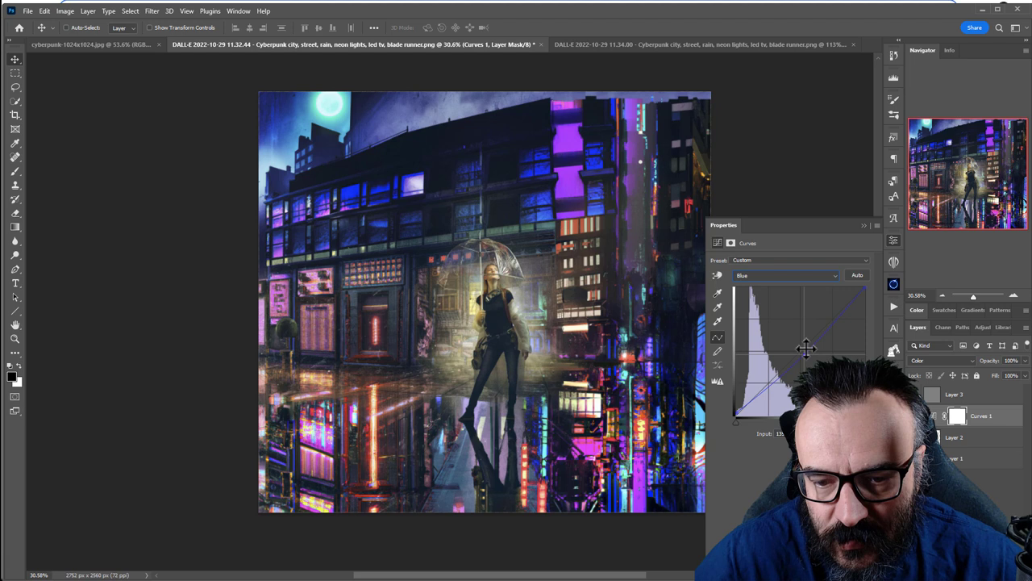
left_click_drag(806, 348, 810, 355)
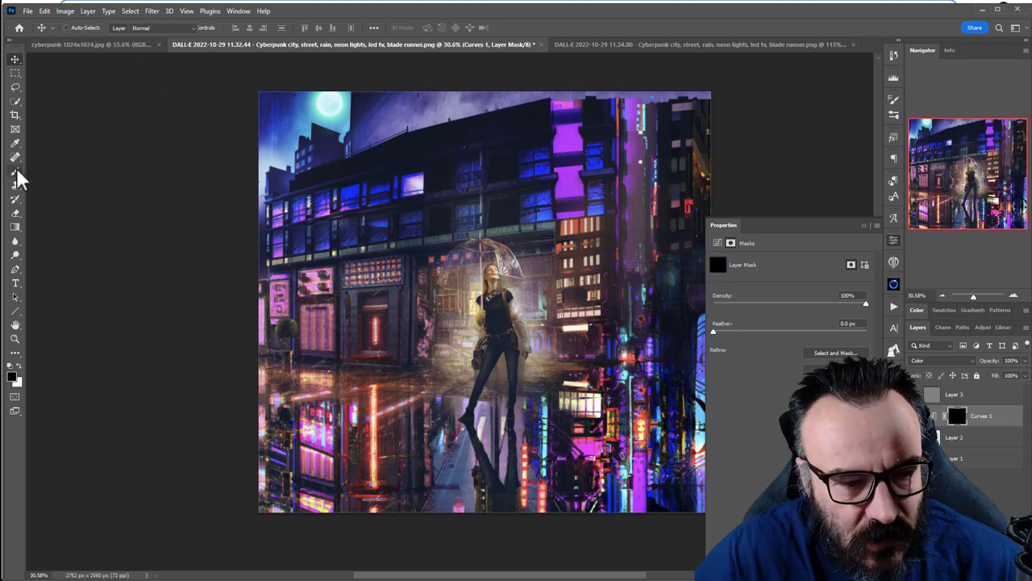
Brush soft white areas onto the Curves mask, then close the Properties panel
left_click(14, 171)
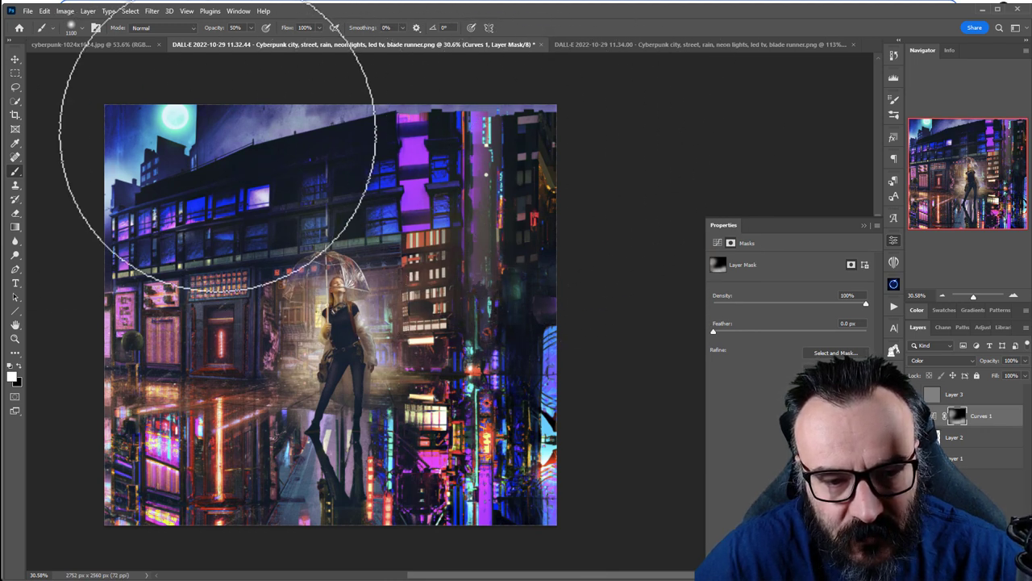
mouse_move(601, 407)
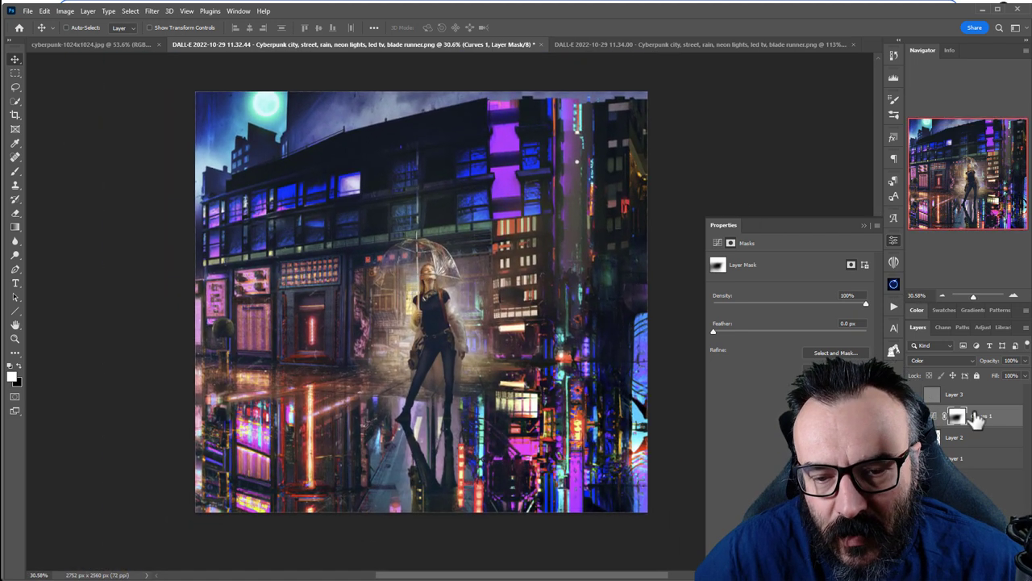
left_click(91, 43)
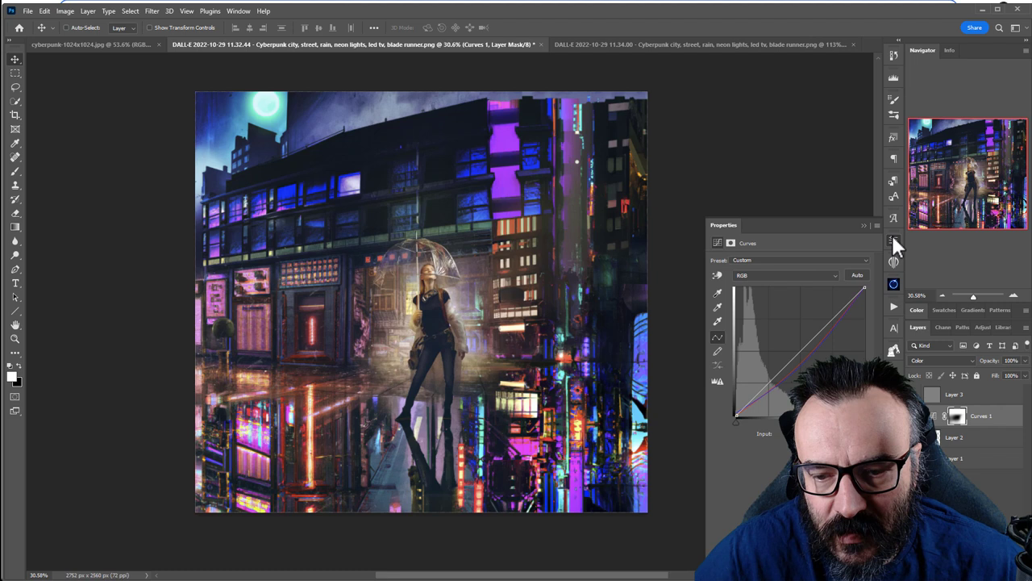
left_click(876, 226)
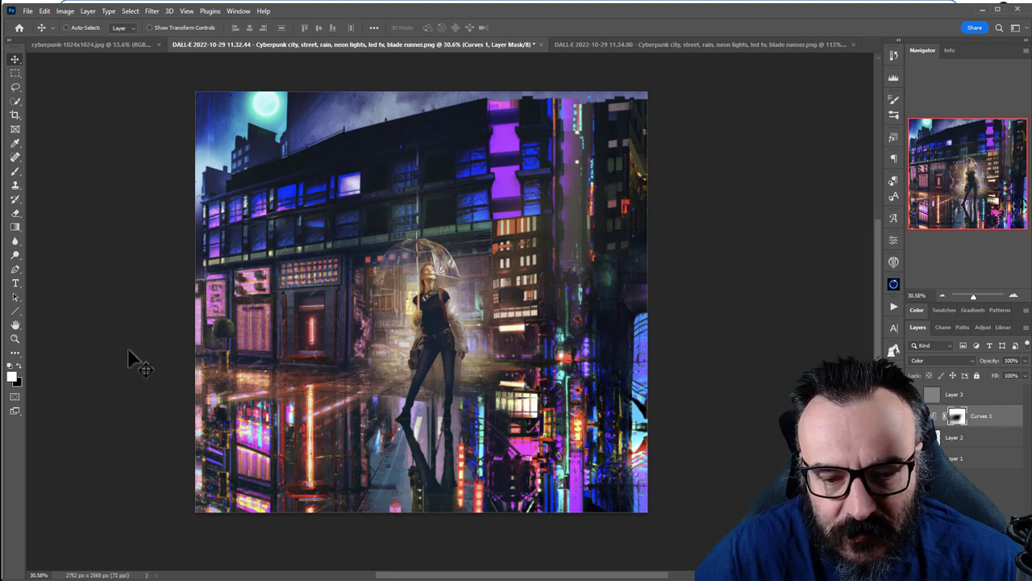
mouse_move(764, 424)
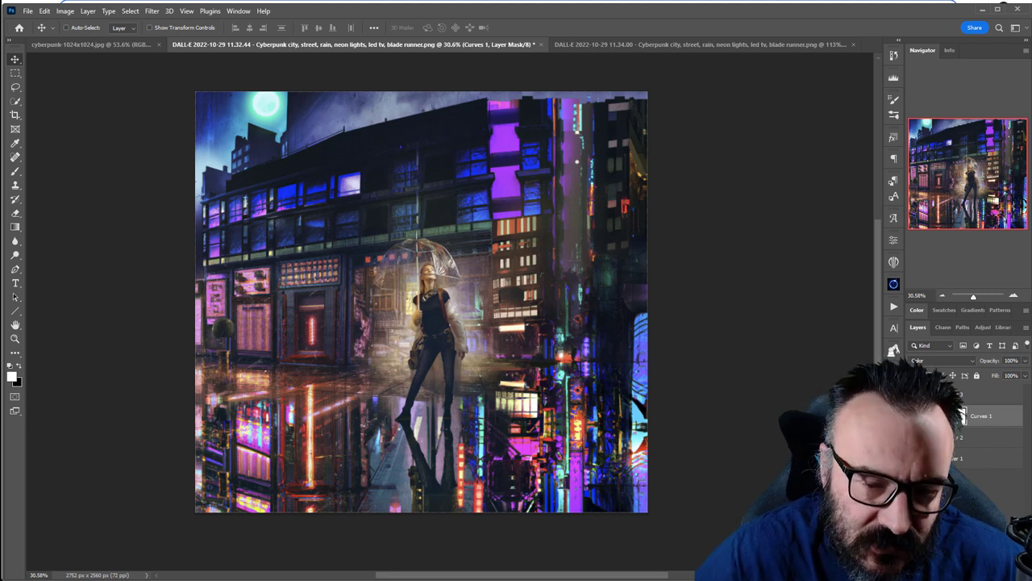
mouse_move(572, 294)
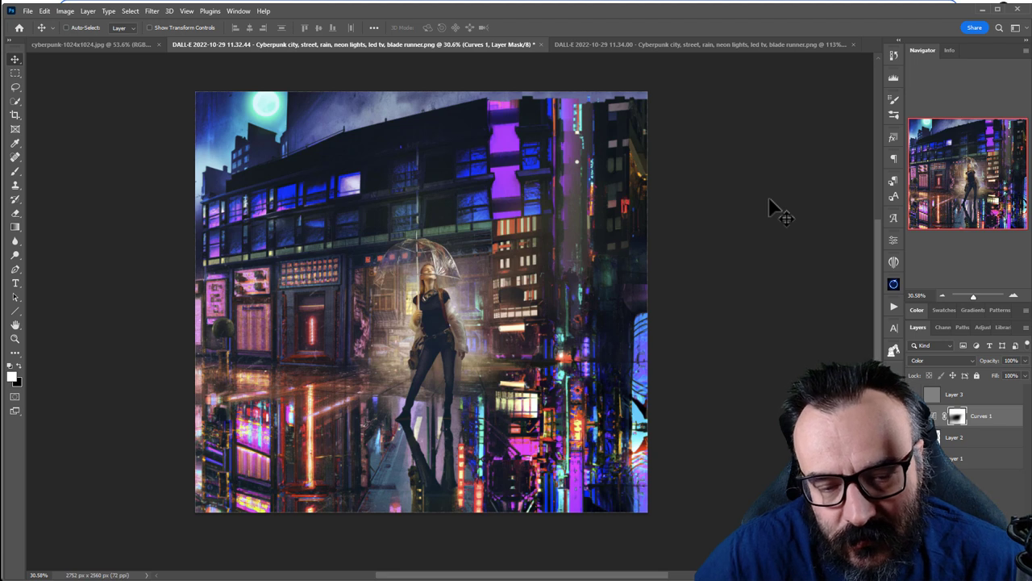
mouse_move(621, 141)
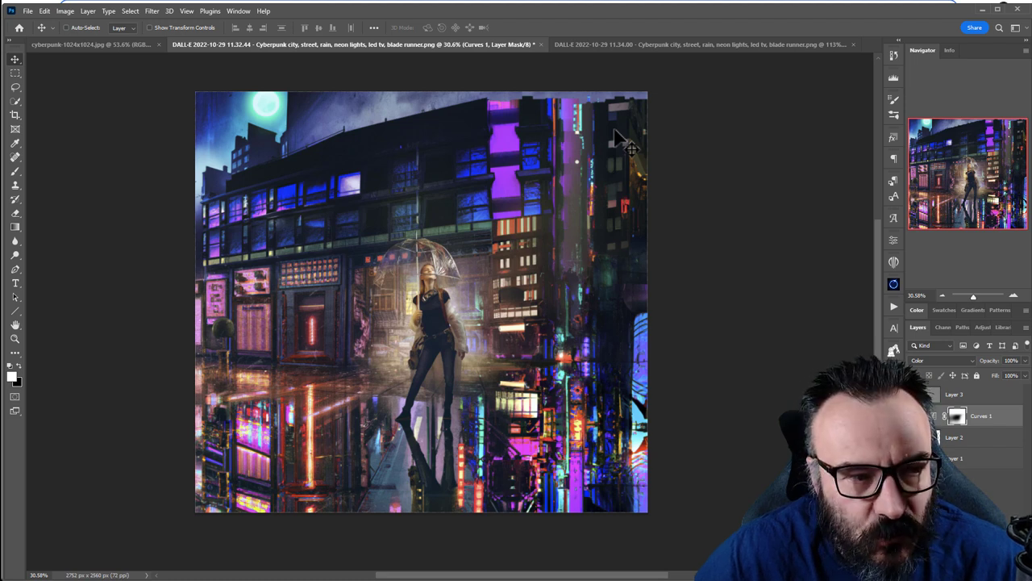
mouse_move(645, 153)
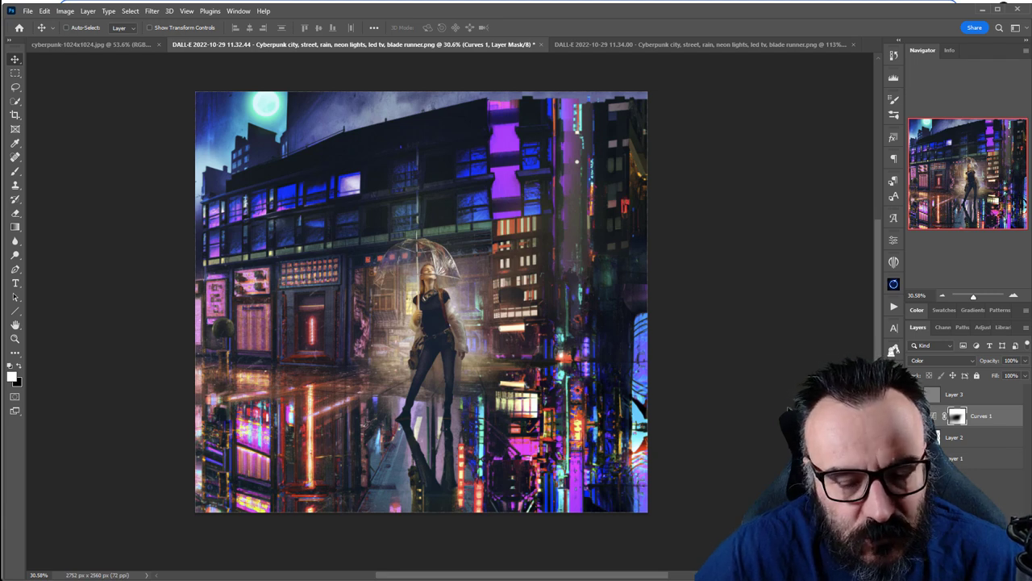
mouse_move(768, 401)
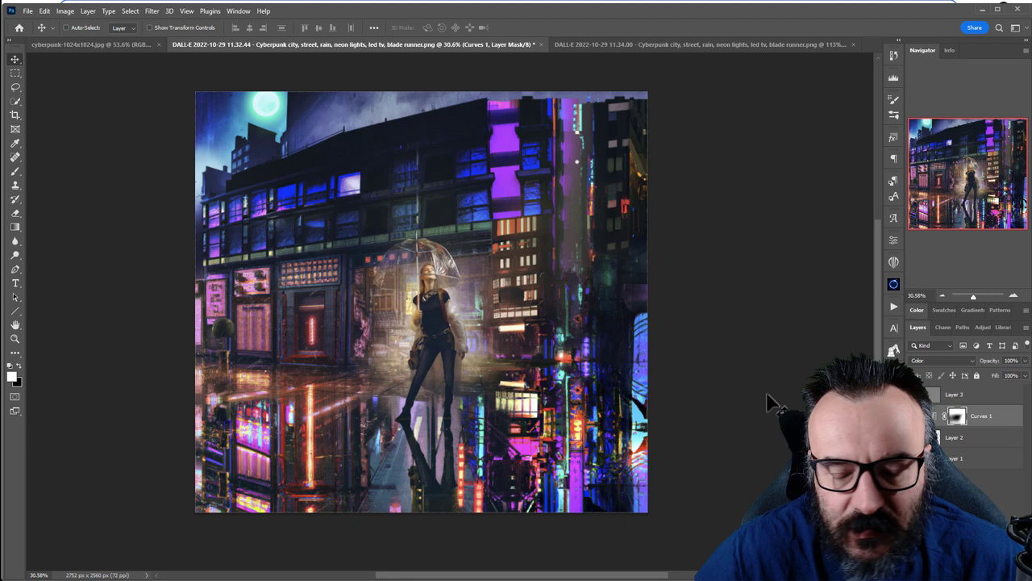
mouse_move(748, 338)
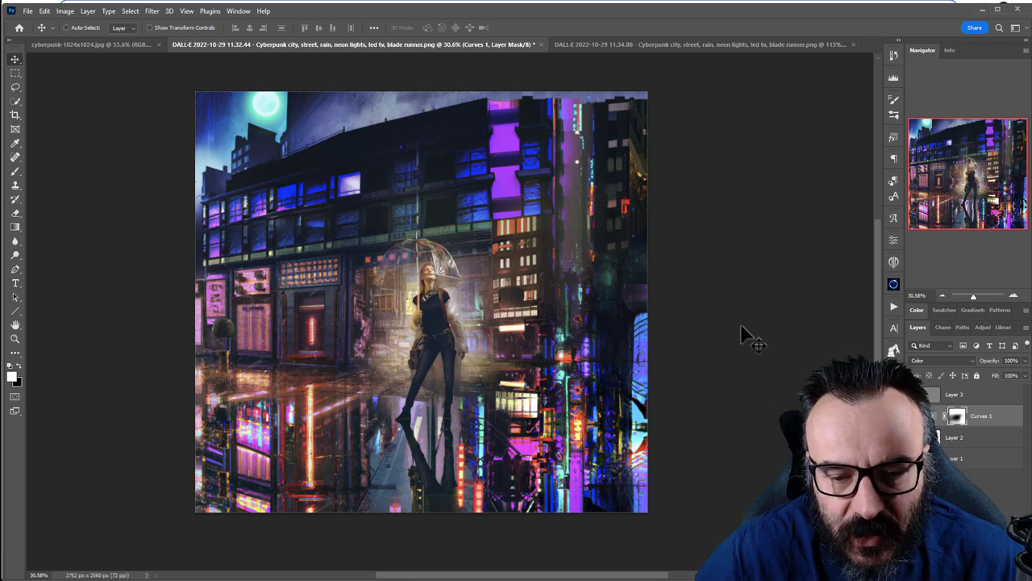